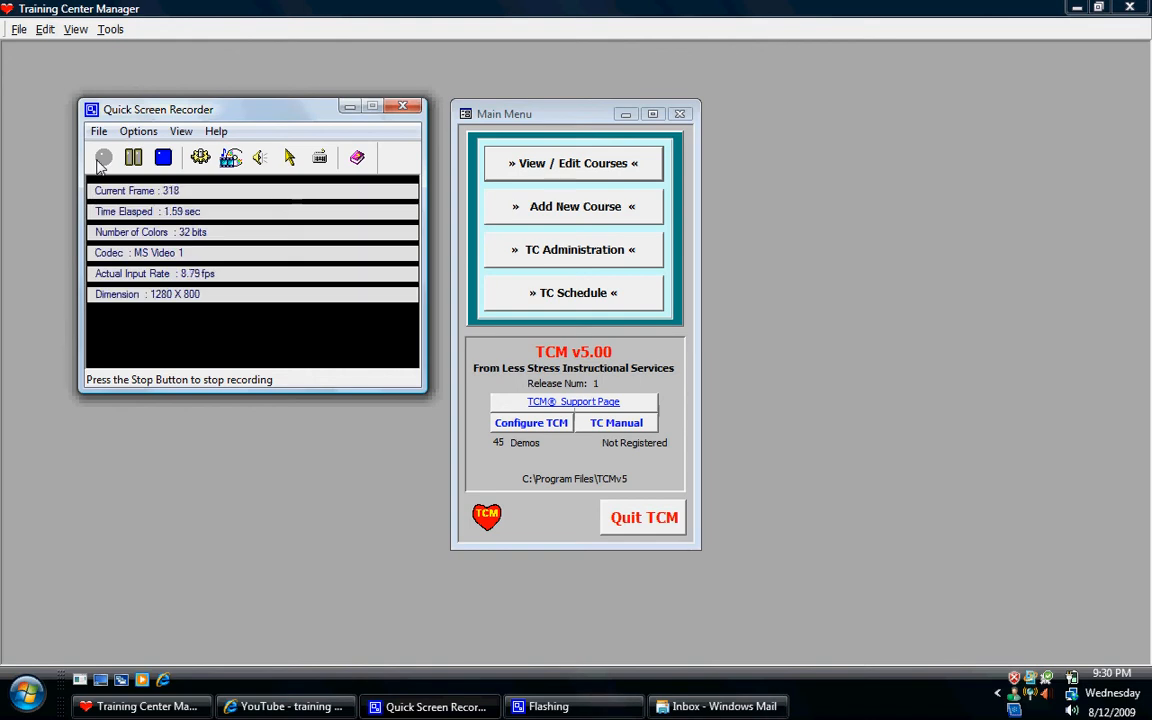
Step: Add course 39 for XYZ University Medical Center, site XYZ UMC - Conf Room 1
{"action": "left_click", "coordinate": [104, 157]}
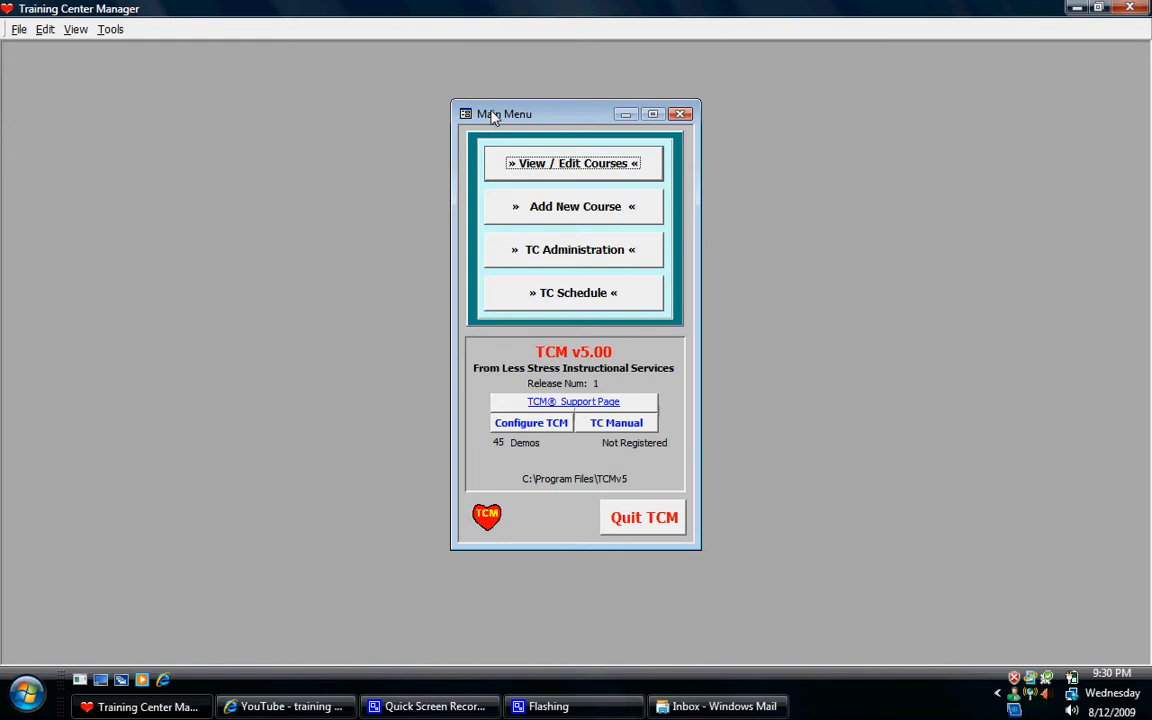
{"action": "mouse_move", "coordinate": [568, 209]}
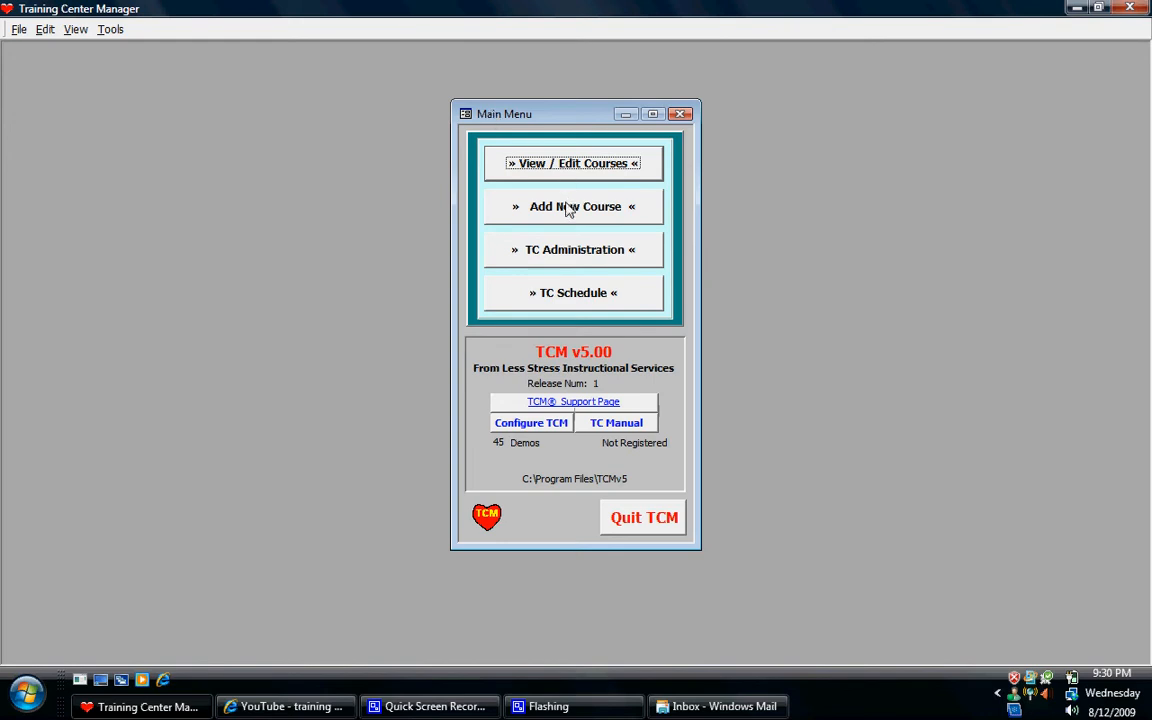
{"action": "left_click", "coordinate": [573, 206]}
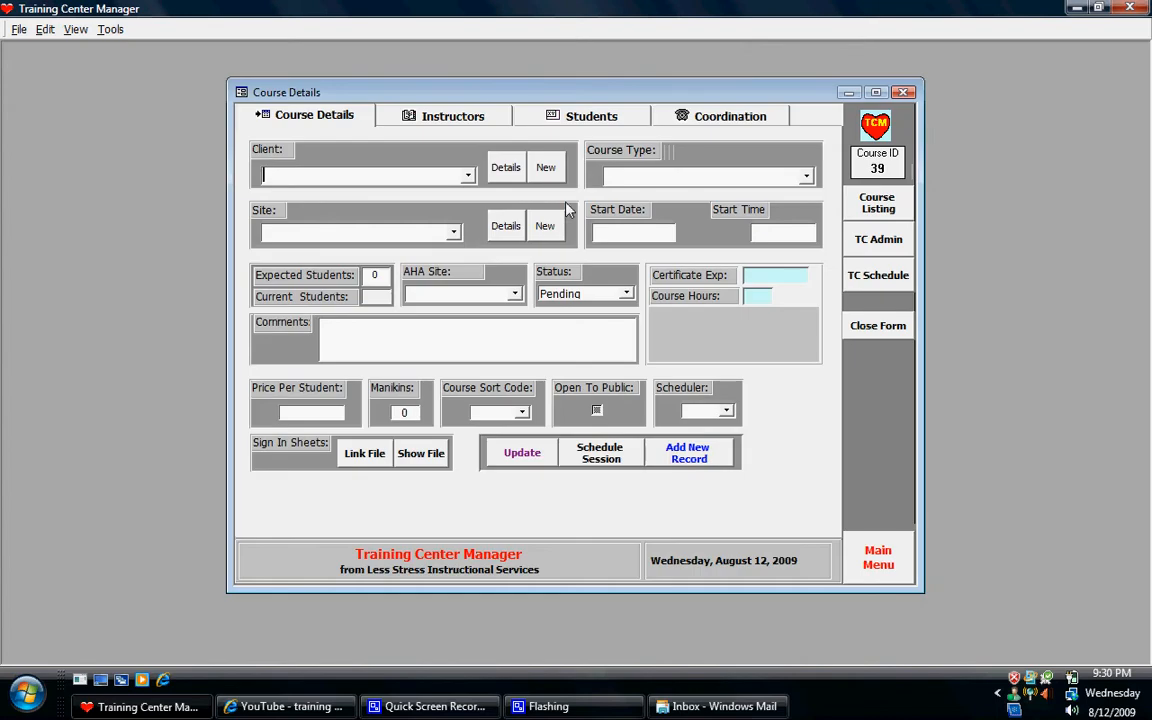
{"action": "mouse_move", "coordinate": [565, 205]}
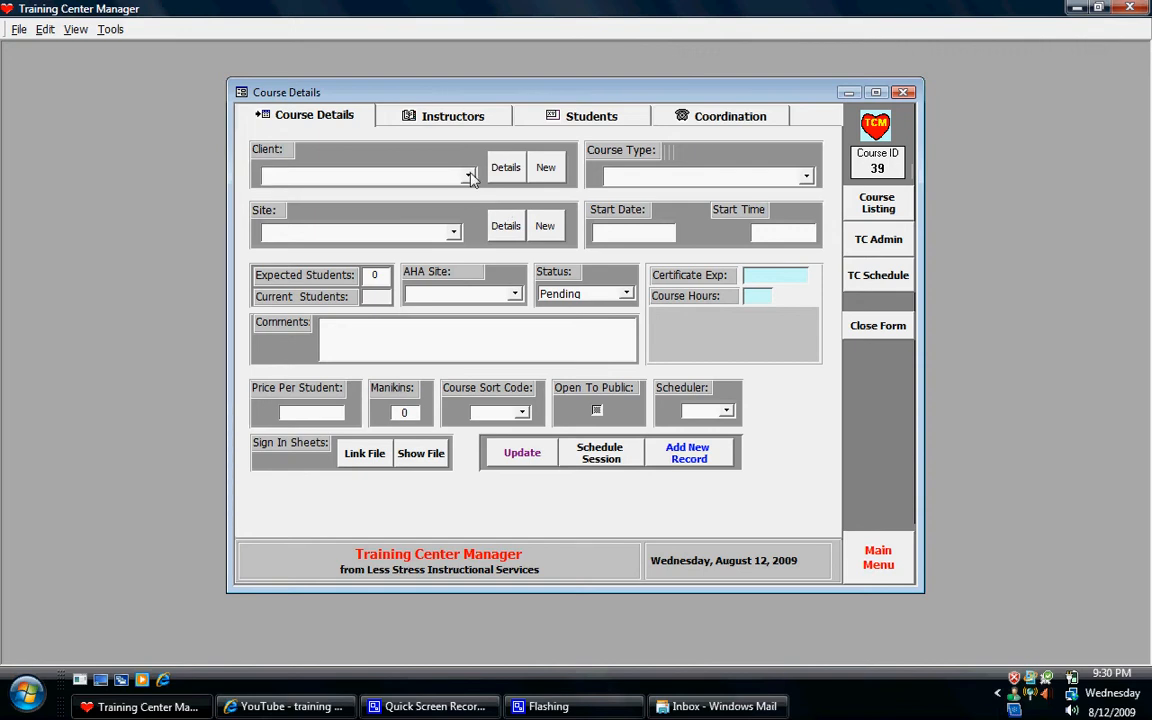
{"action": "left_click", "coordinate": [466, 176]}
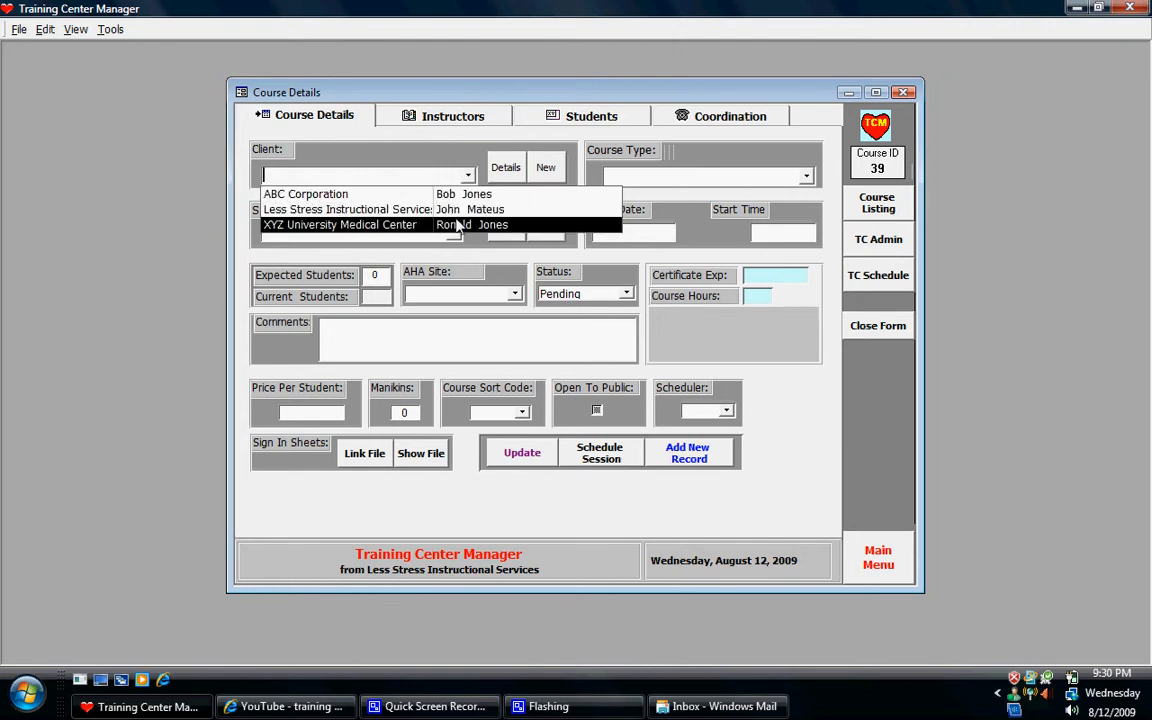
{"action": "left_click", "coordinate": [340, 224]}
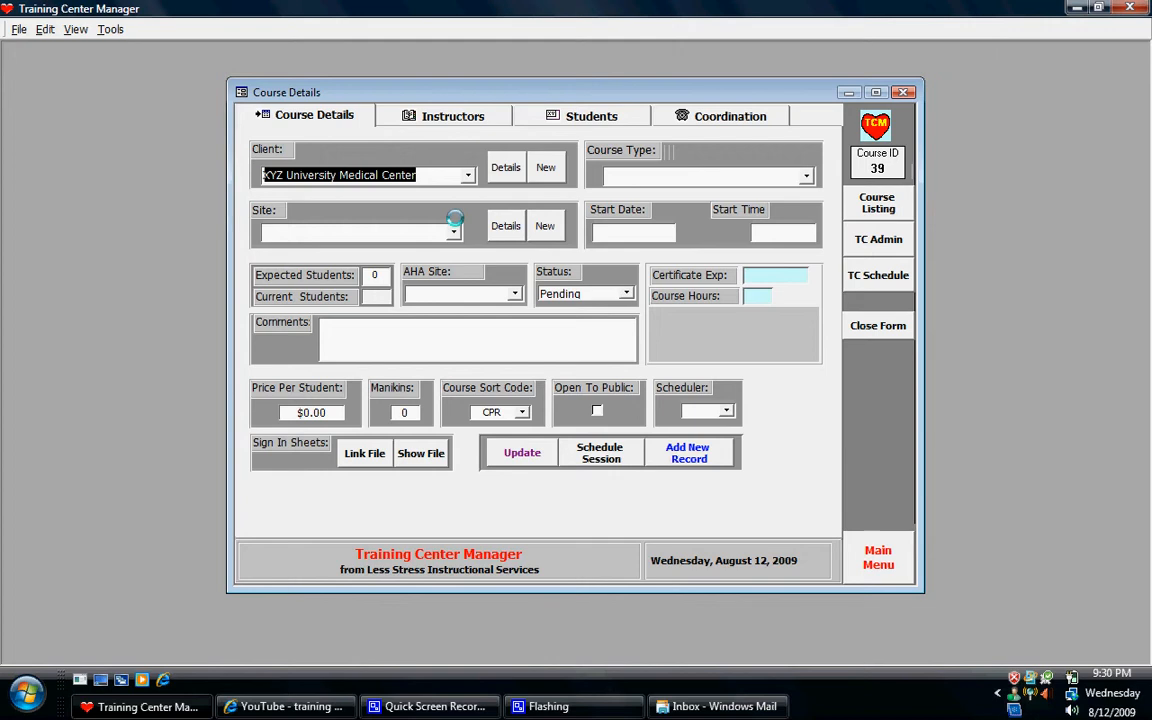
{"action": "left_click", "coordinate": [454, 230]}
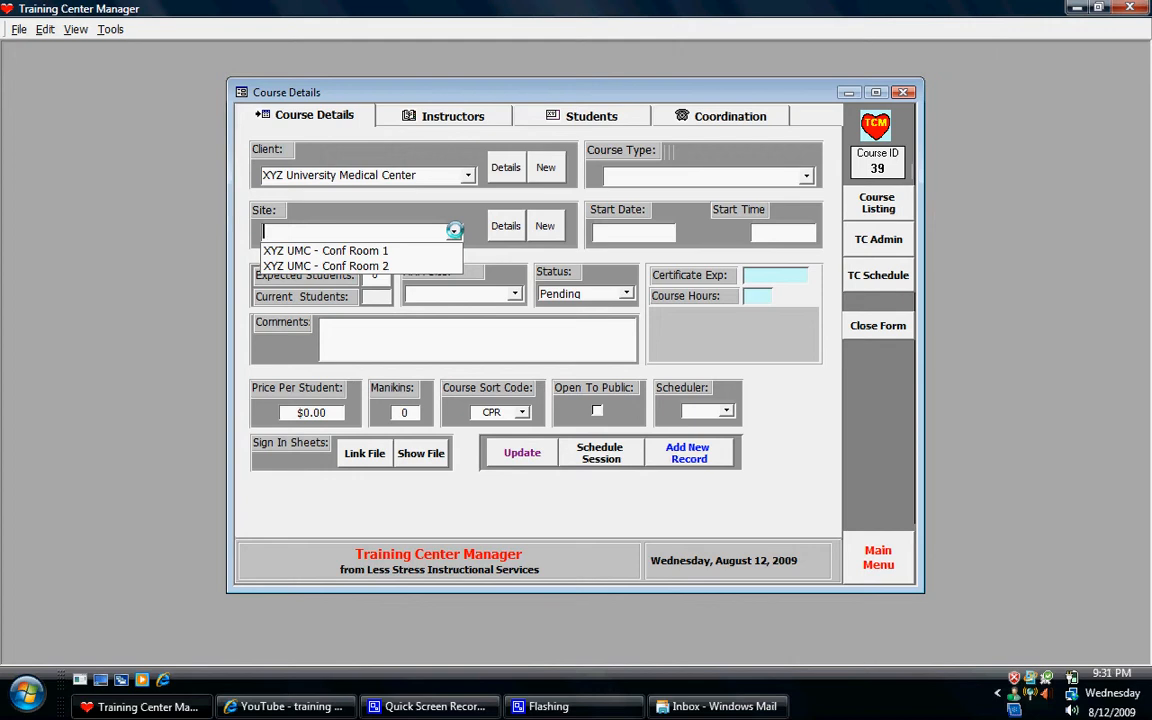
{"action": "mouse_move", "coordinate": [325, 250]}
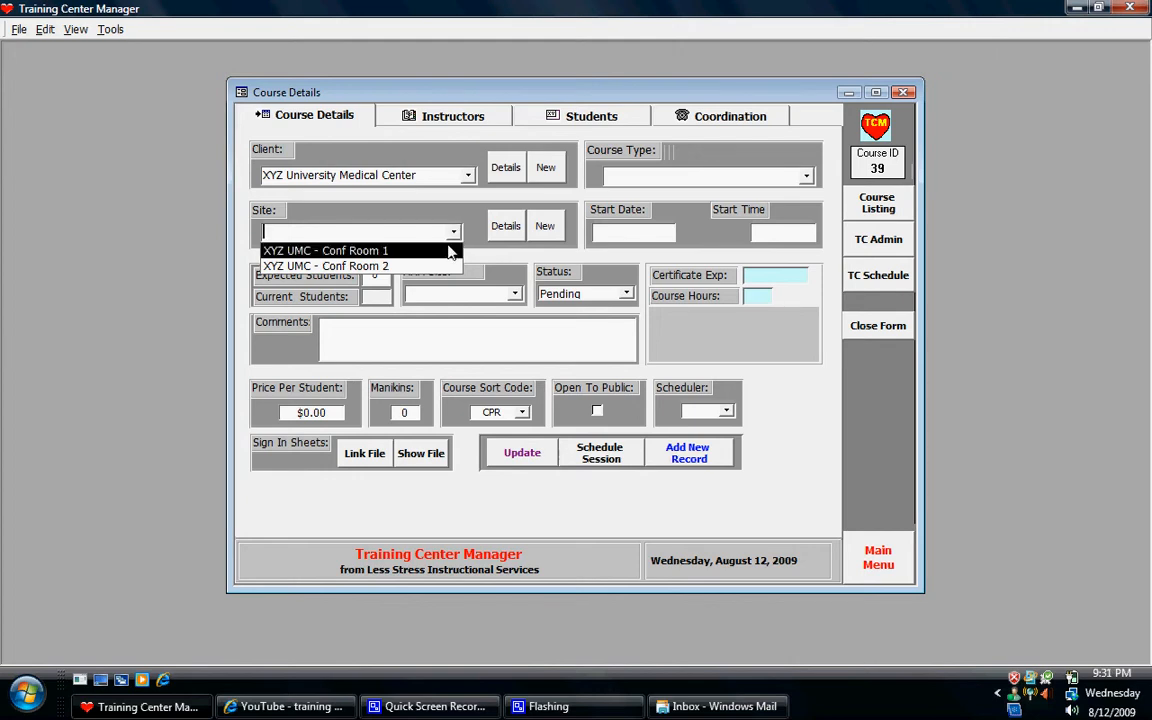
{"action": "left_click", "coordinate": [327, 250]}
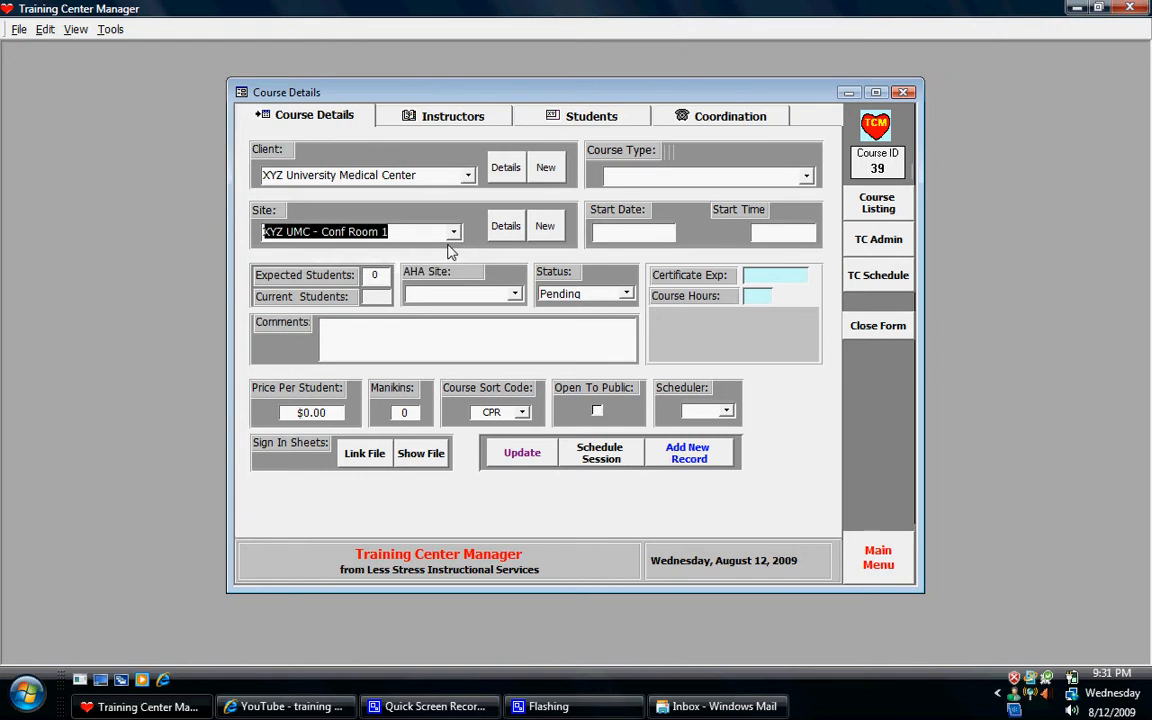
{"action": "mouse_move", "coordinate": [468, 227]}
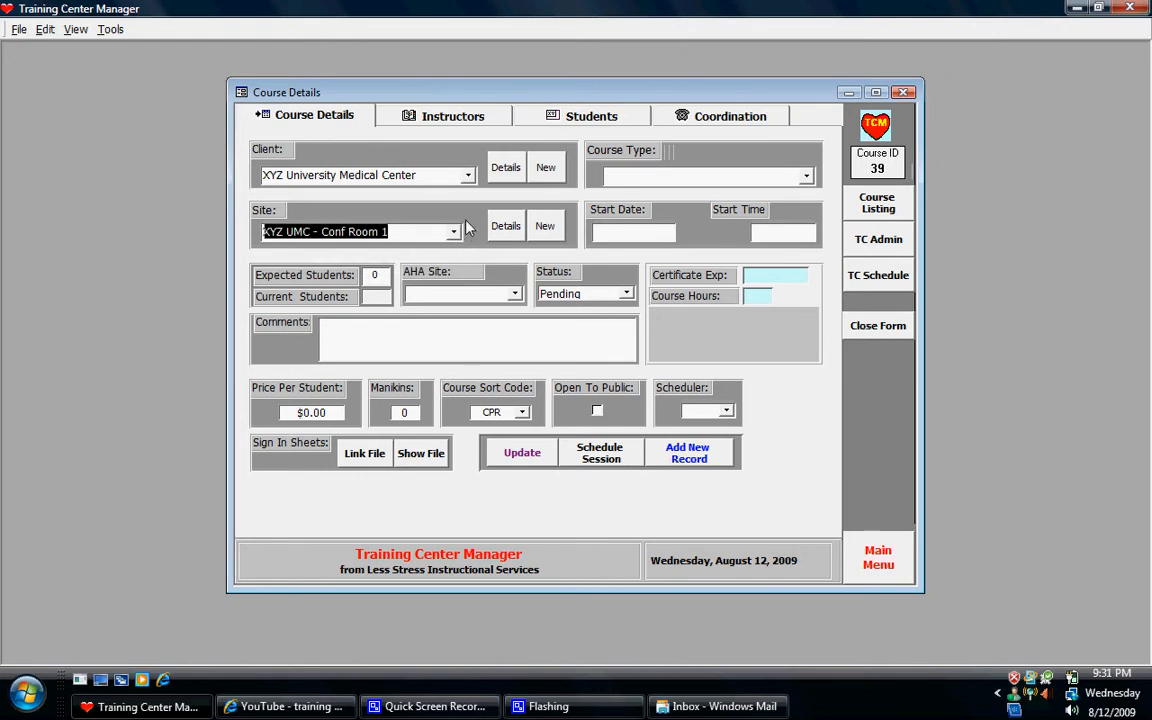
{"action": "mouse_move", "coordinate": [765, 192]}
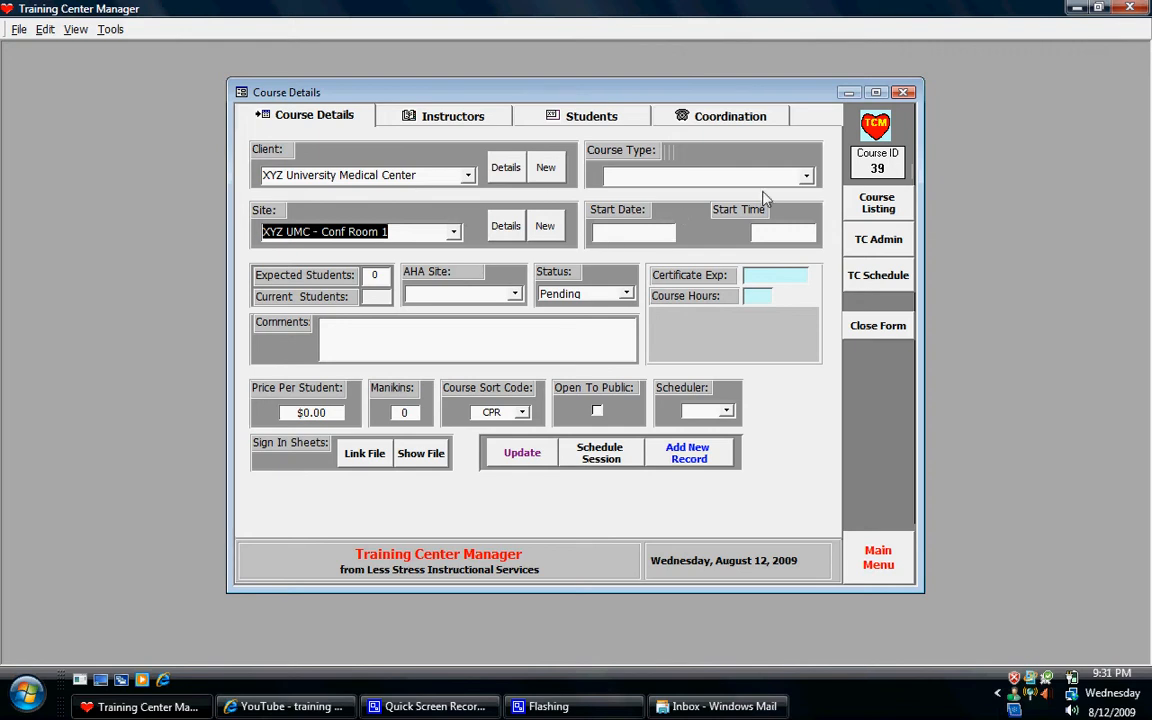
Step: Set the course type to Basic CPR and the start date to 09-11-12
{"action": "left_click", "coordinate": [806, 176]}
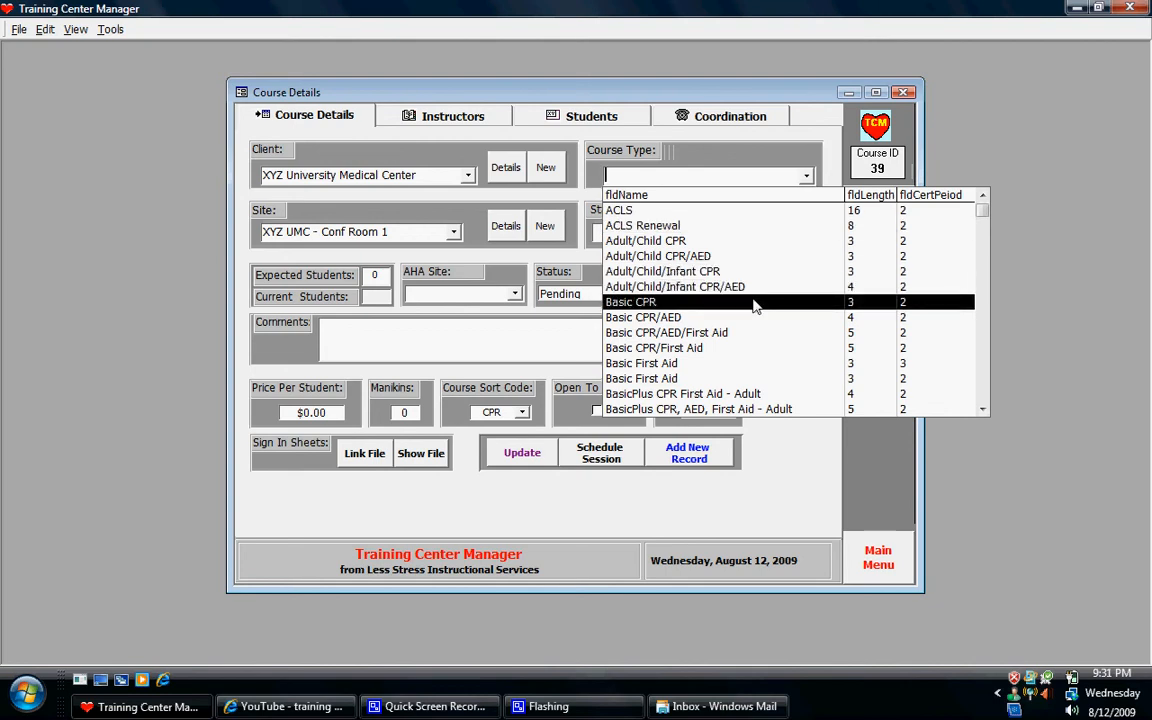
{"action": "left_click", "coordinate": [630, 301]}
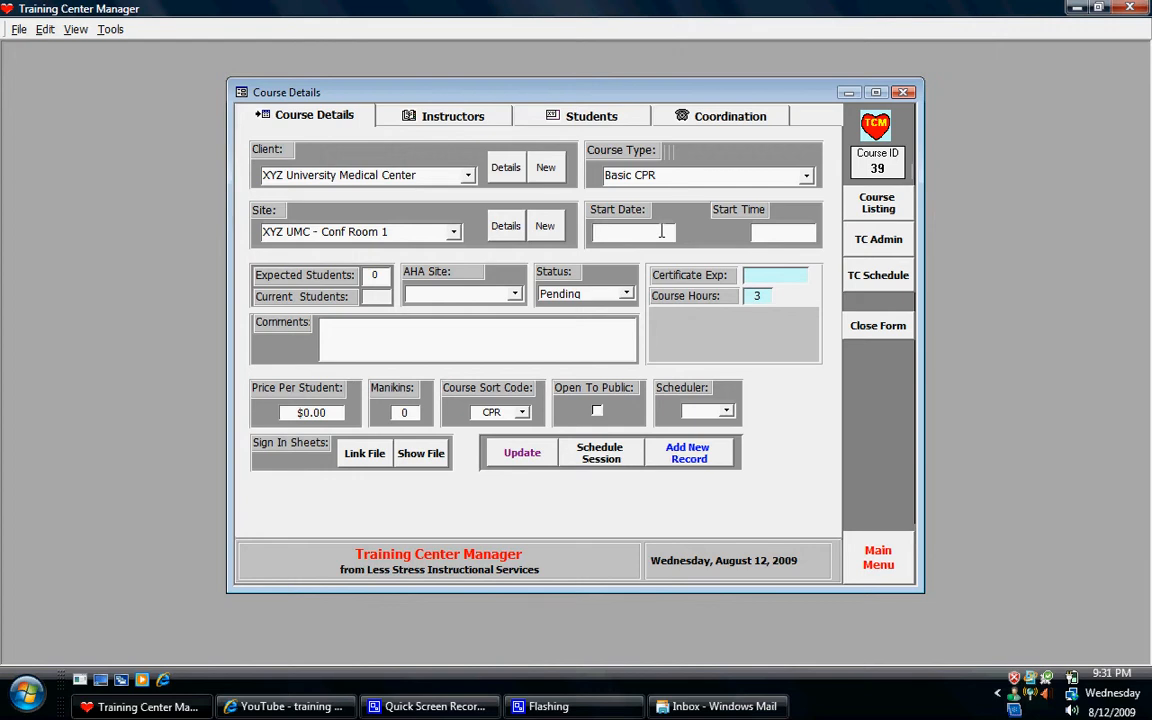
{"action": "type", "text": "09-"}
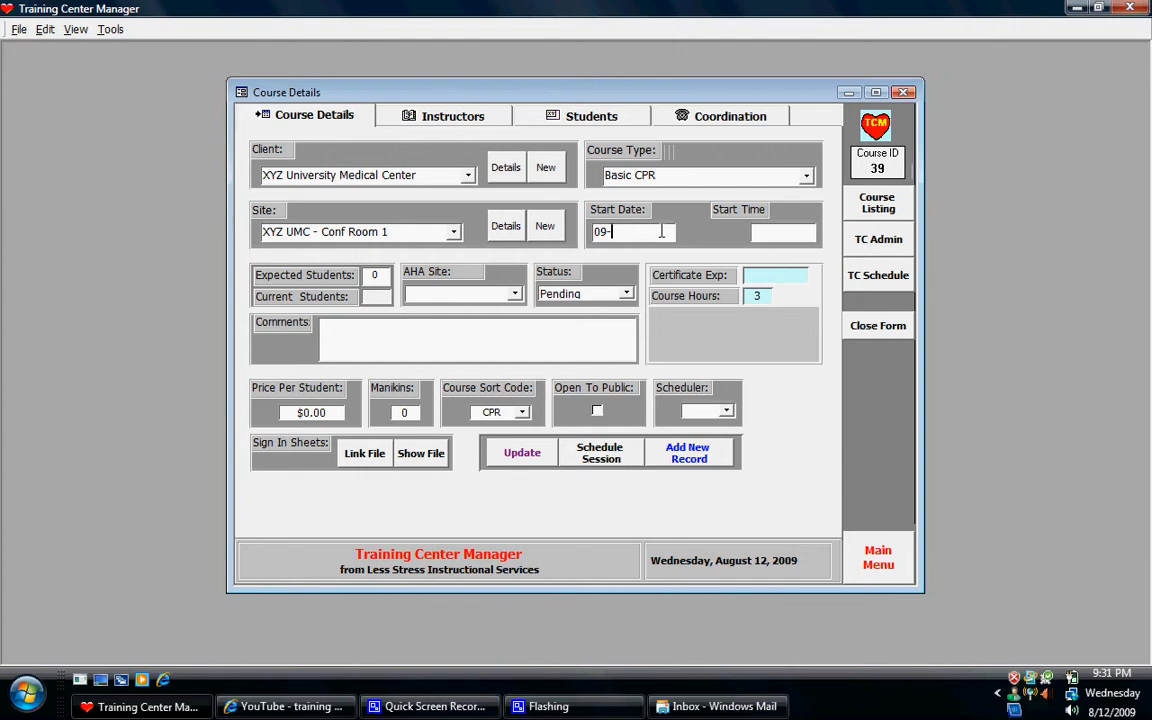
{"action": "type", "text": "11-"}
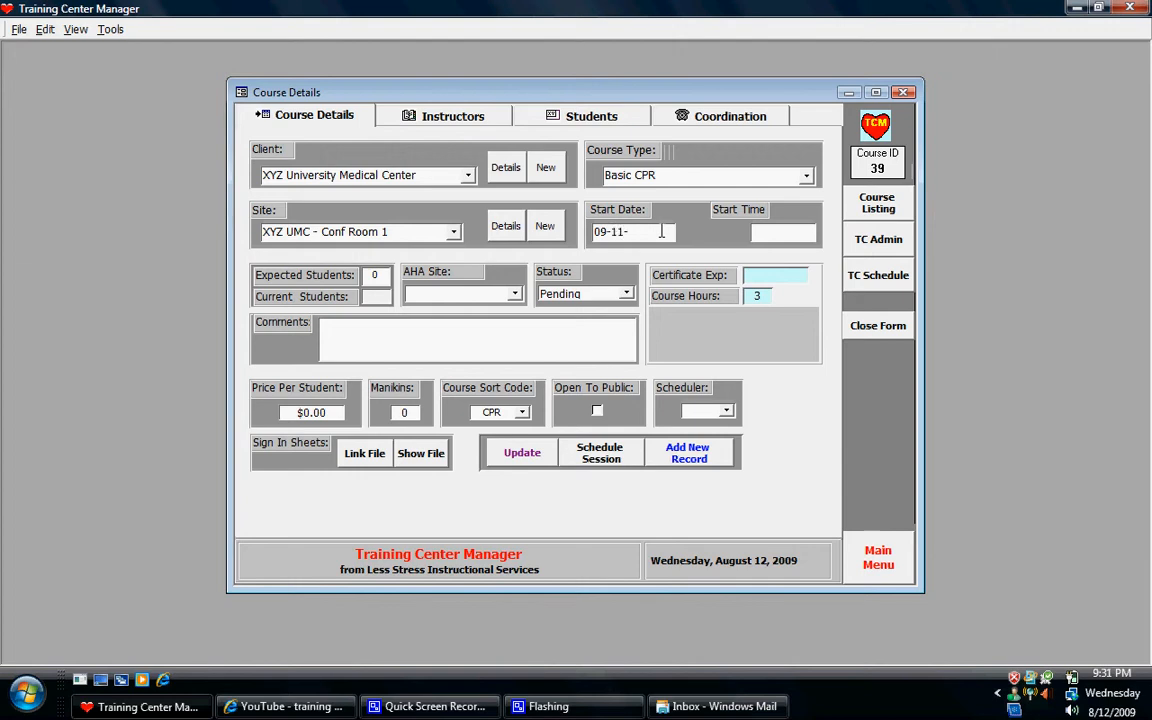
{"action": "type", "text": "12"}
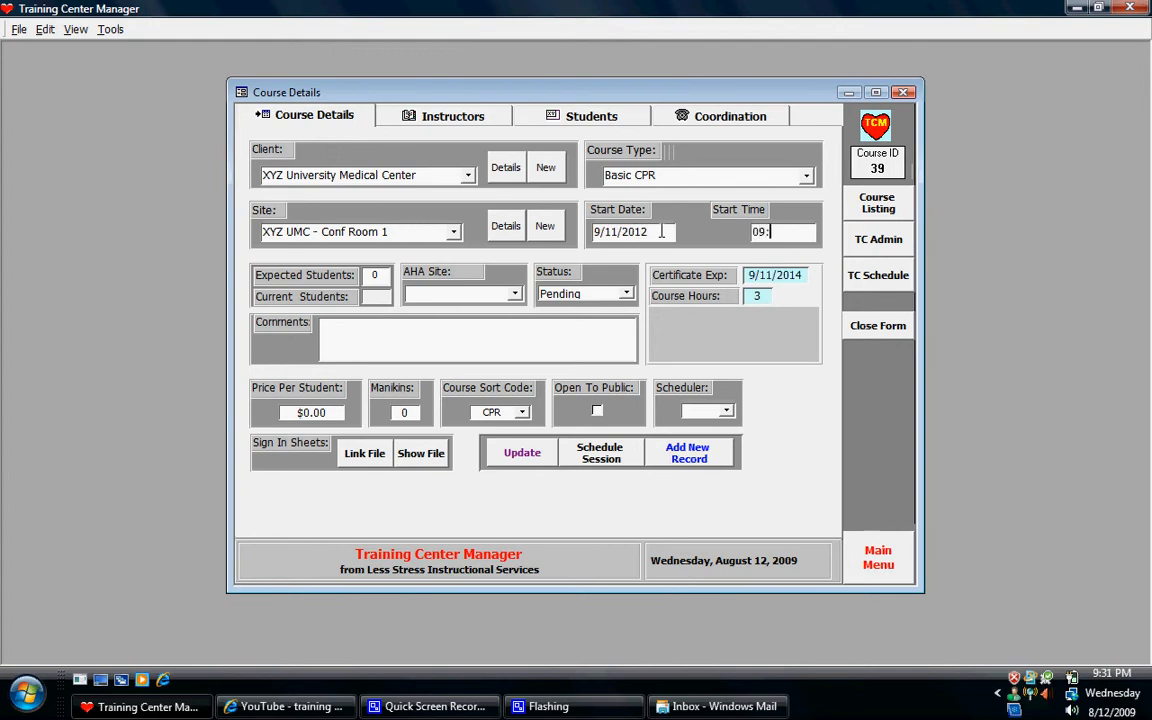
Step: Schedule a 2-hour session on 9/11/2012 and a 1-hour session on 09/12/2012
{"action": "left_click", "coordinate": [600, 453]}
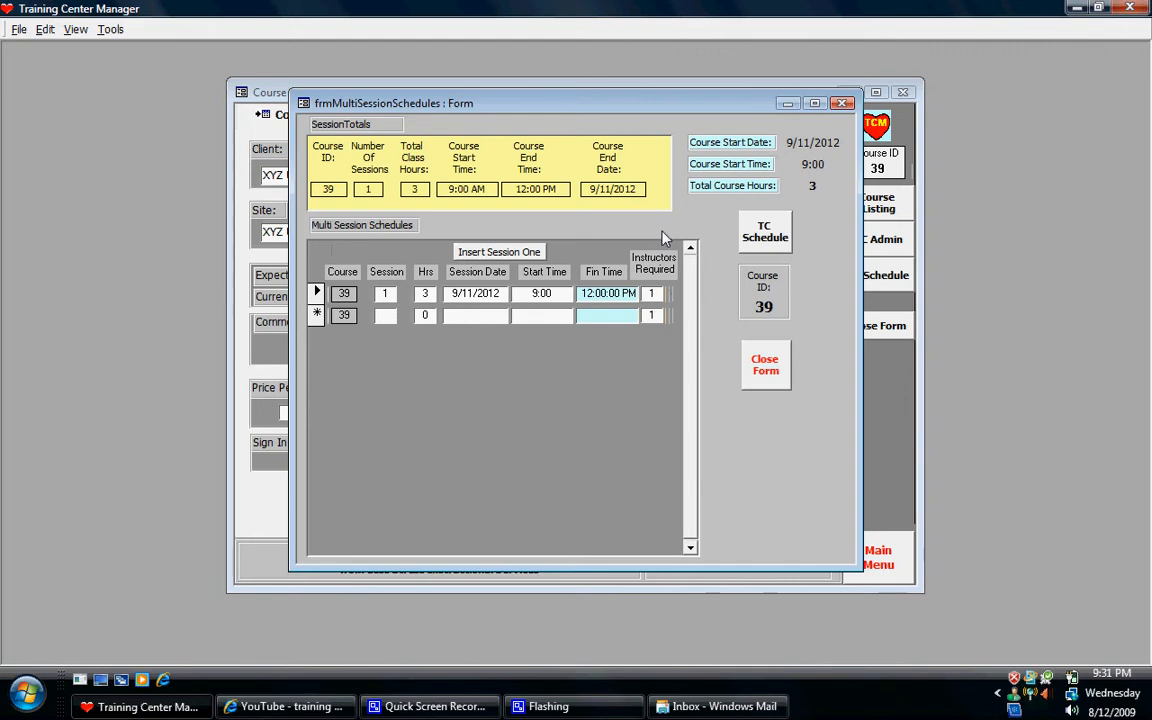
{"action": "mouse_move", "coordinate": [388, 318]}
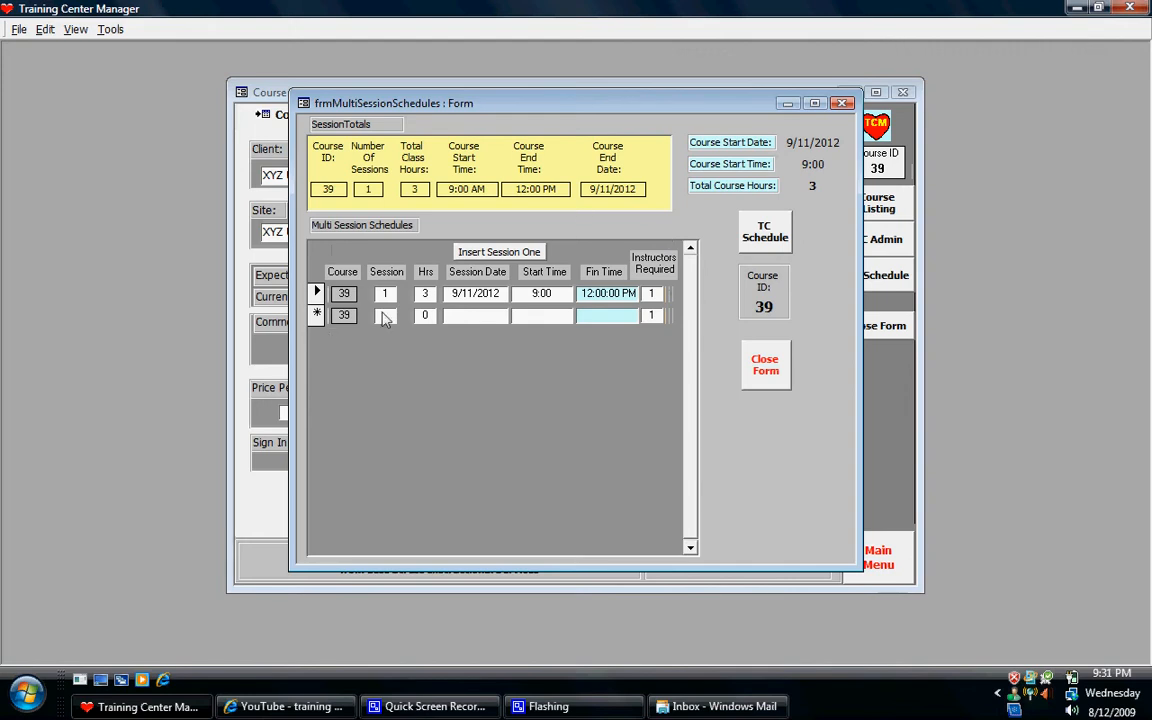
{"action": "left_click", "coordinate": [424, 293]}
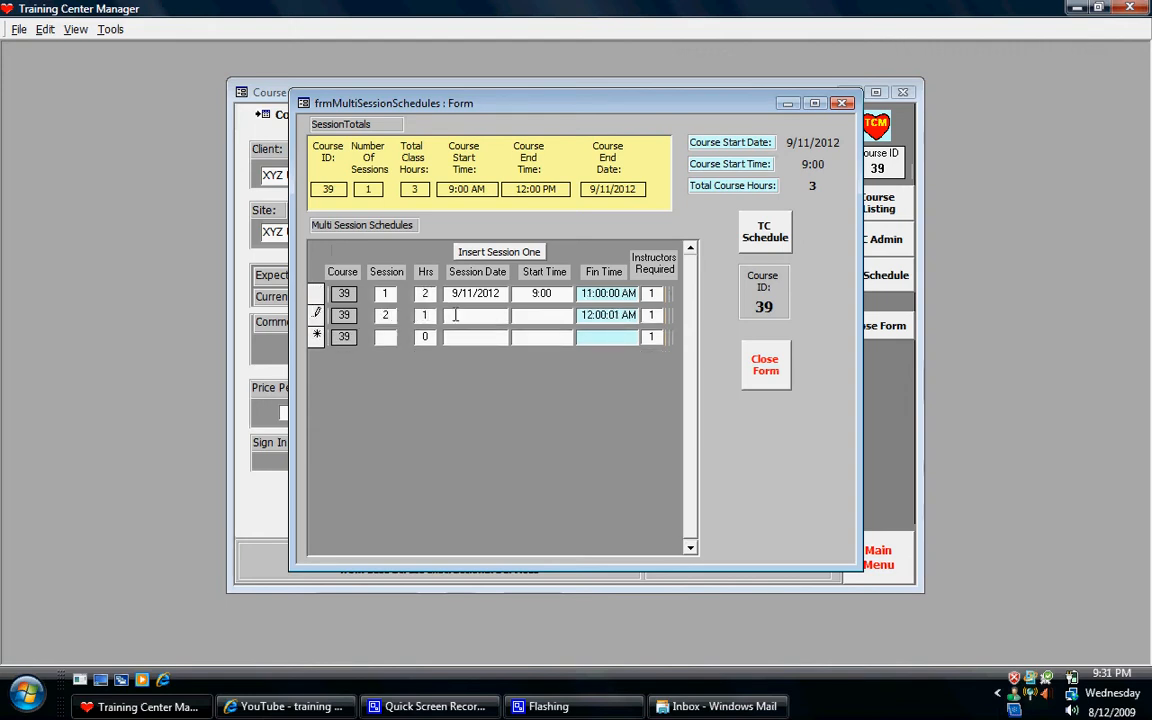
{"action": "type", "text": "0"}
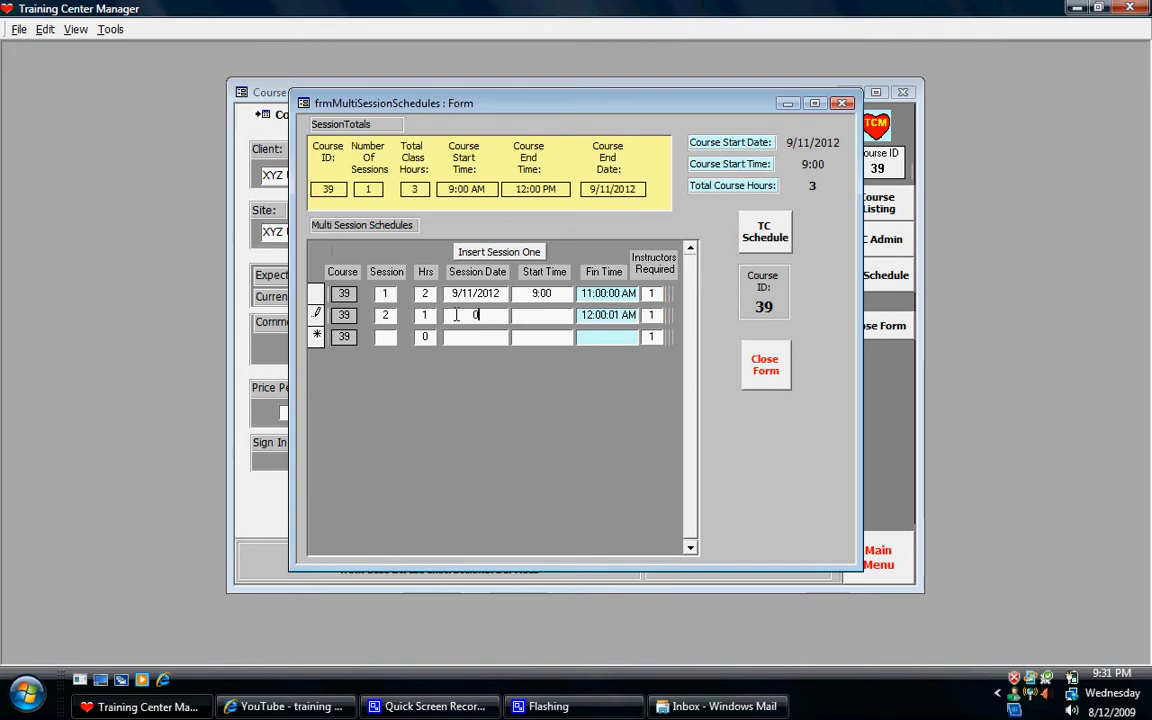
{"action": "type", "text": "09/12/"}
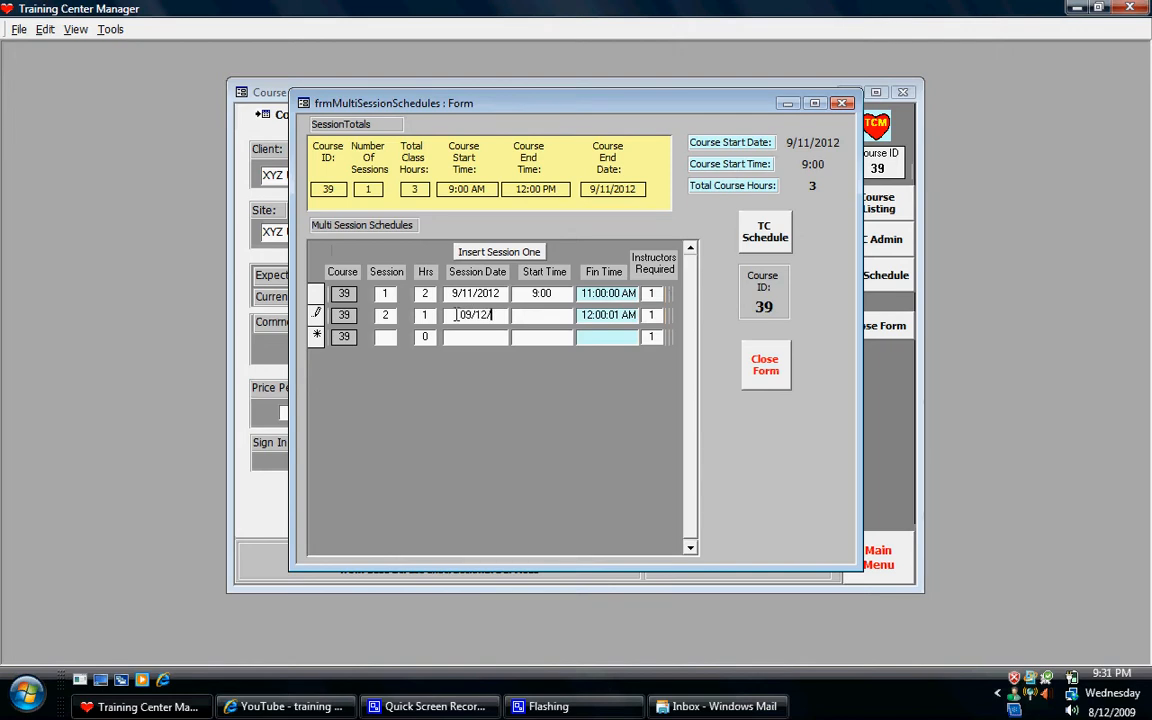
{"action": "type", "text": "00"}
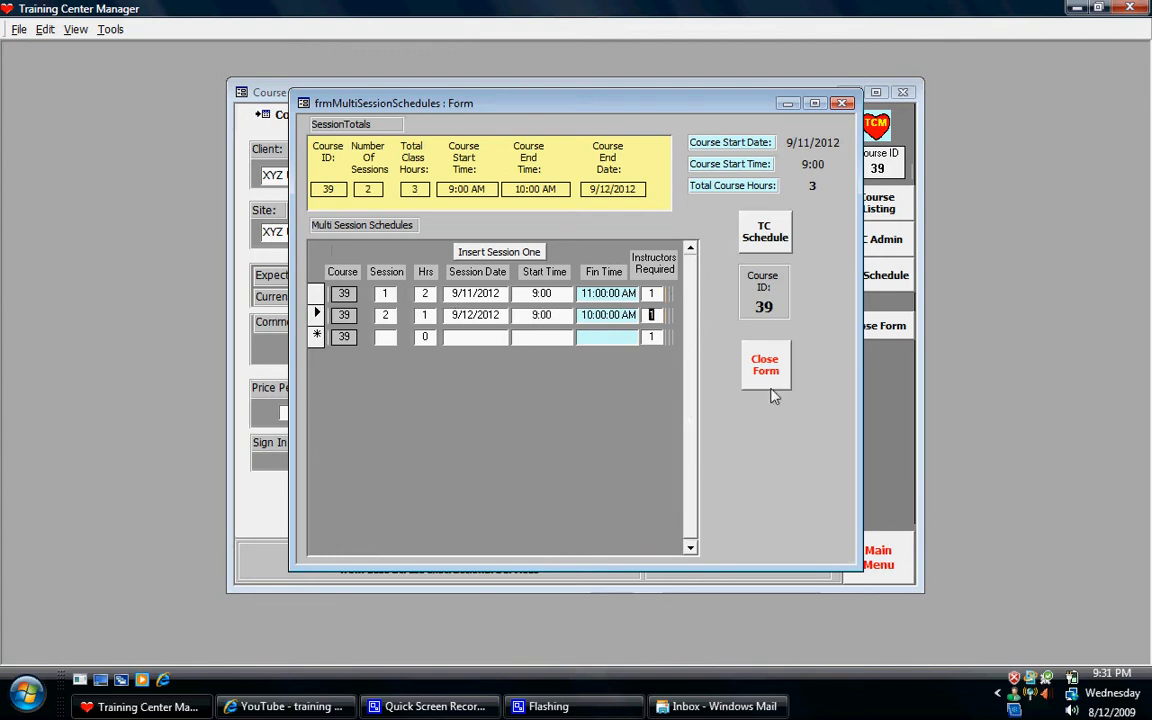
{"action": "left_click", "coordinate": [765, 363]}
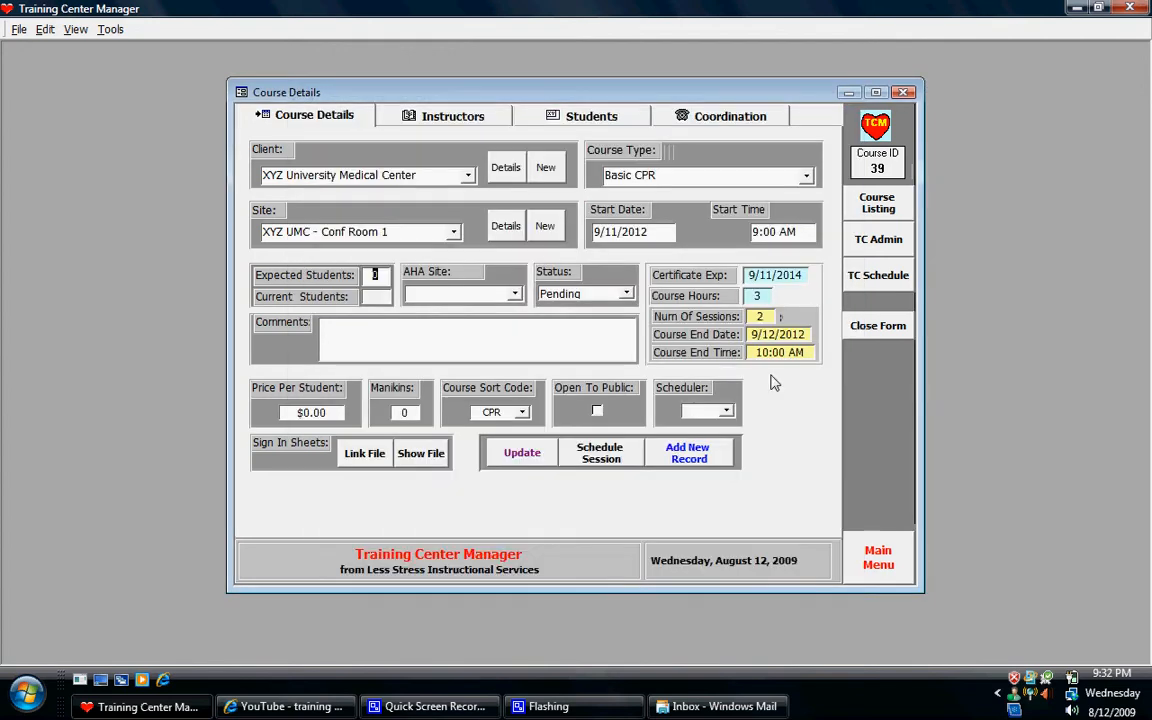
Step: Set Instructors Required to 2 on both session rows of the schedule
{"action": "left_click", "coordinate": [600, 452]}
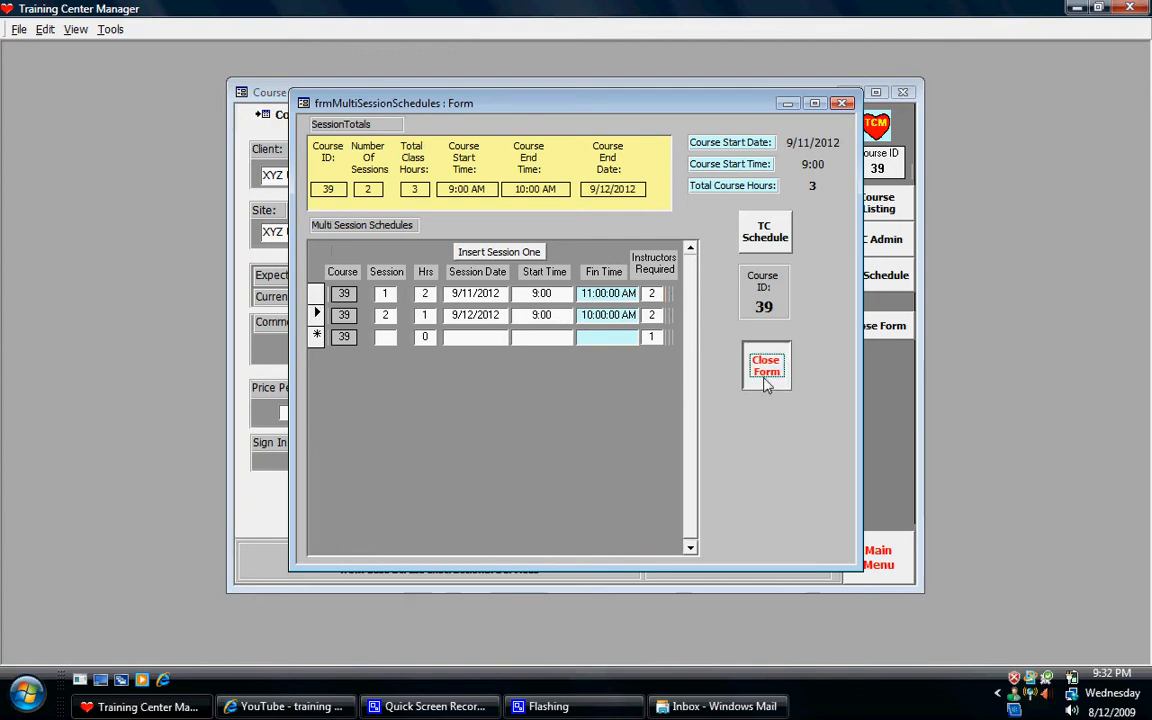
{"action": "left_click", "coordinate": [766, 365]}
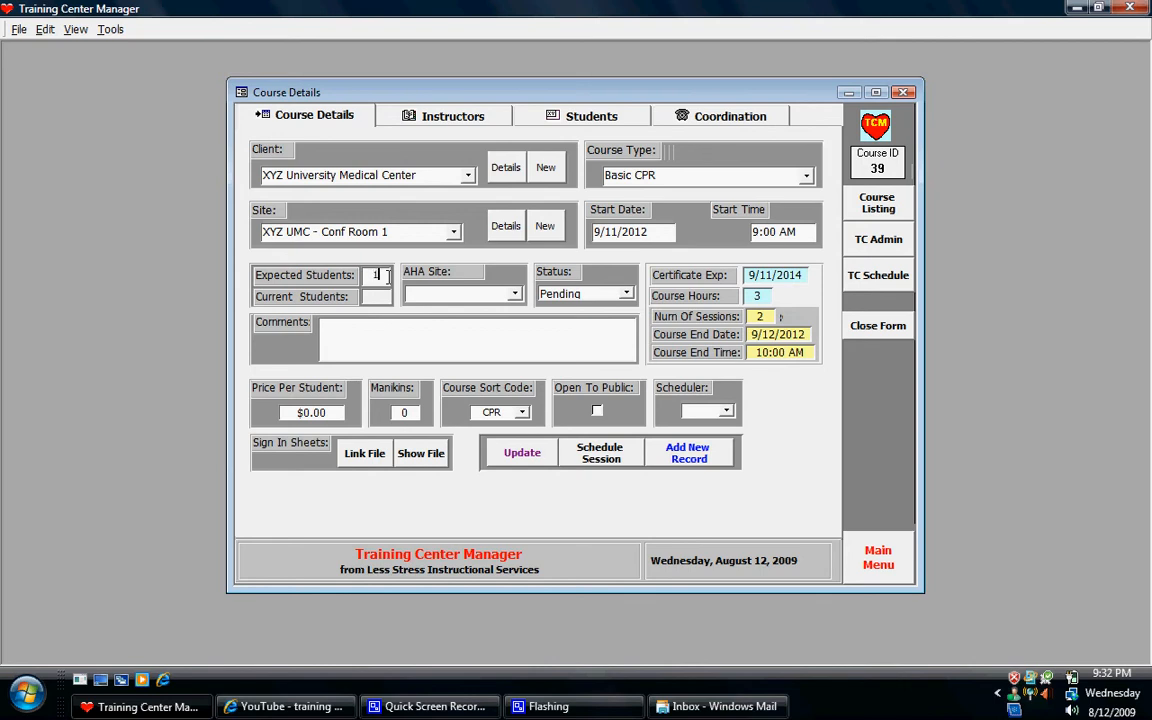
Step: Enter 35 expected students and a $35.00 price per student
{"action": "type", "text": "0"}
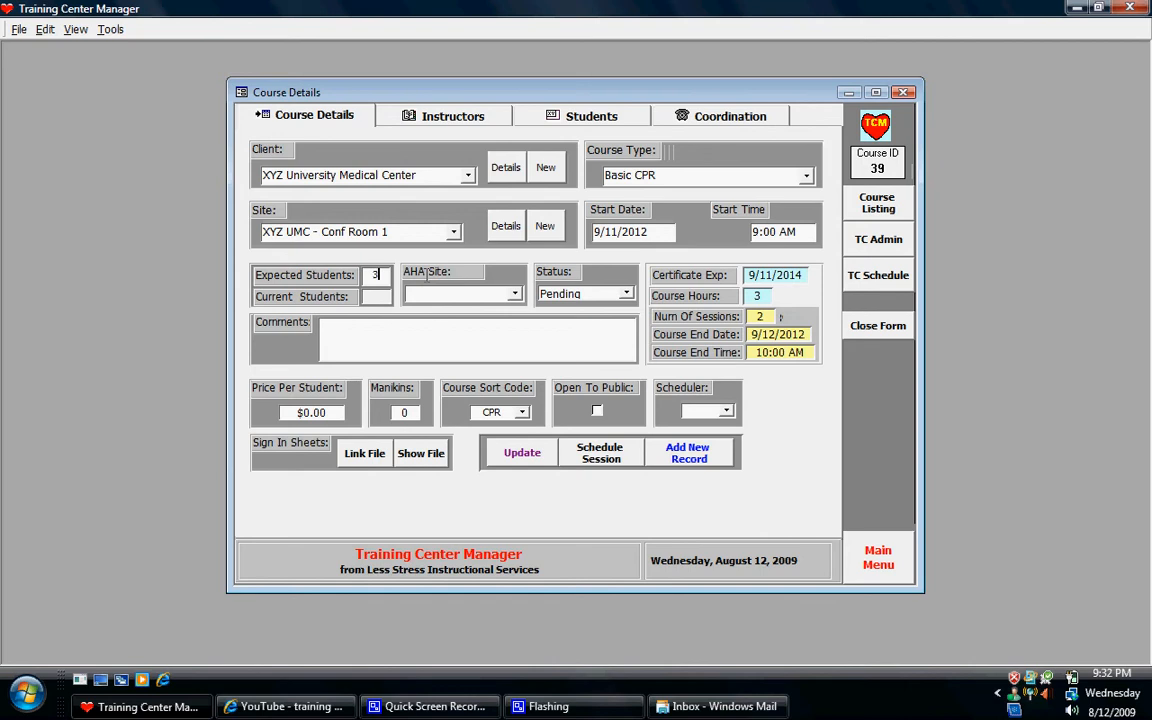
{"action": "type", "text": "5"}
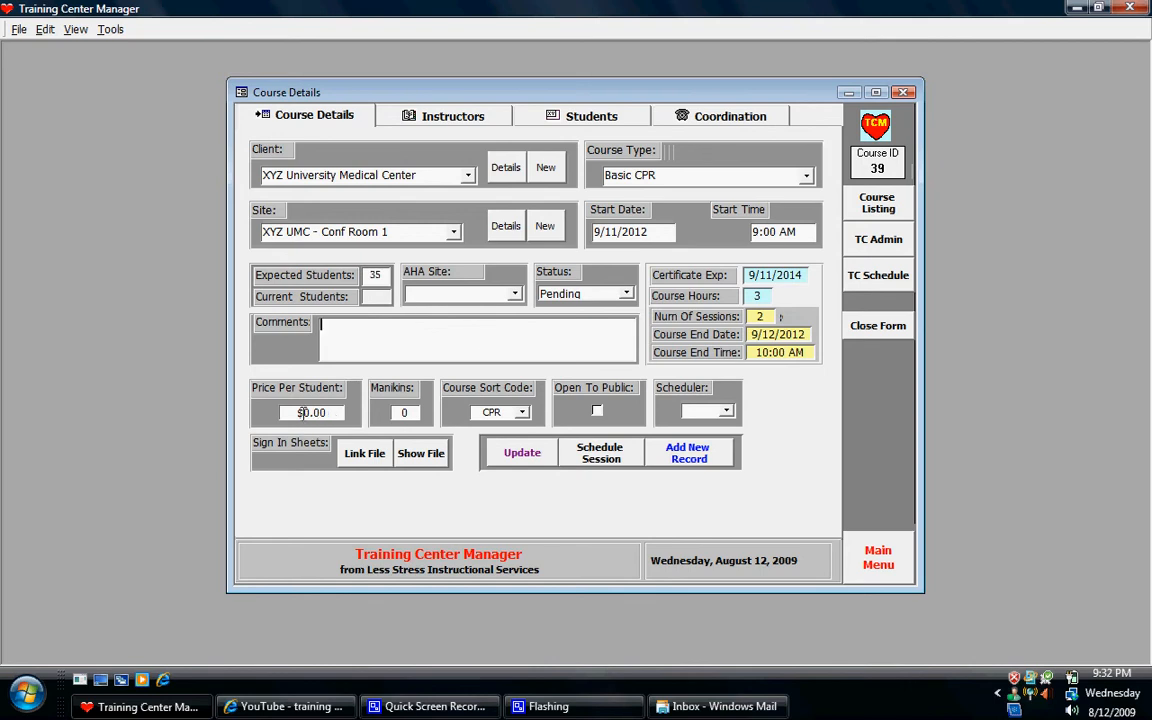
{"action": "triple_click", "coordinate": [311, 412]}
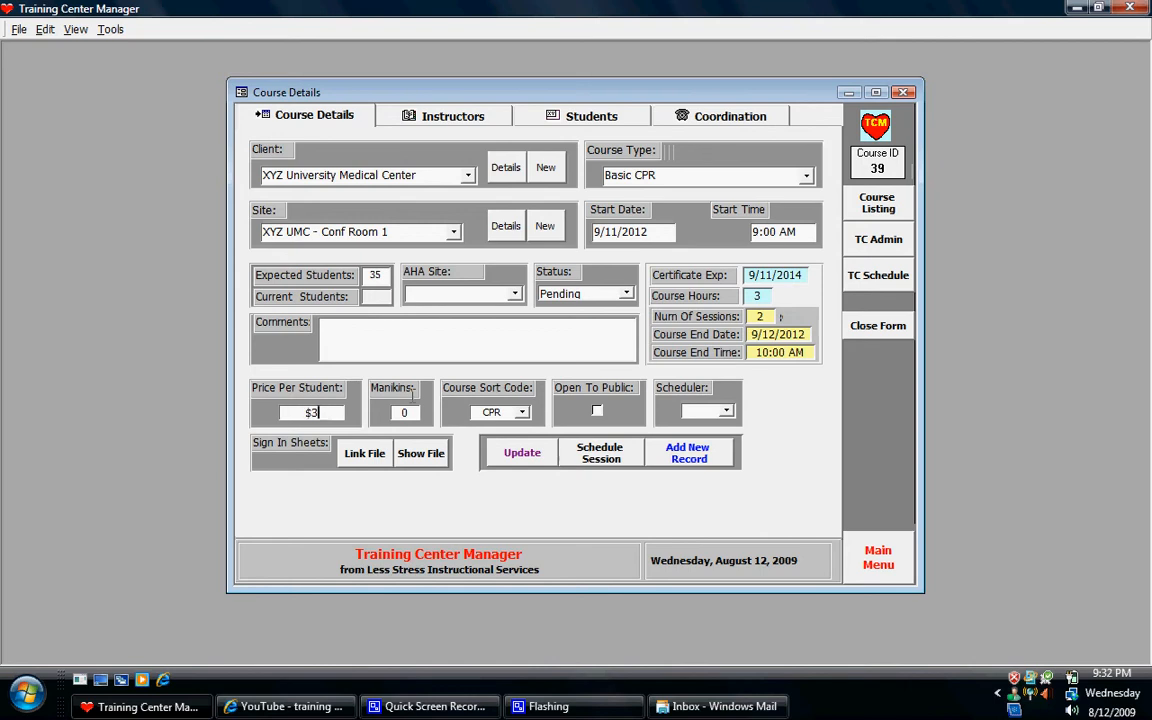
{"action": "type", "text": "5.00"}
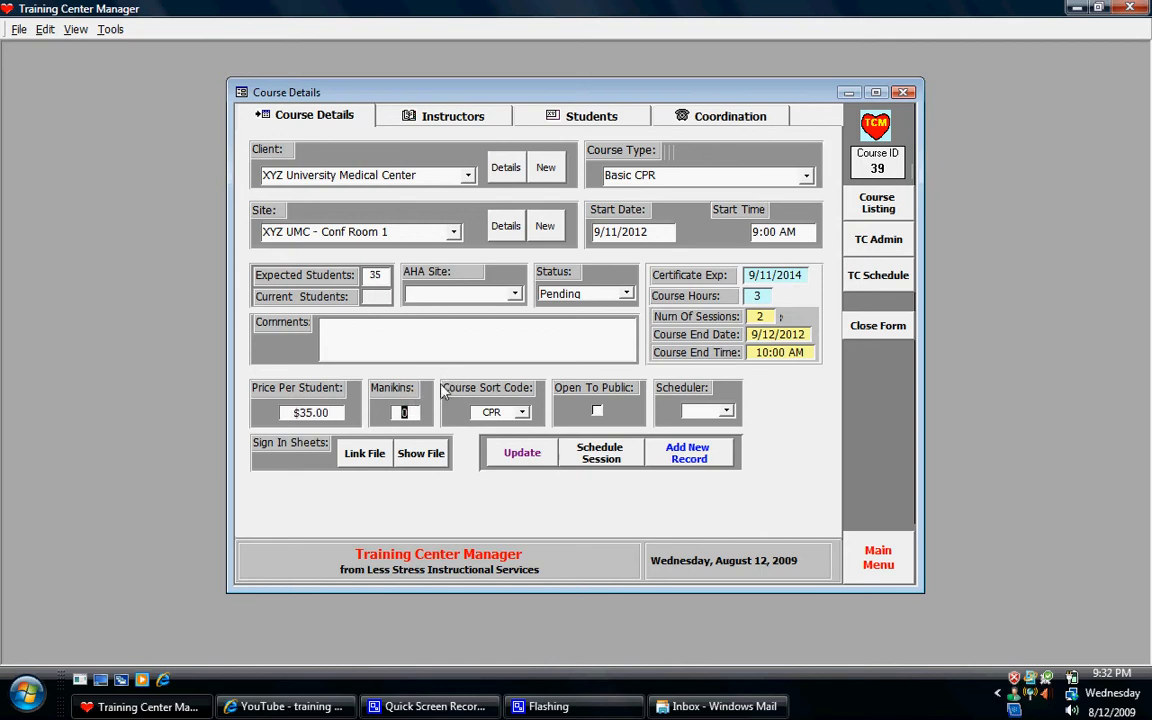
{"action": "left_click", "coordinate": [311, 412]}
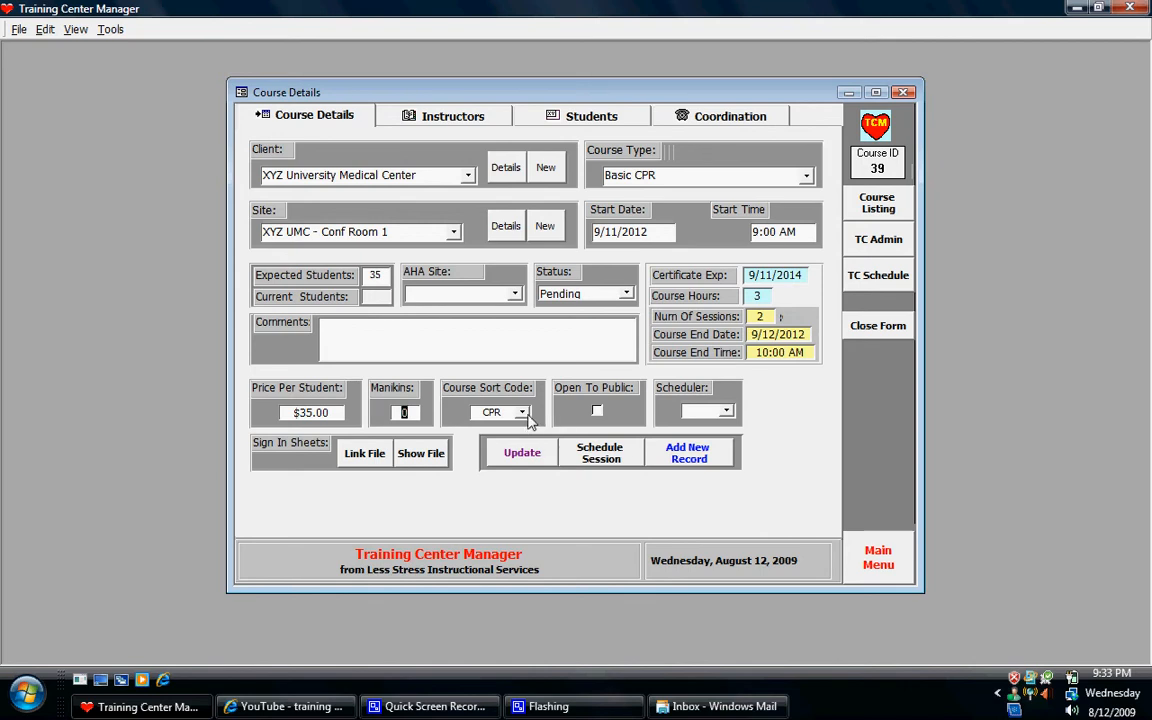
Step: Keep sort code CPR and tick Open To Public
{"action": "left_click", "coordinate": [519, 412]}
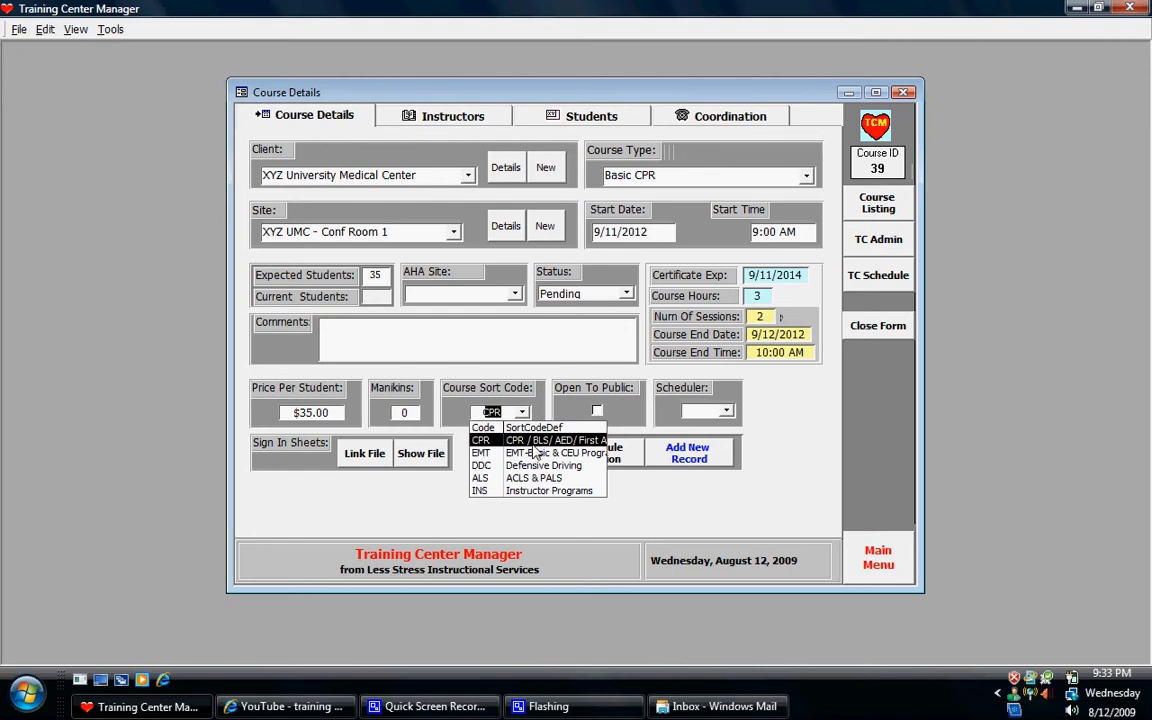
{"action": "mouse_move", "coordinate": [535, 453]}
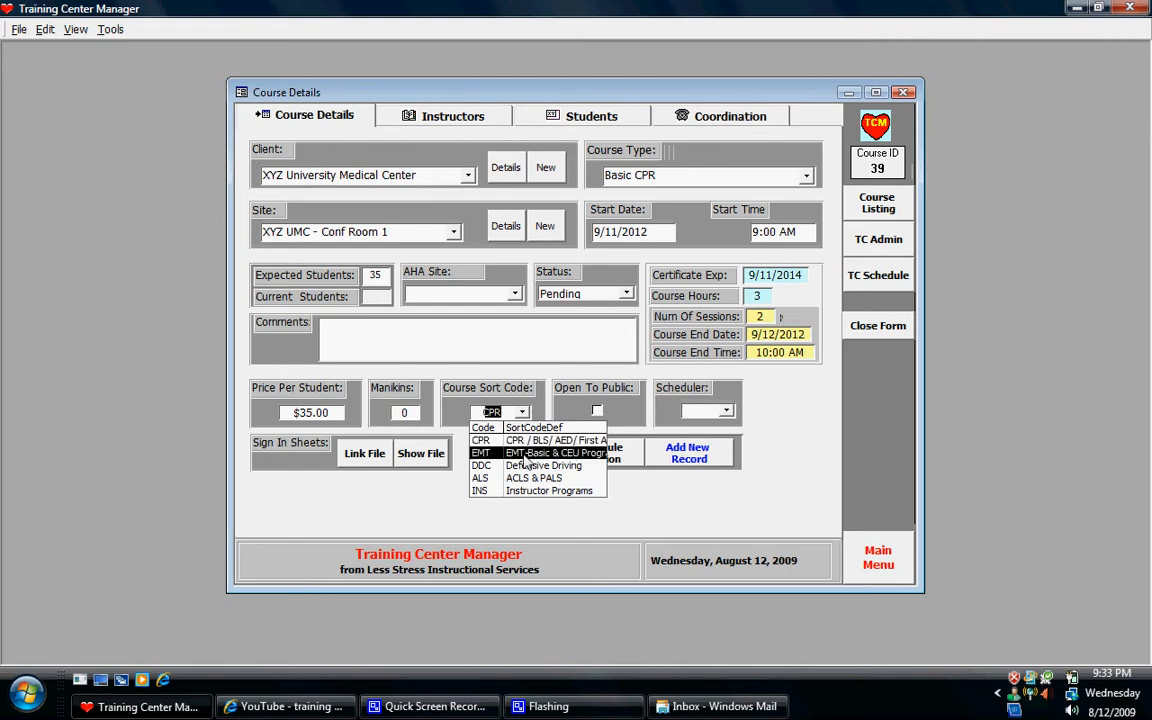
{"action": "mouse_move", "coordinate": [528, 468]}
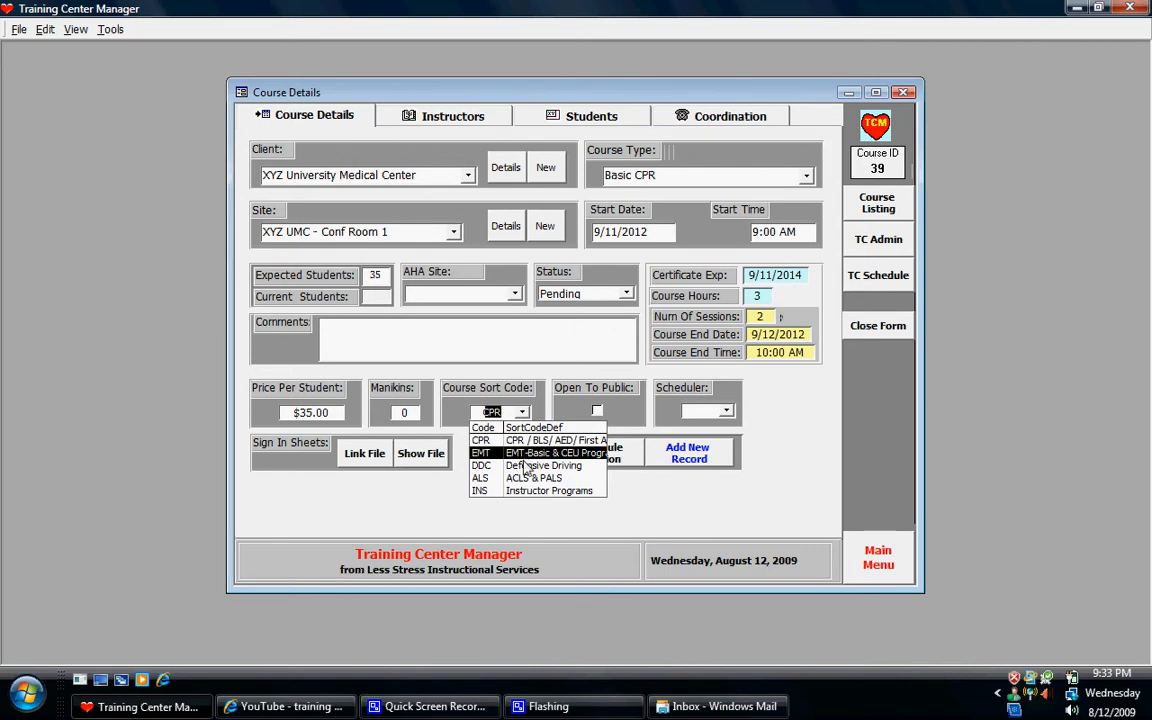
{"action": "mouse_move", "coordinate": [520, 490]}
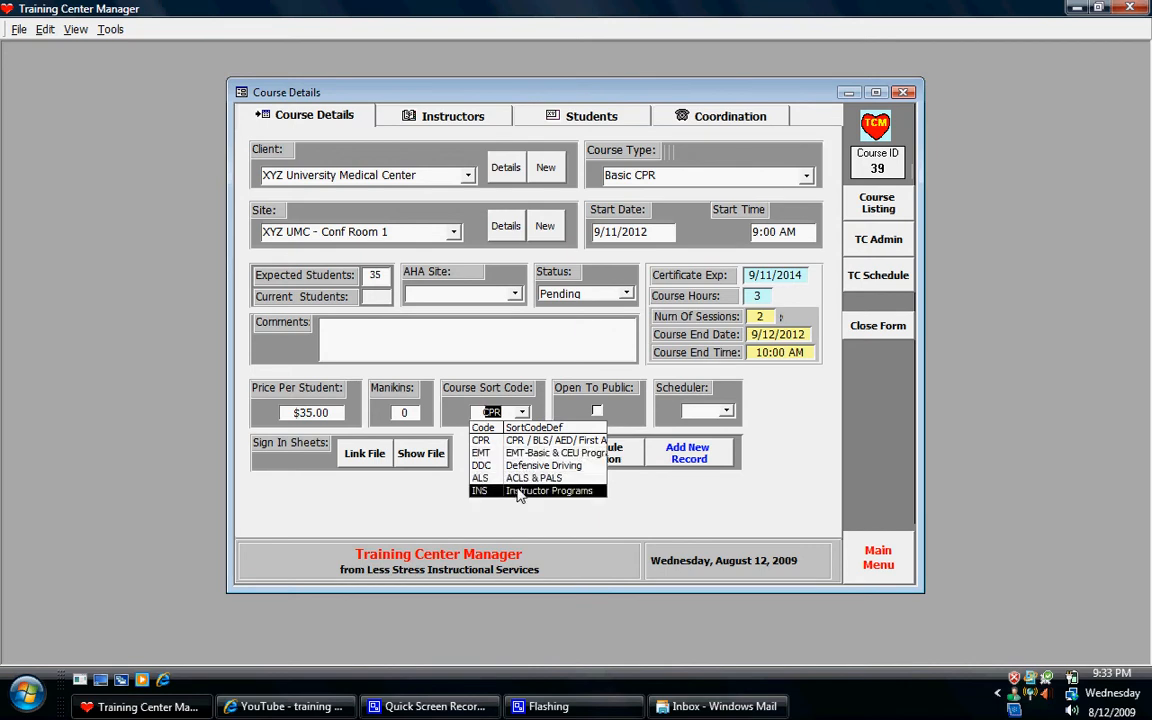
{"action": "left_click", "coordinate": [491, 440]}
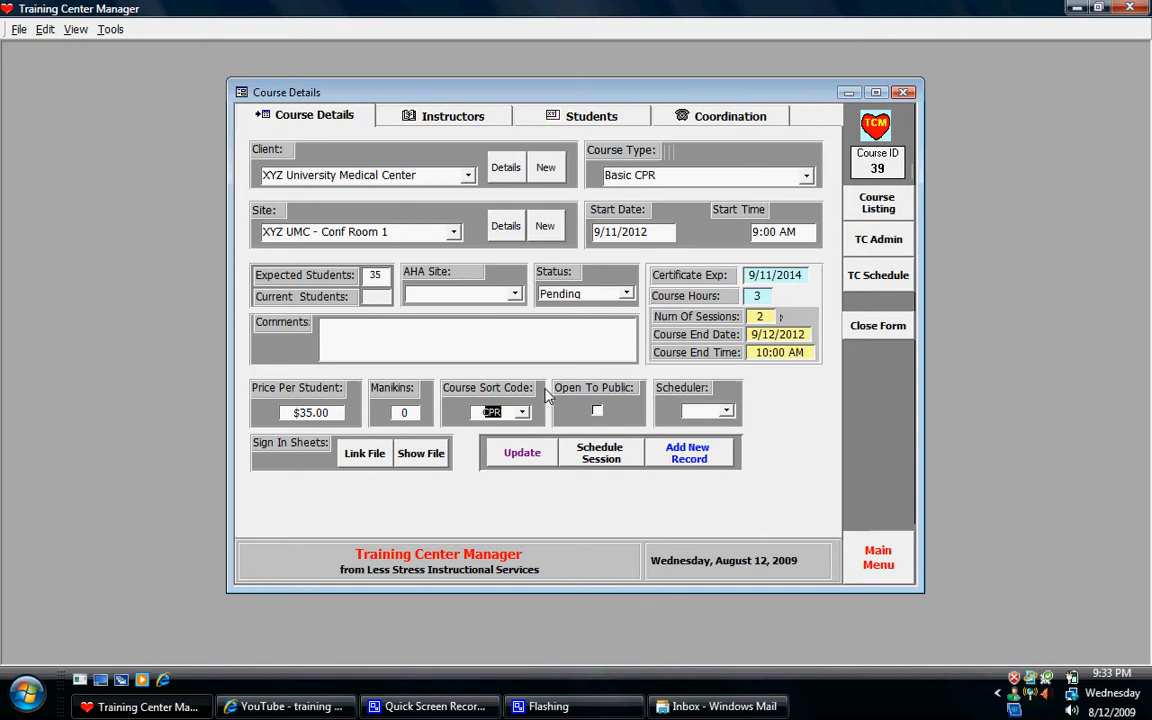
{"action": "mouse_move", "coordinate": [617, 419]}
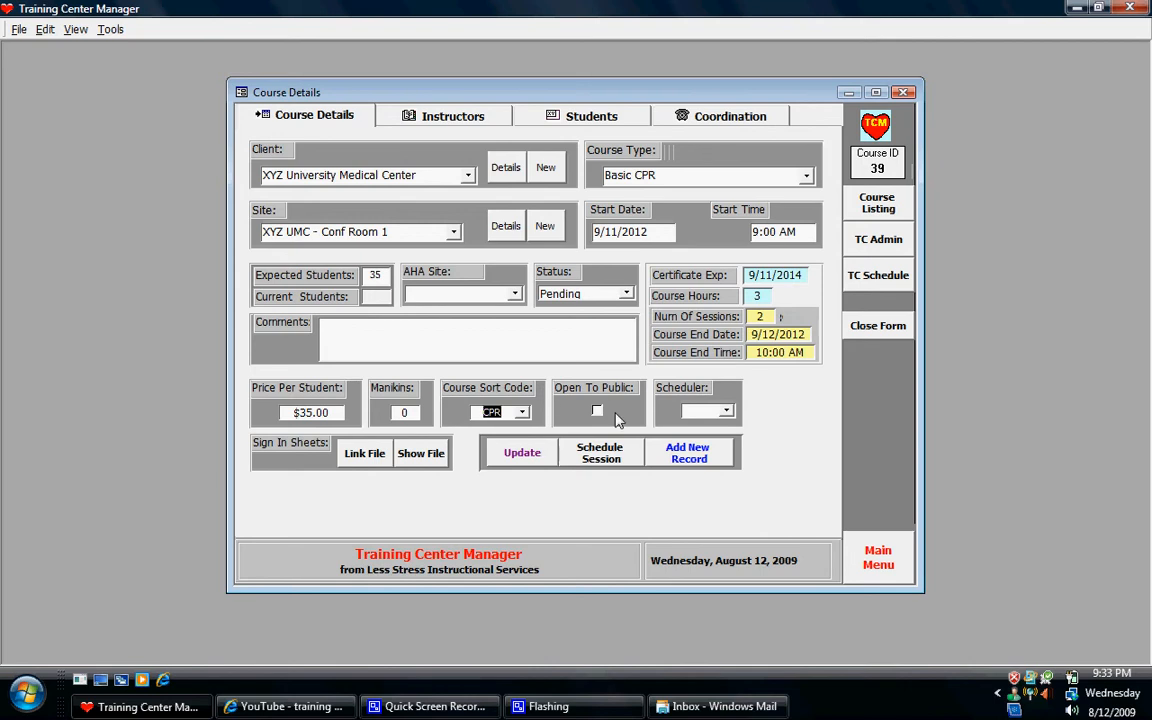
{"action": "left_click", "coordinate": [597, 410]}
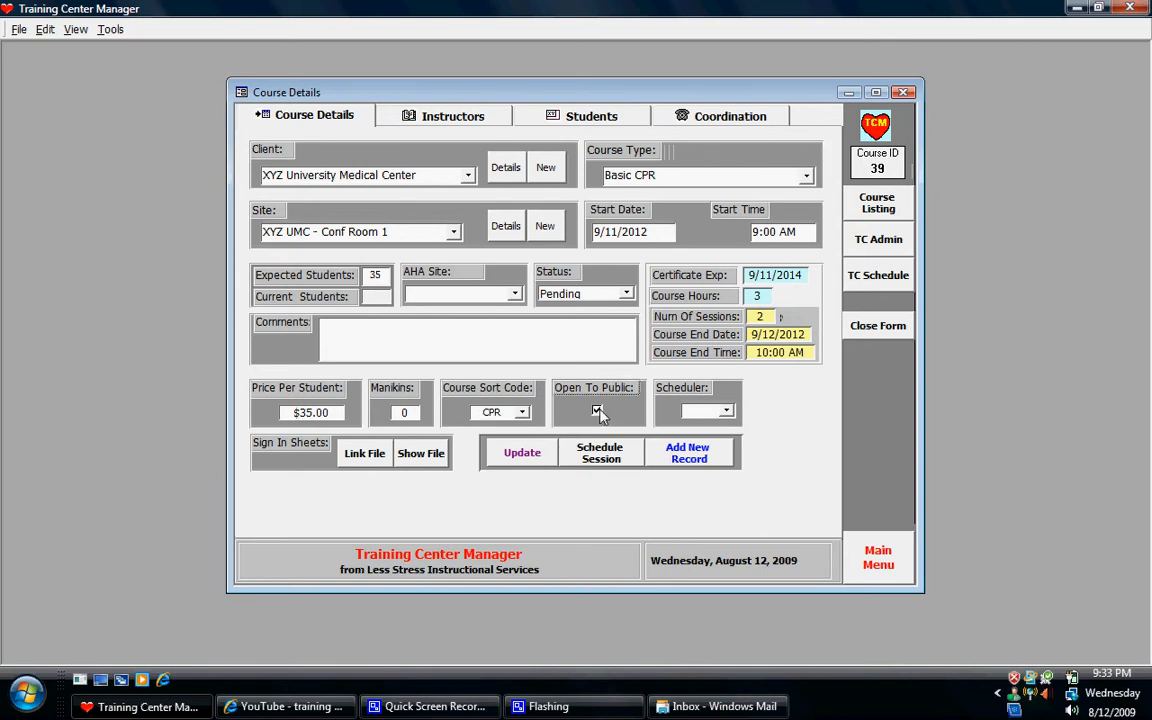
{"action": "left_click", "coordinate": [596, 410]}
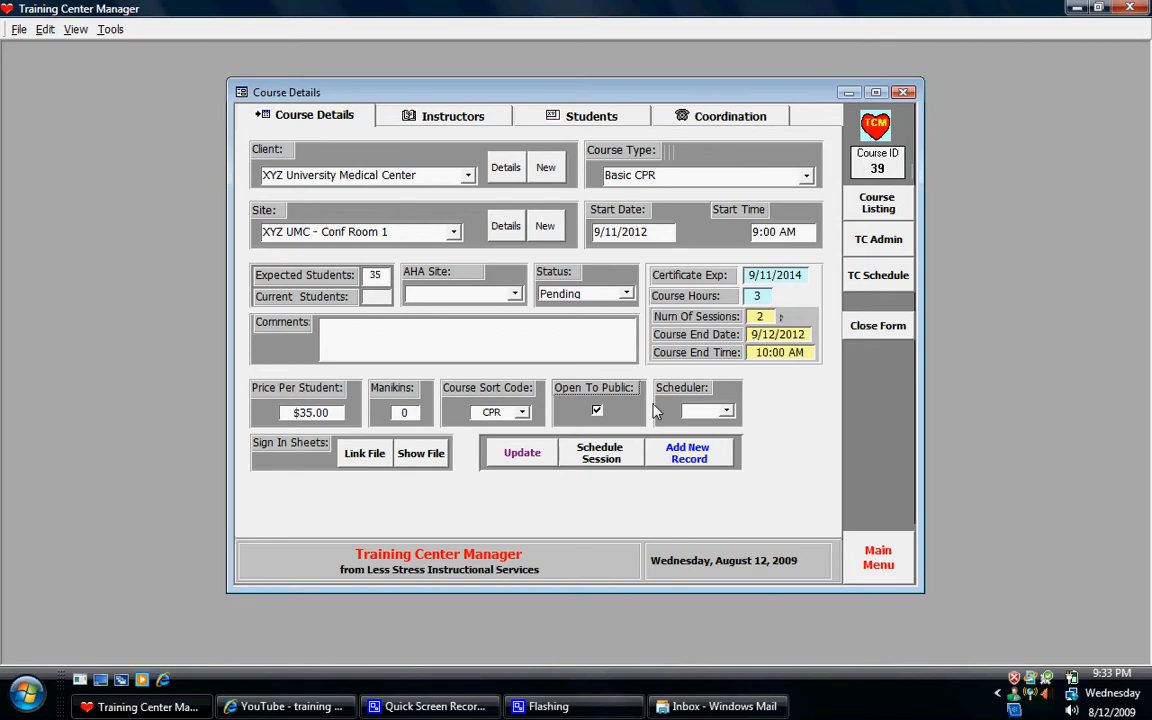
Step: Choose scheduler JI and enter the comment 'Misc notes'
{"action": "left_click", "coordinate": [725, 411]}
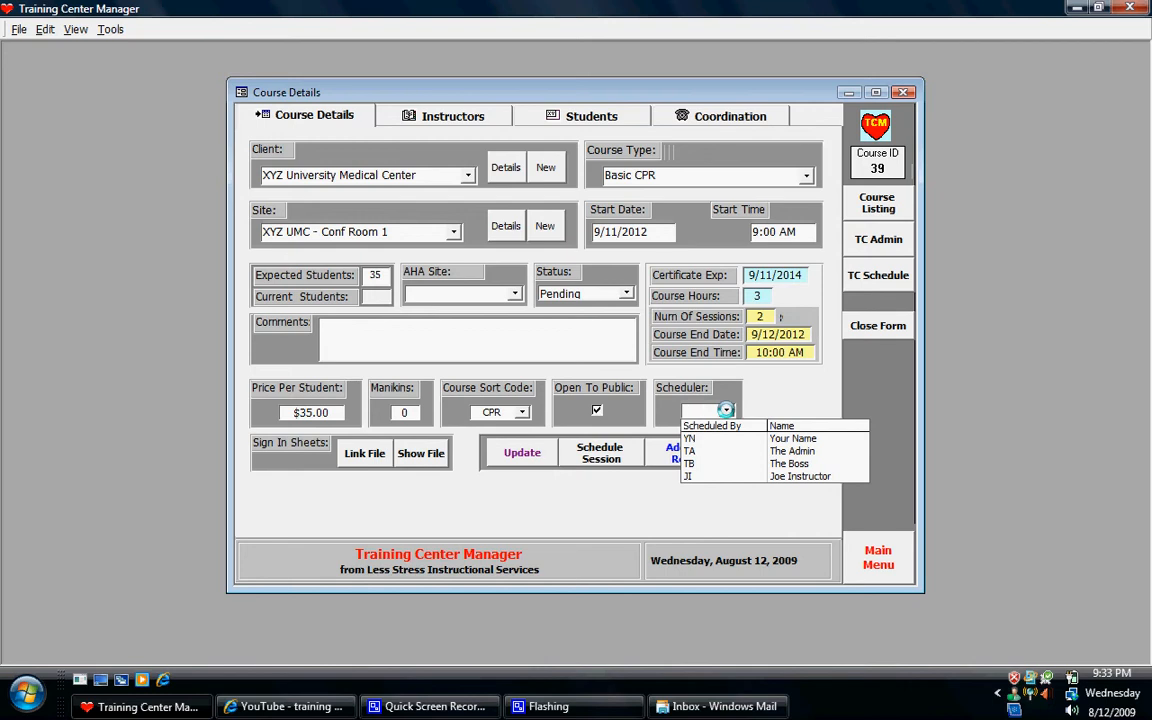
{"action": "mouse_move", "coordinate": [720, 463]}
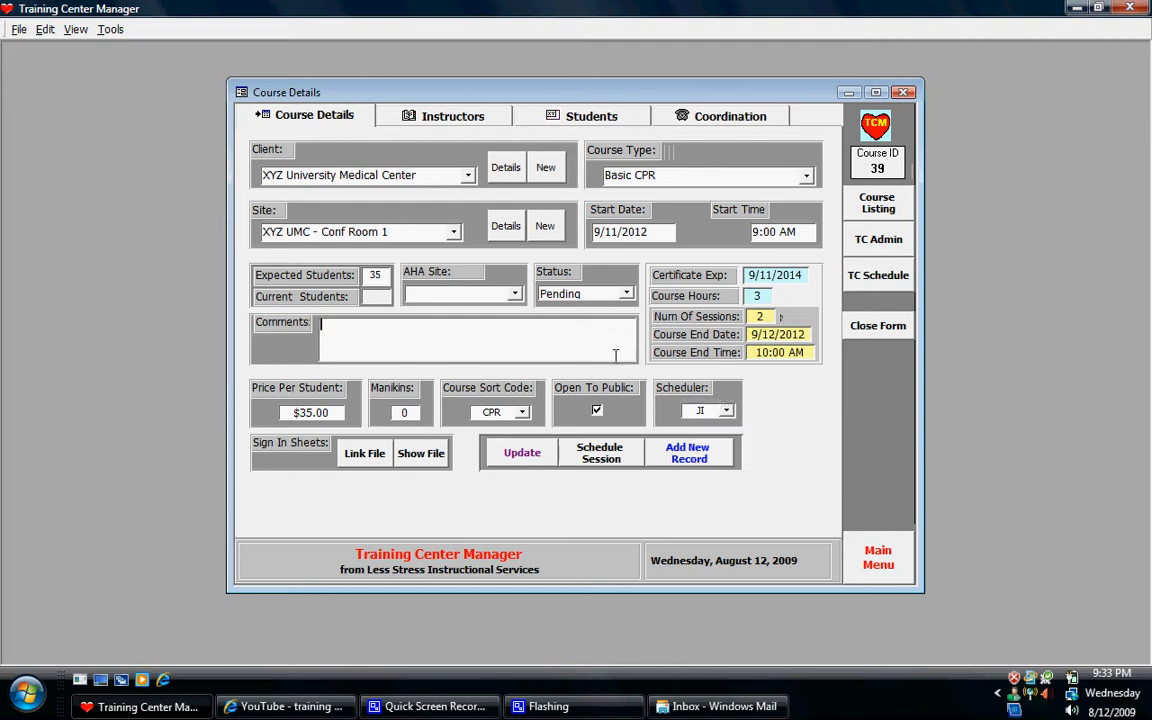
{"action": "type", "text": "M"}
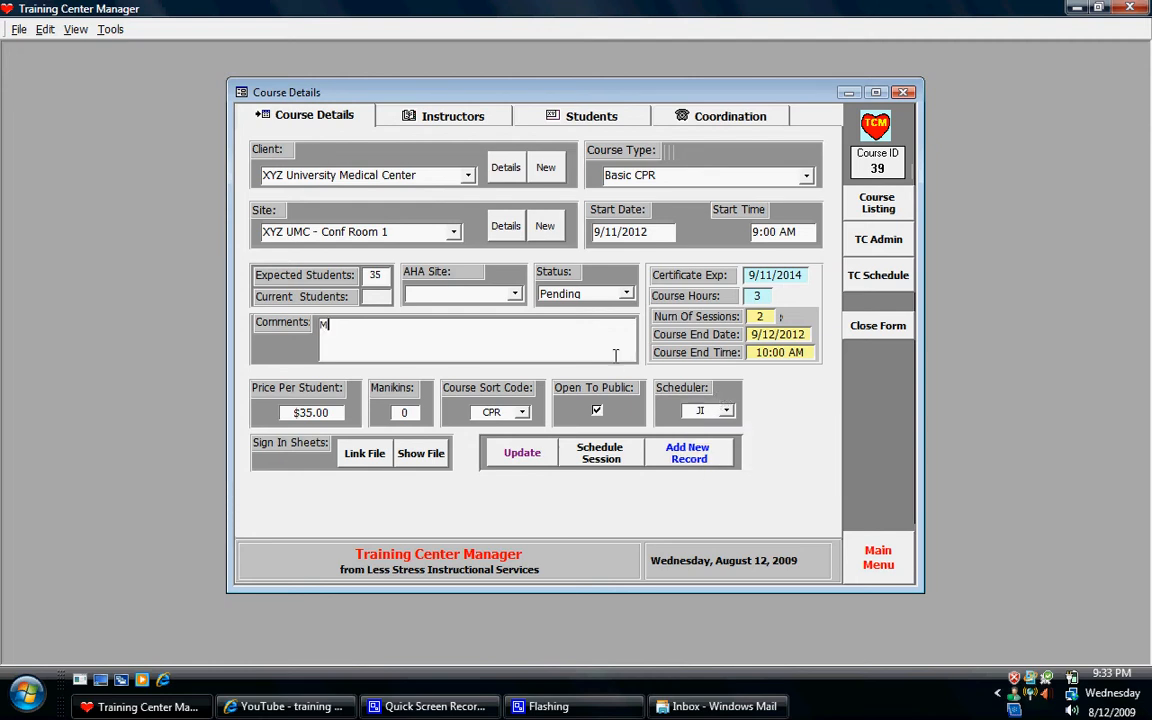
{"action": "type", "text": "isc notes"}
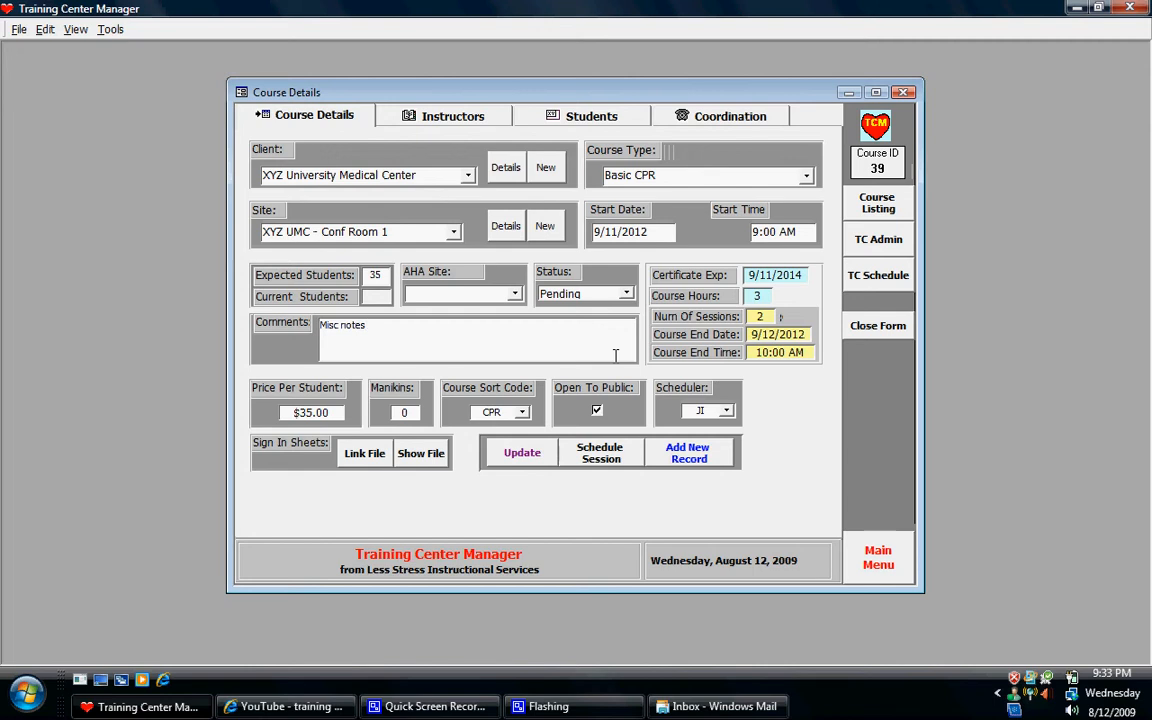
{"action": "mouse_move", "coordinate": [480, 135]}
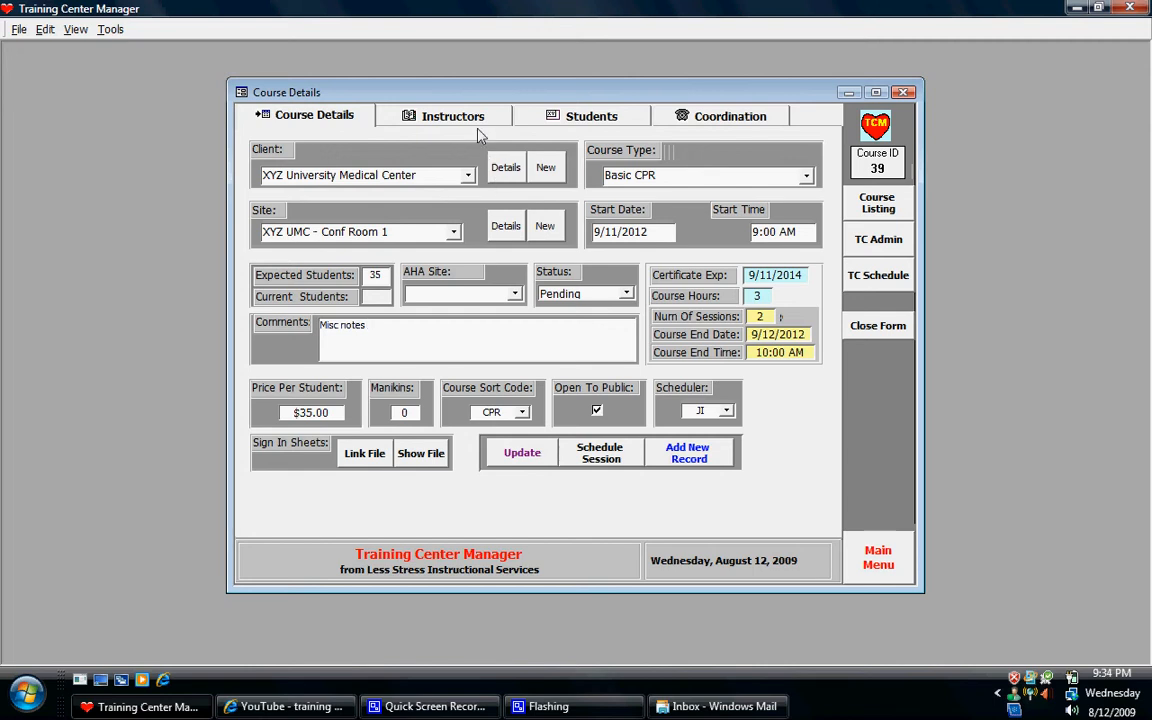
{"action": "mouse_move", "coordinate": [478, 130]}
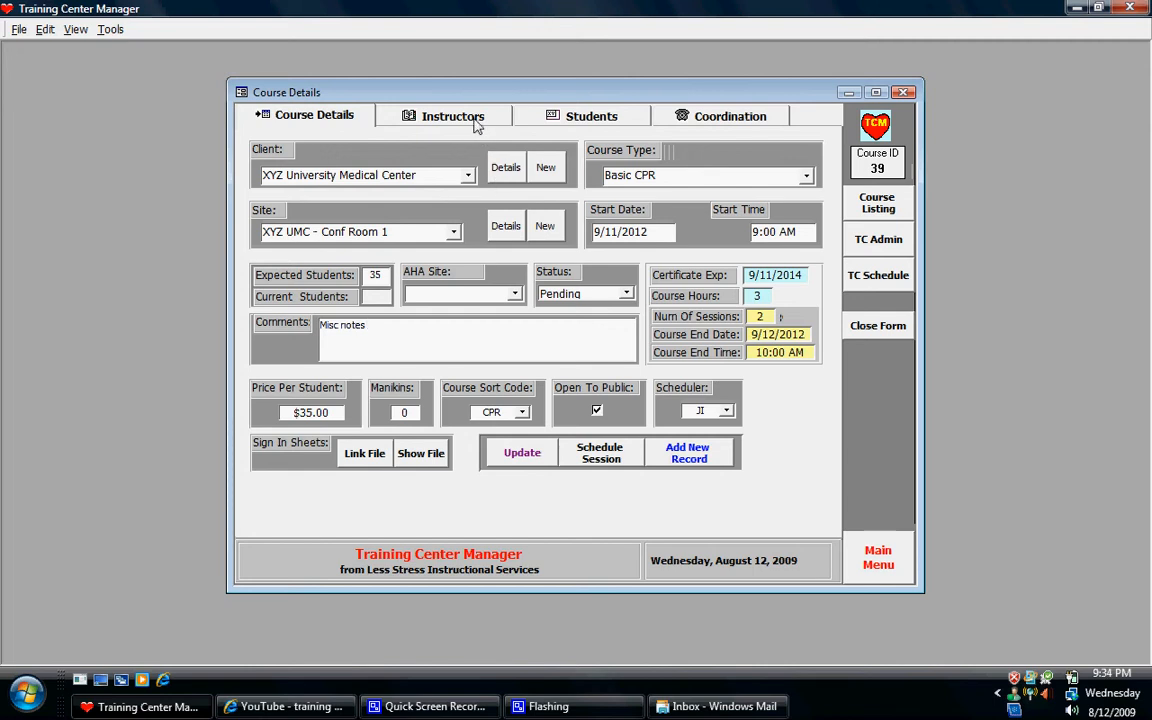
Step: Review credentials and assign two instructors to course 39
{"action": "left_click", "coordinate": [452, 115]}
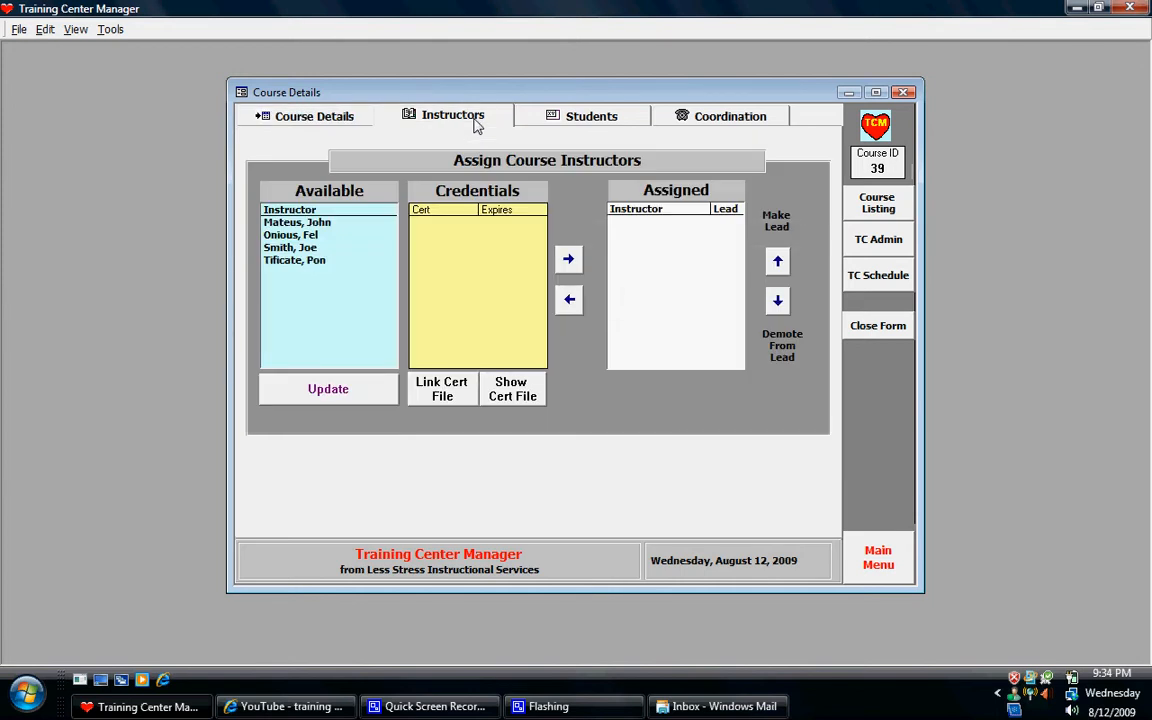
{"action": "mouse_move", "coordinate": [425, 125]}
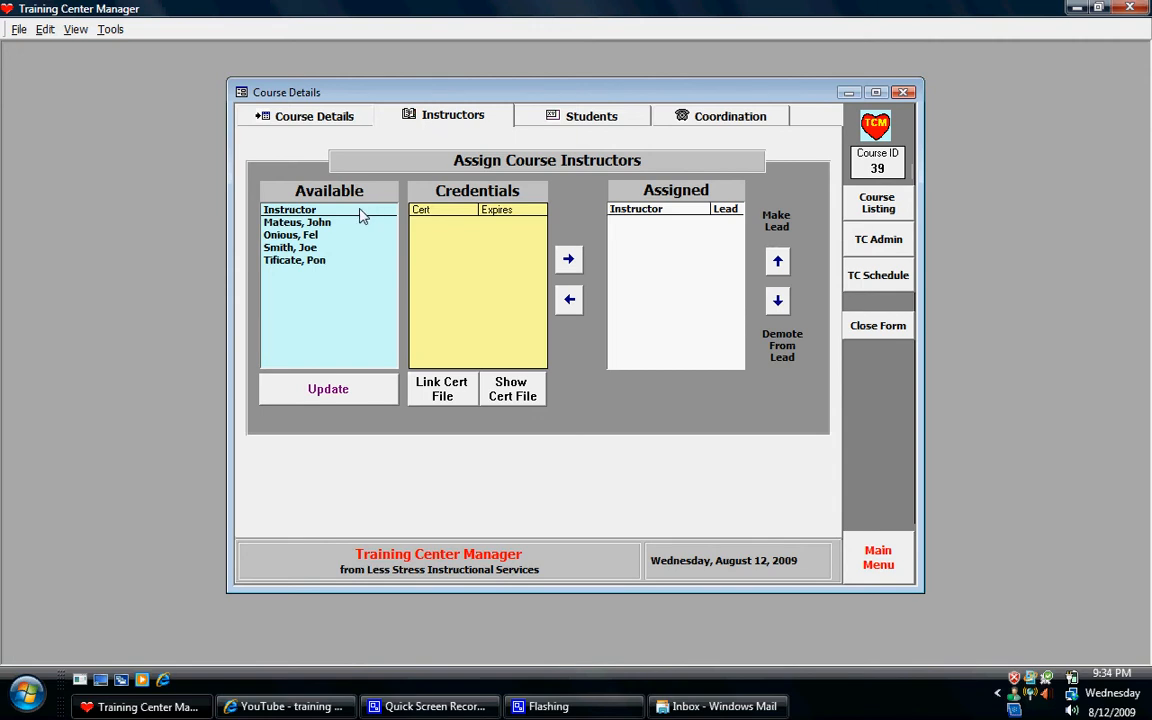
{"action": "left_click", "coordinate": [297, 222]}
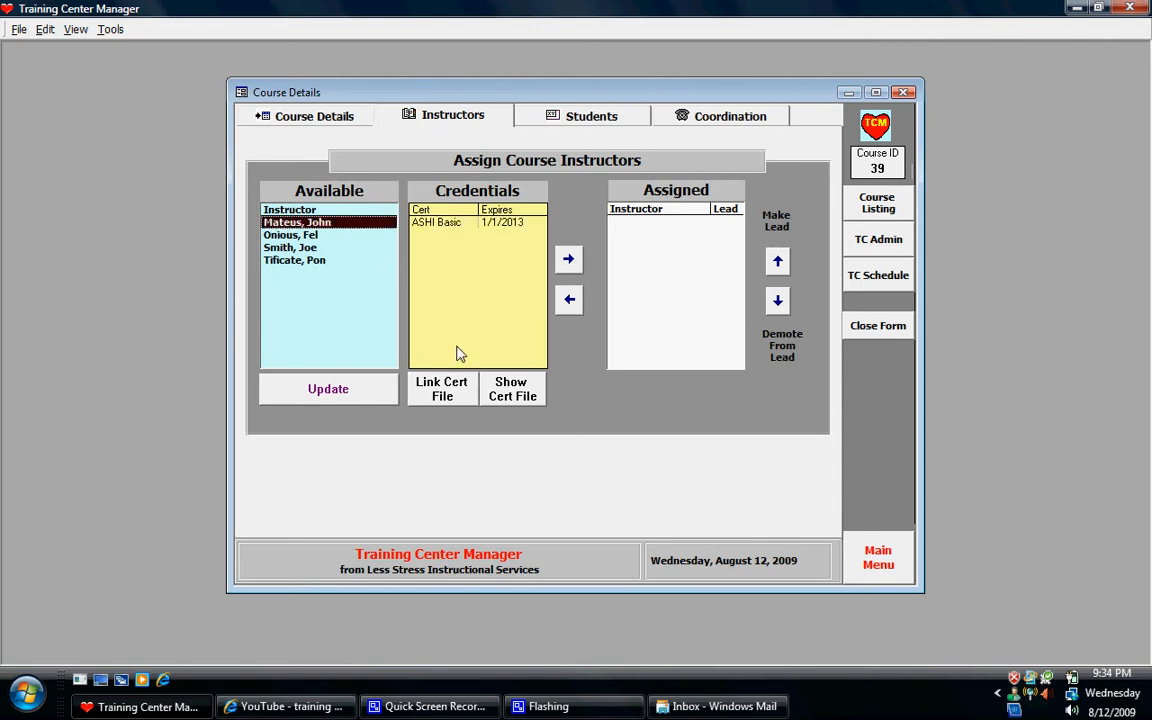
{"action": "mouse_move", "coordinate": [400, 252]}
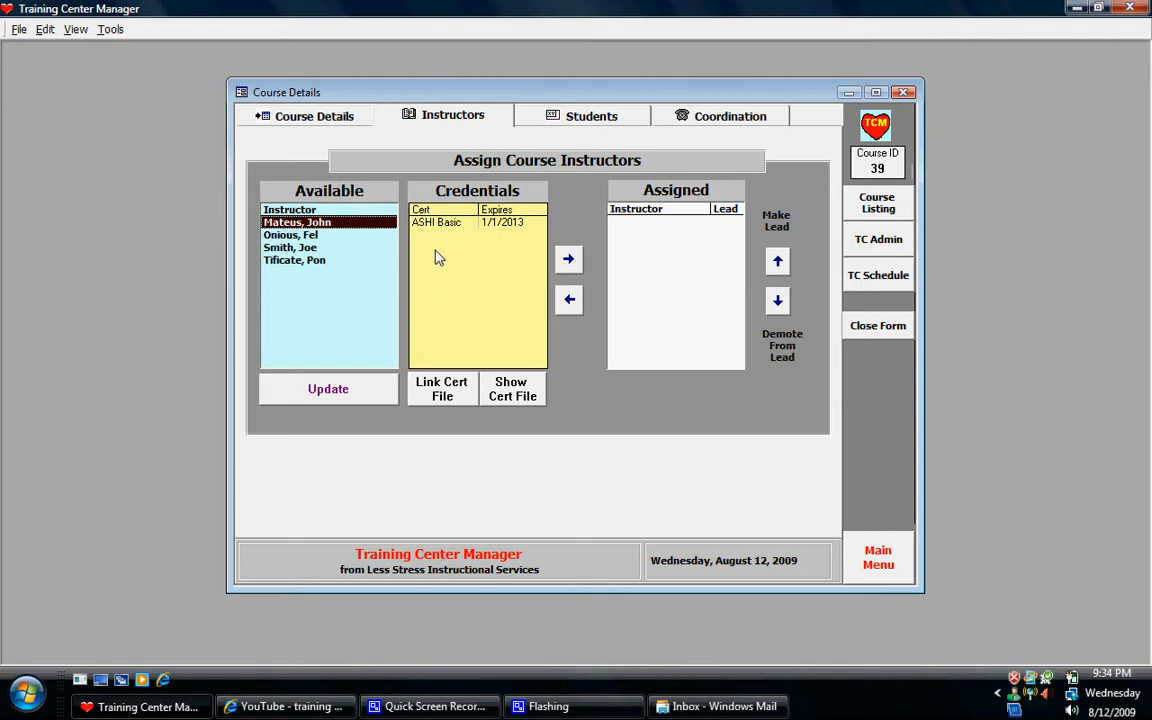
{"action": "mouse_move", "coordinate": [513, 243]}
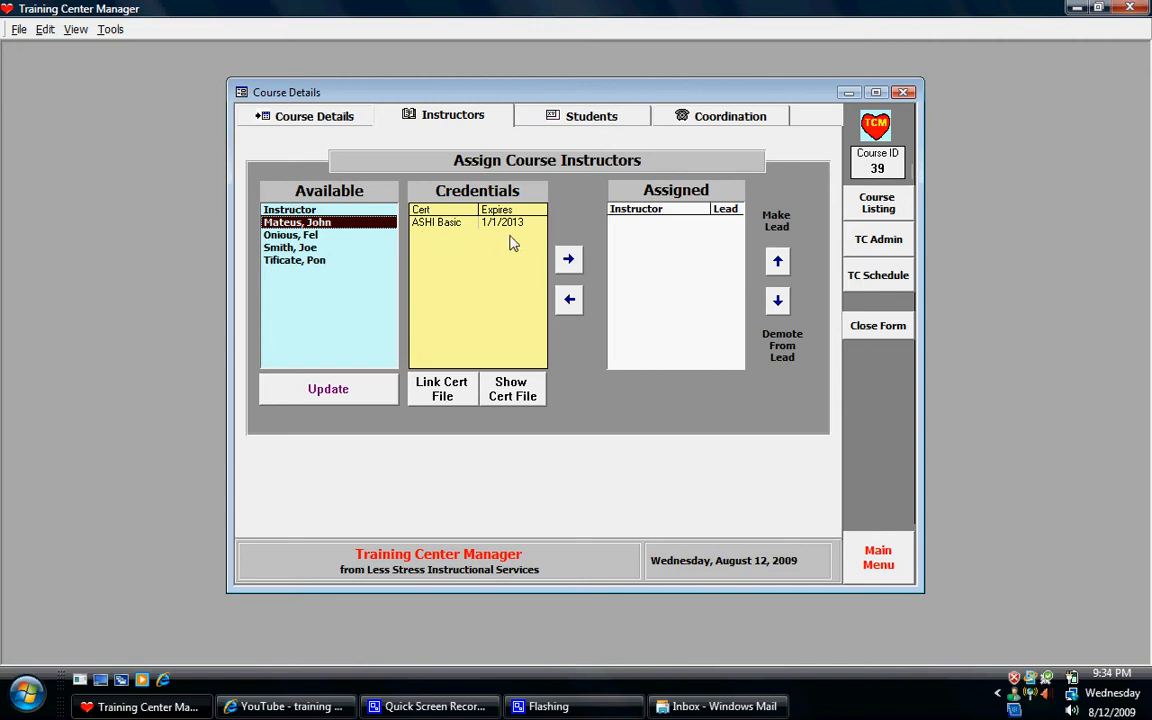
{"action": "mouse_move", "coordinate": [586, 280]}
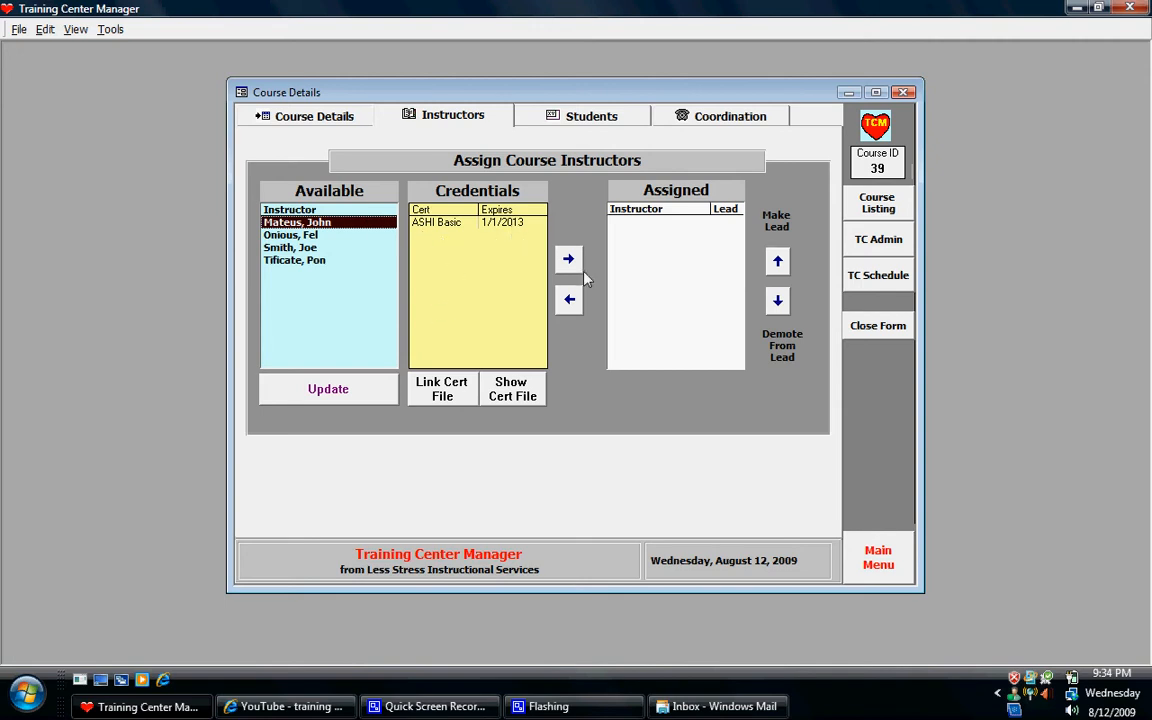
{"action": "left_click", "coordinate": [568, 259]}
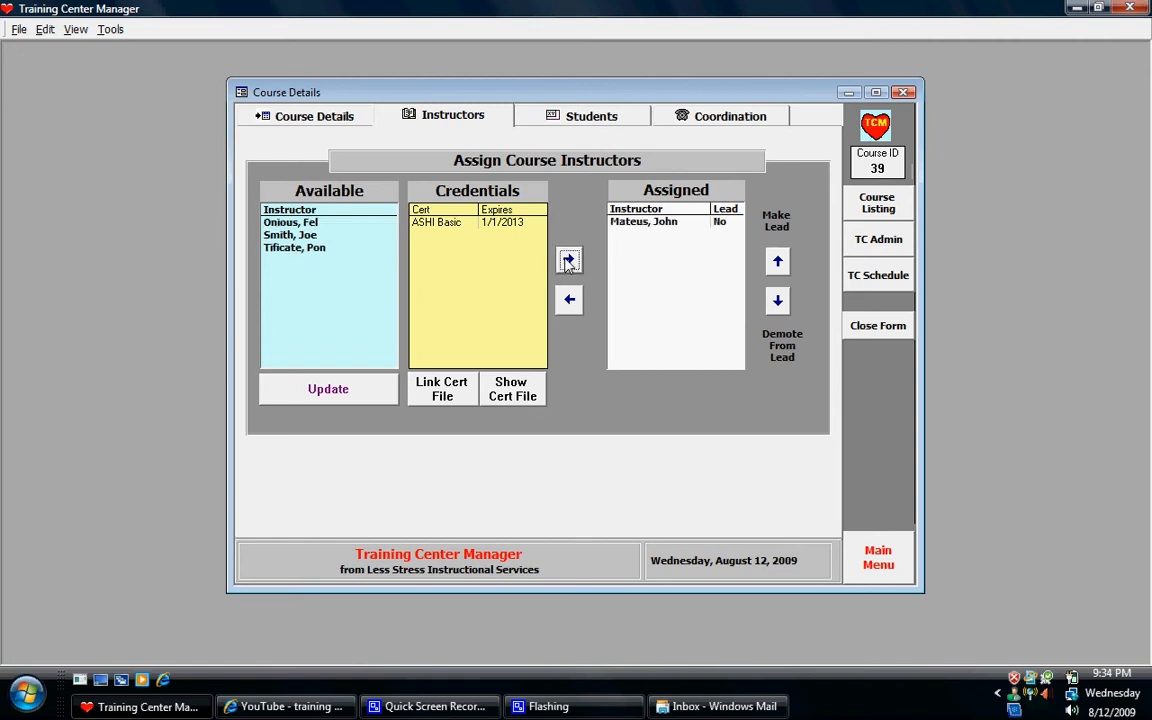
{"action": "mouse_move", "coordinate": [631, 232]}
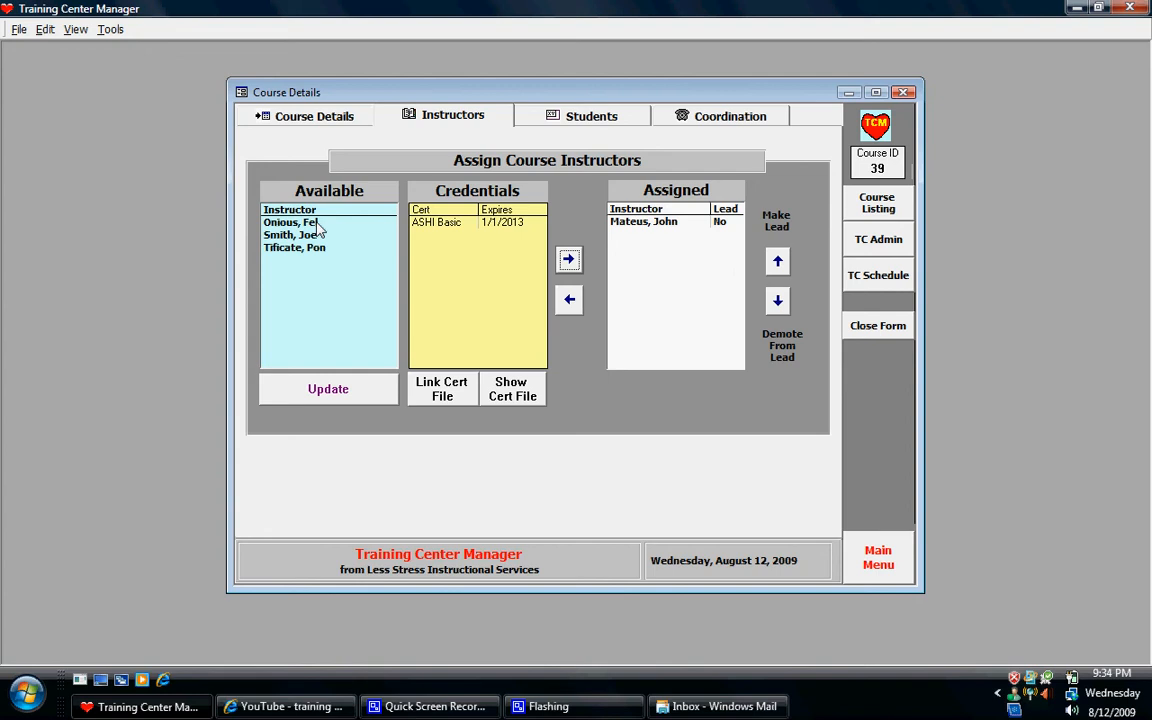
{"action": "left_click", "coordinate": [290, 222]}
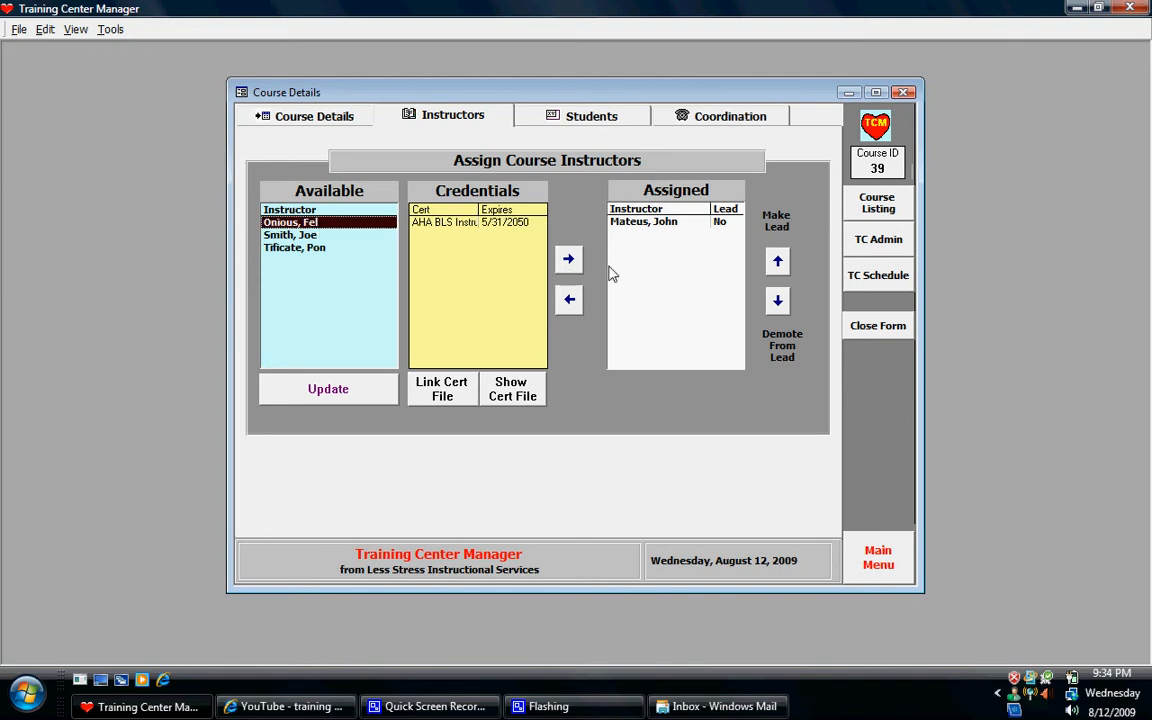
{"action": "mouse_move", "coordinate": [569, 259]}
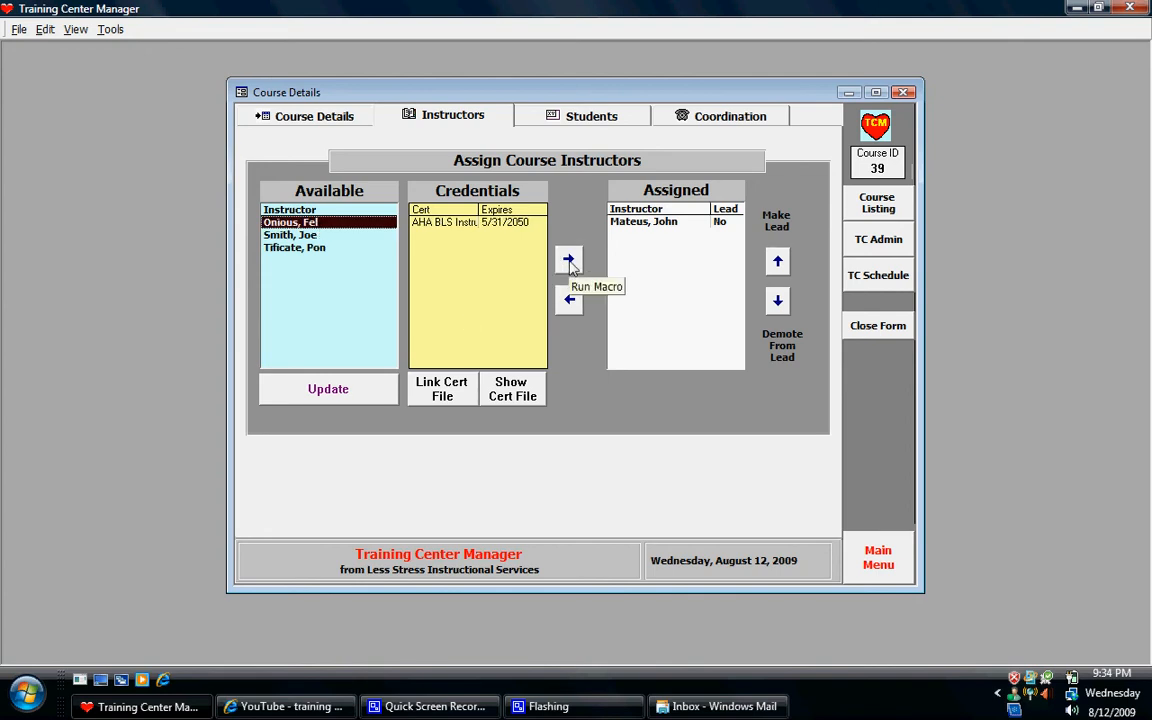
{"action": "left_click", "coordinate": [568, 259]}
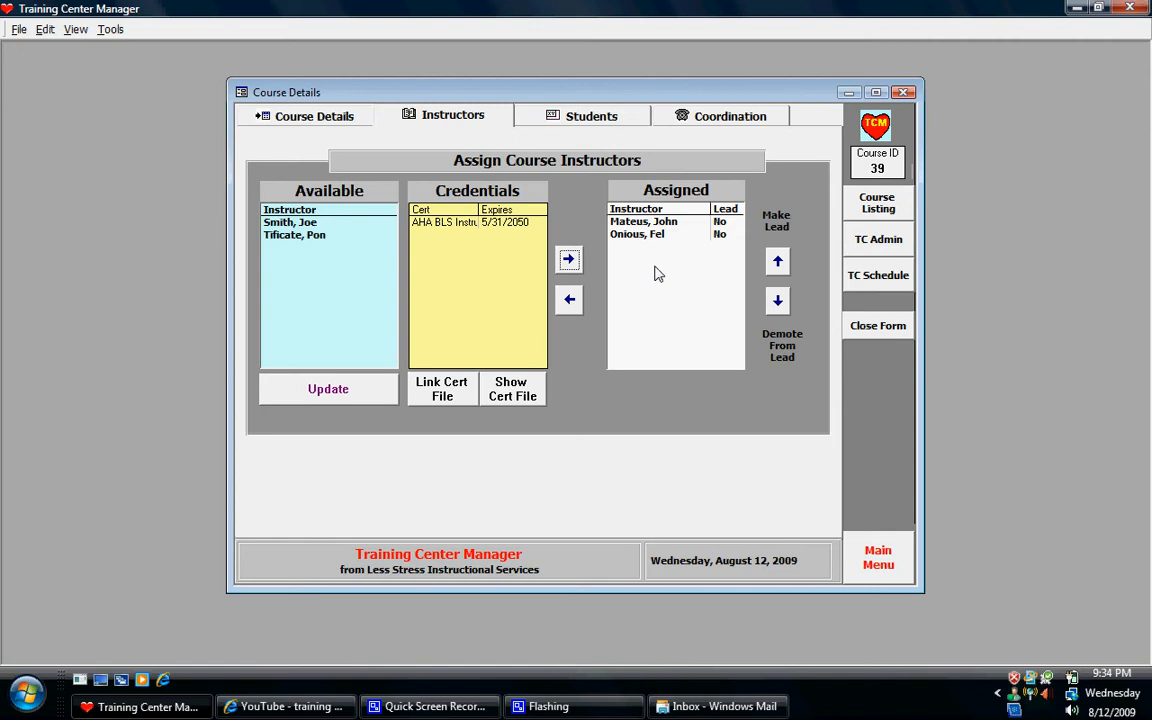
Step: Select the second assigned instructor, Fel Onious, and make them lead
{"action": "left_click", "coordinate": [644, 221]}
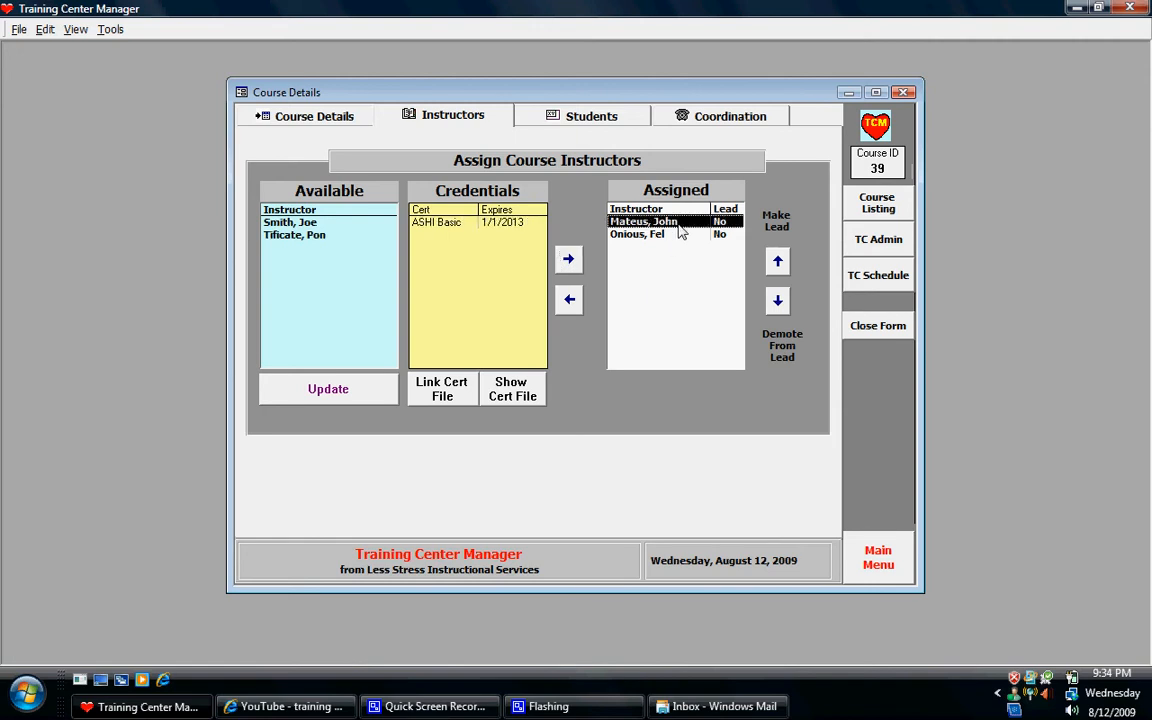
{"action": "left_click", "coordinate": [637, 233]}
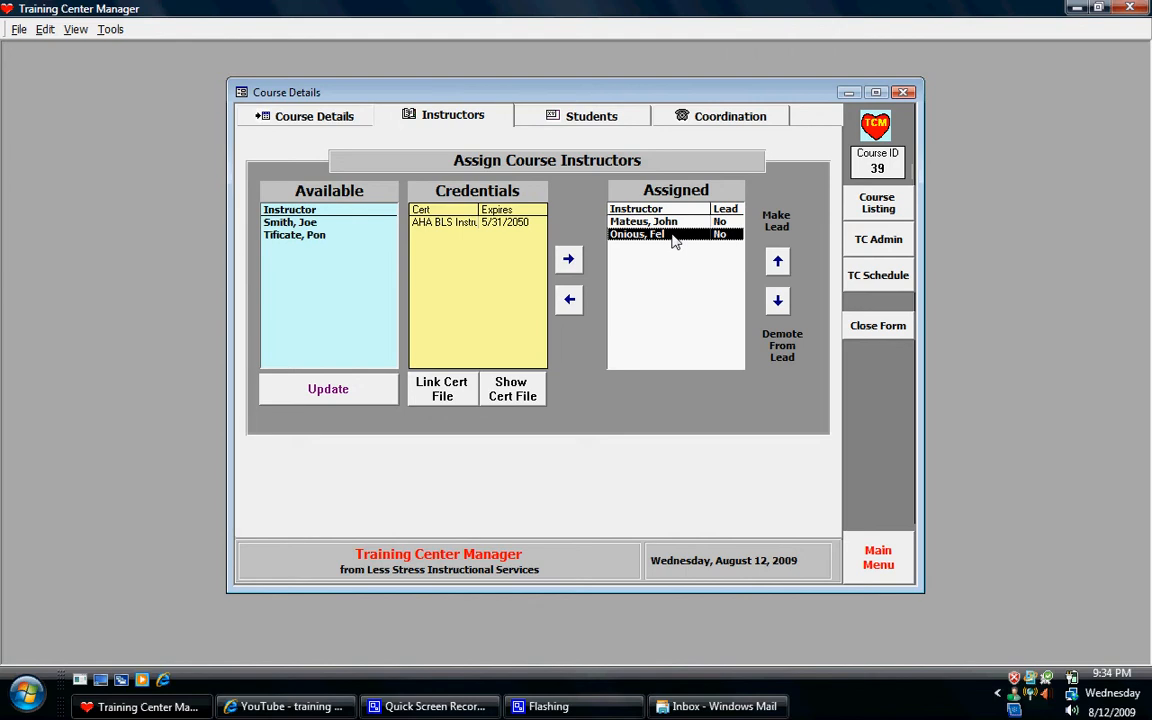
{"action": "mouse_move", "coordinate": [722, 242]}
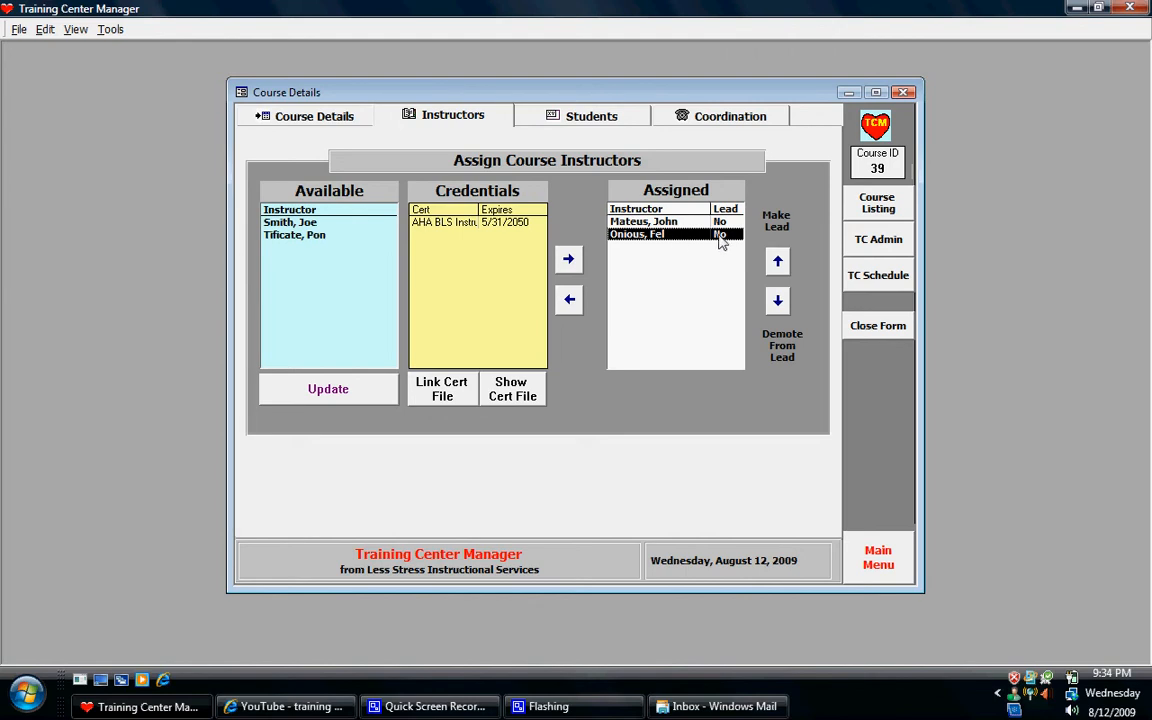
{"action": "mouse_move", "coordinate": [735, 248]}
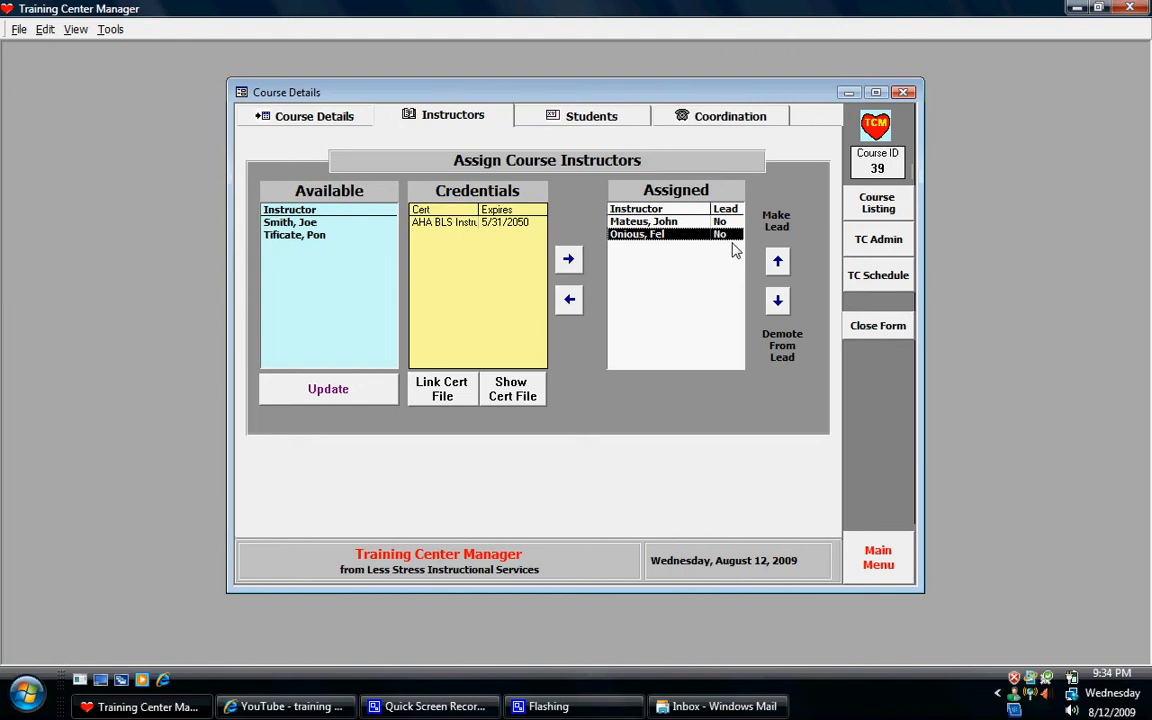
{"action": "mouse_move", "coordinate": [760, 258]}
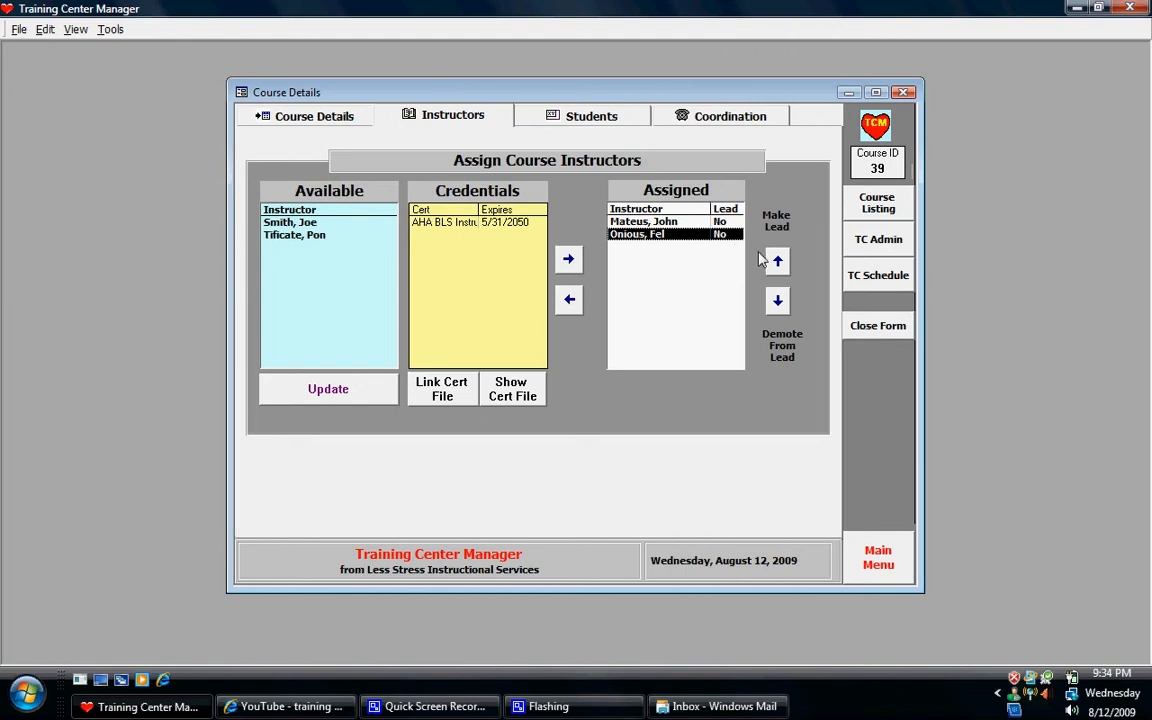
{"action": "mouse_move", "coordinate": [785, 270]}
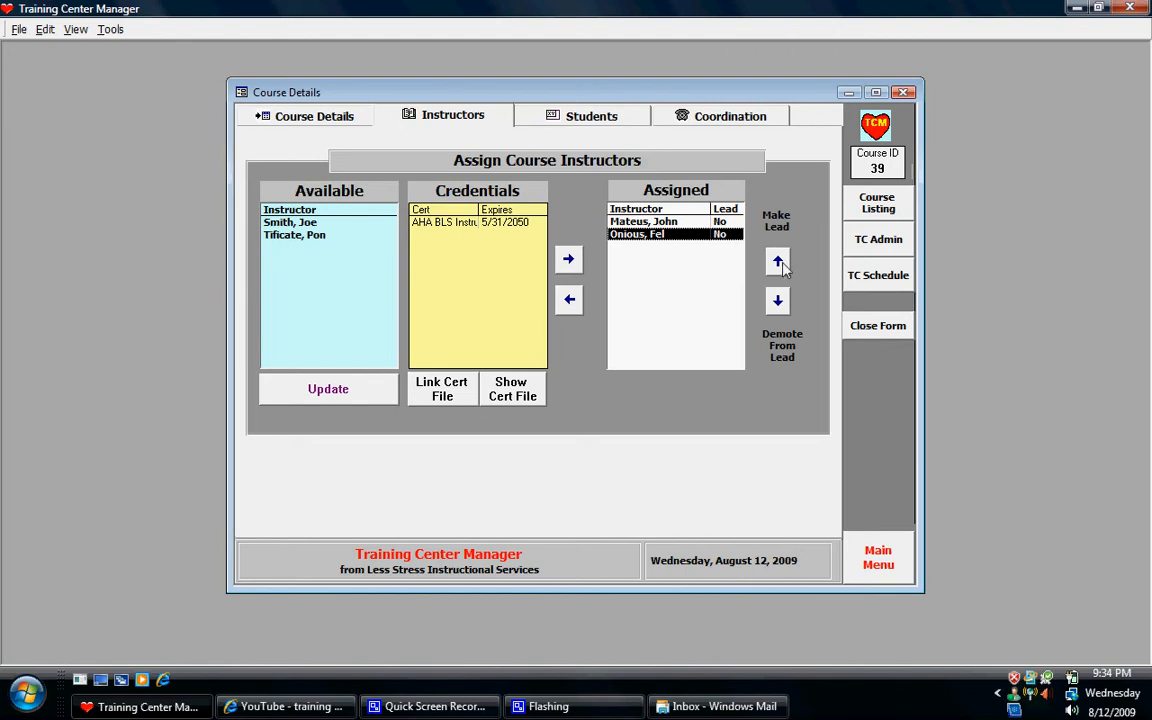
{"action": "left_click", "coordinate": [778, 261]}
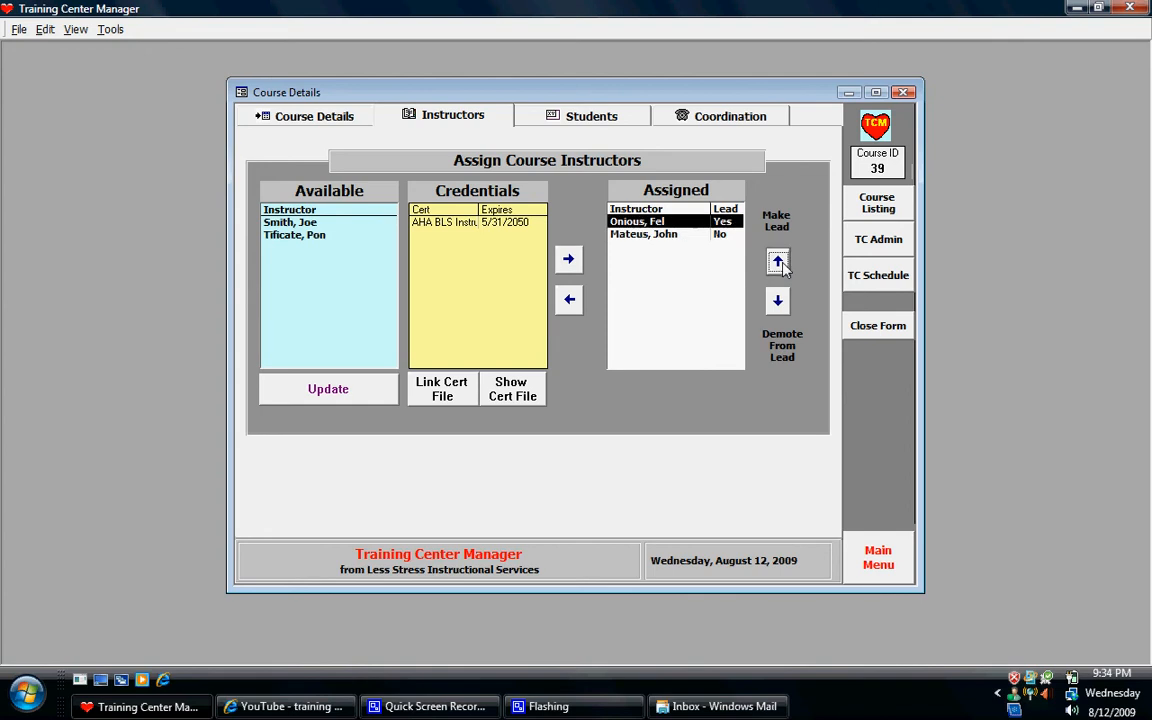
{"action": "mouse_move", "coordinate": [716, 278]}
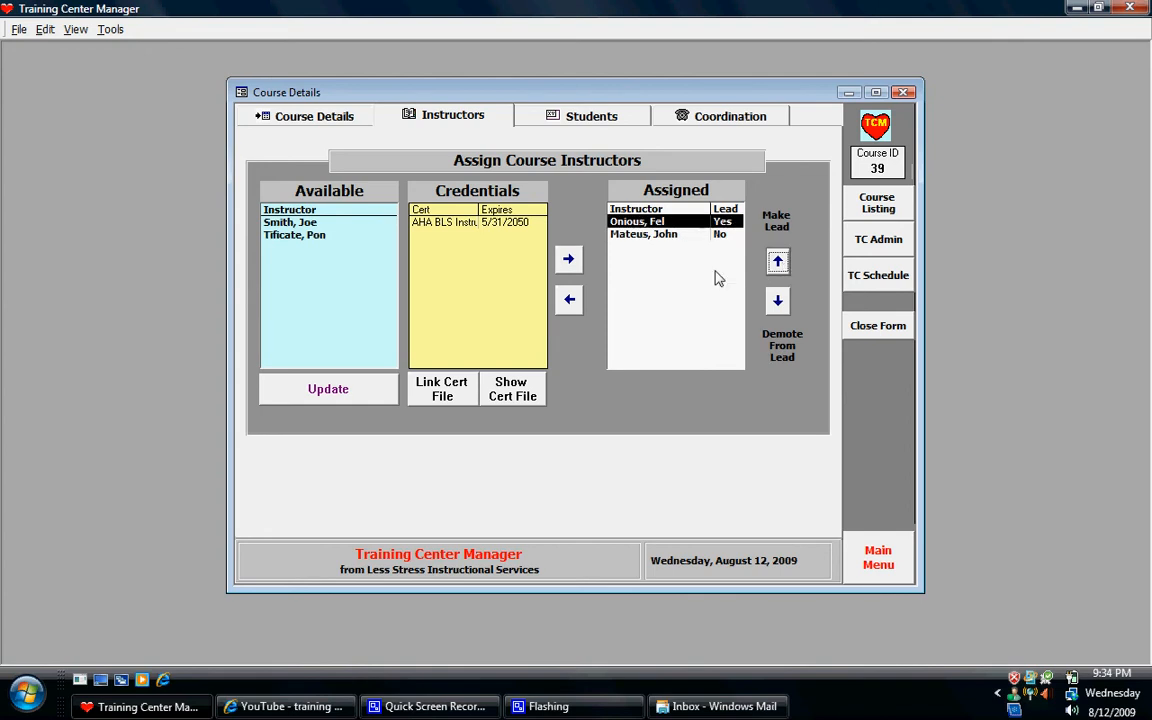
{"action": "mouse_move", "coordinate": [670, 381]}
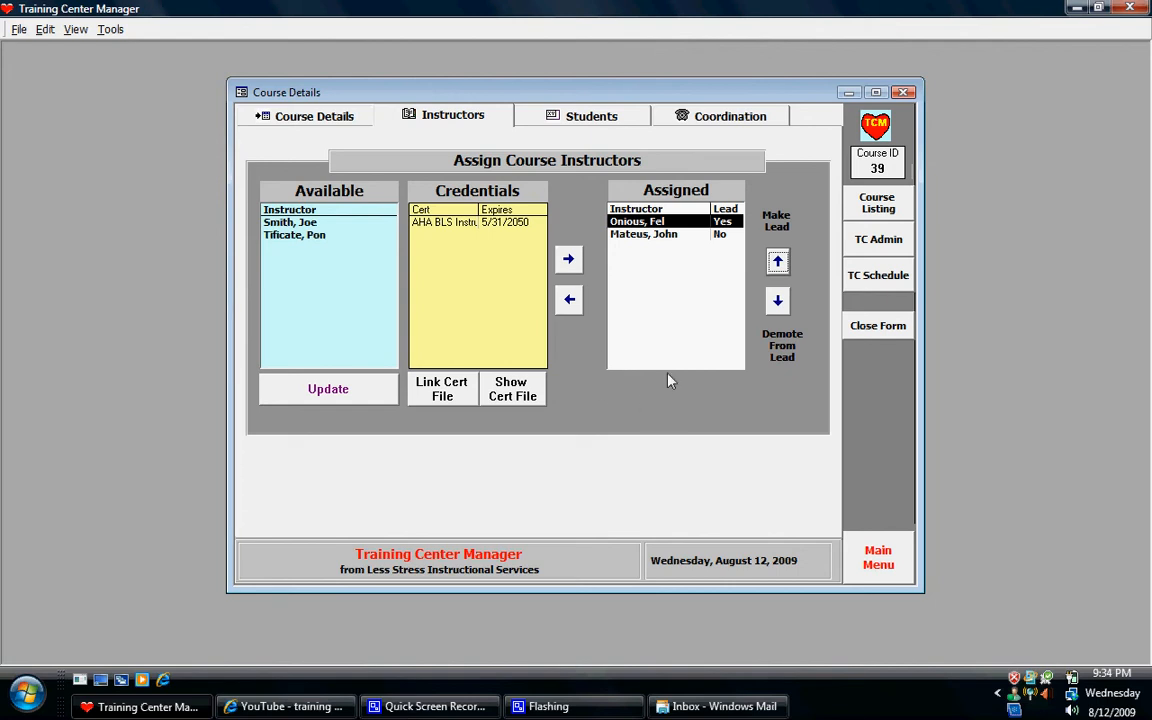
{"action": "mouse_move", "coordinate": [624, 390]}
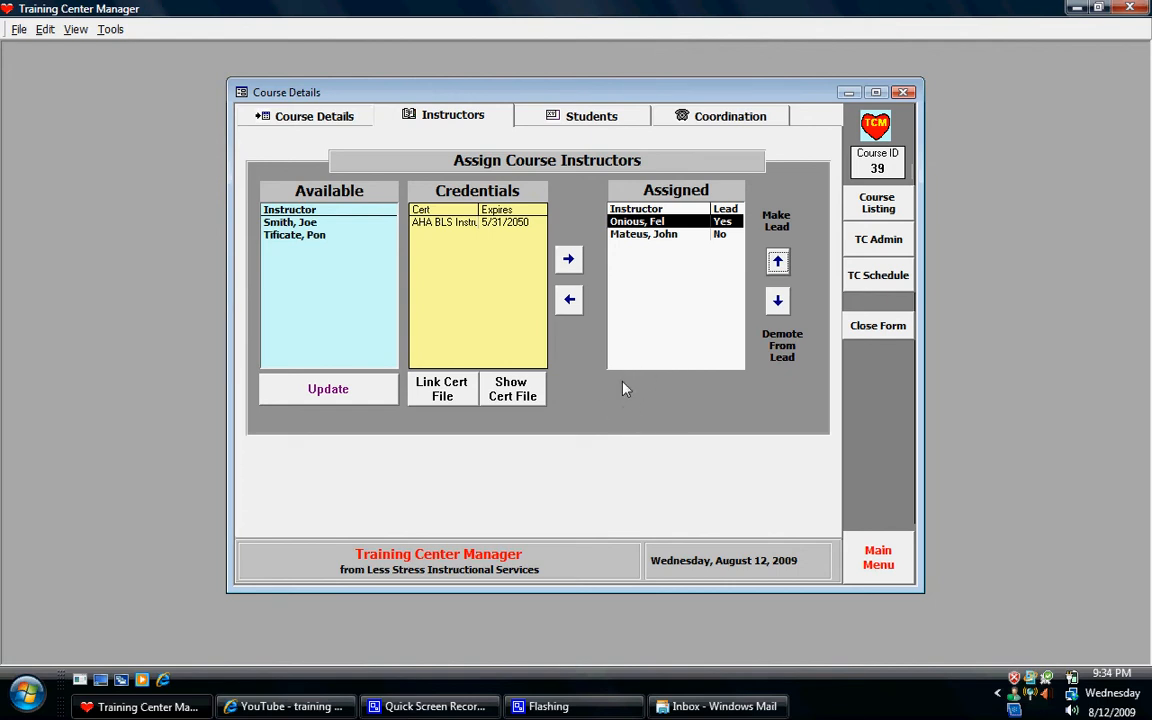
{"action": "mouse_move", "coordinate": [608, 200]}
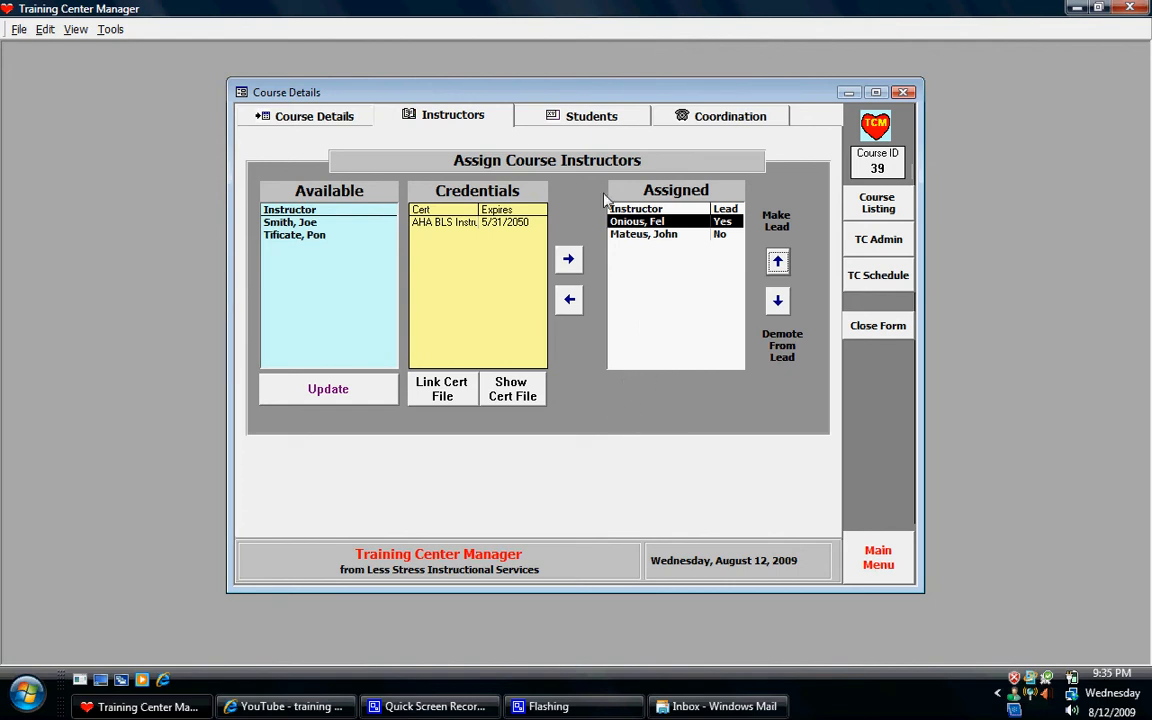
Step: Enter the new student's name, Studious Student, on the Students tab
{"action": "left_click", "coordinate": [591, 115]}
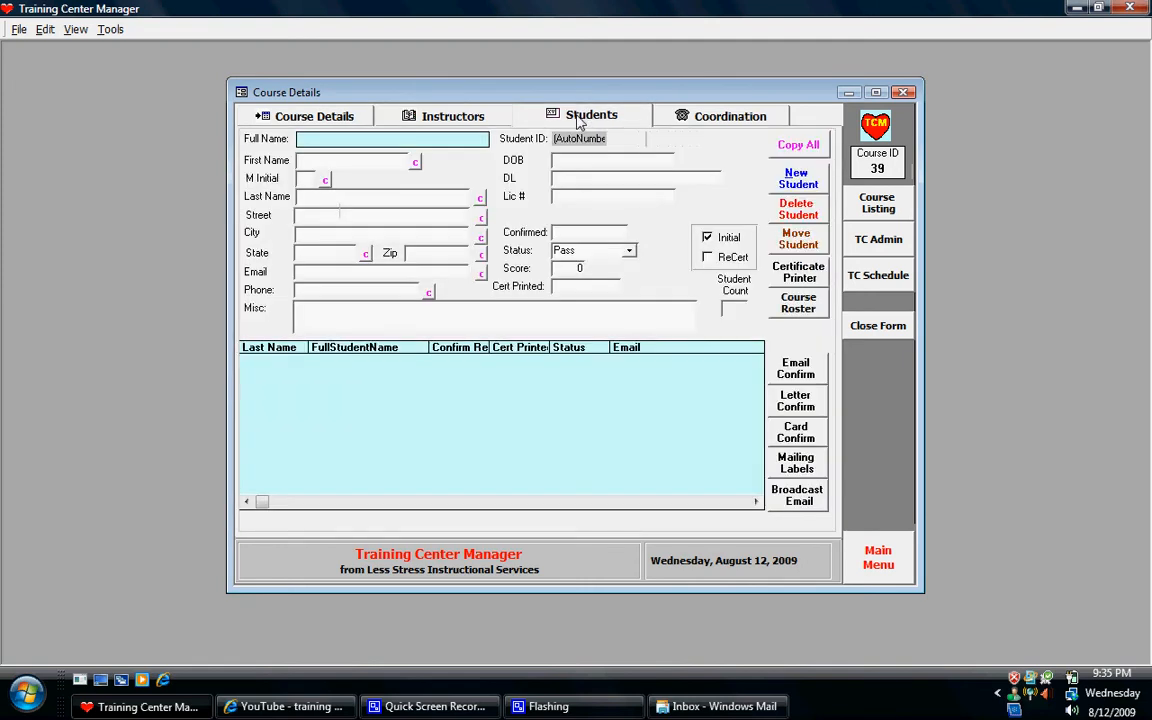
{"action": "mouse_move", "coordinate": [381, 158]}
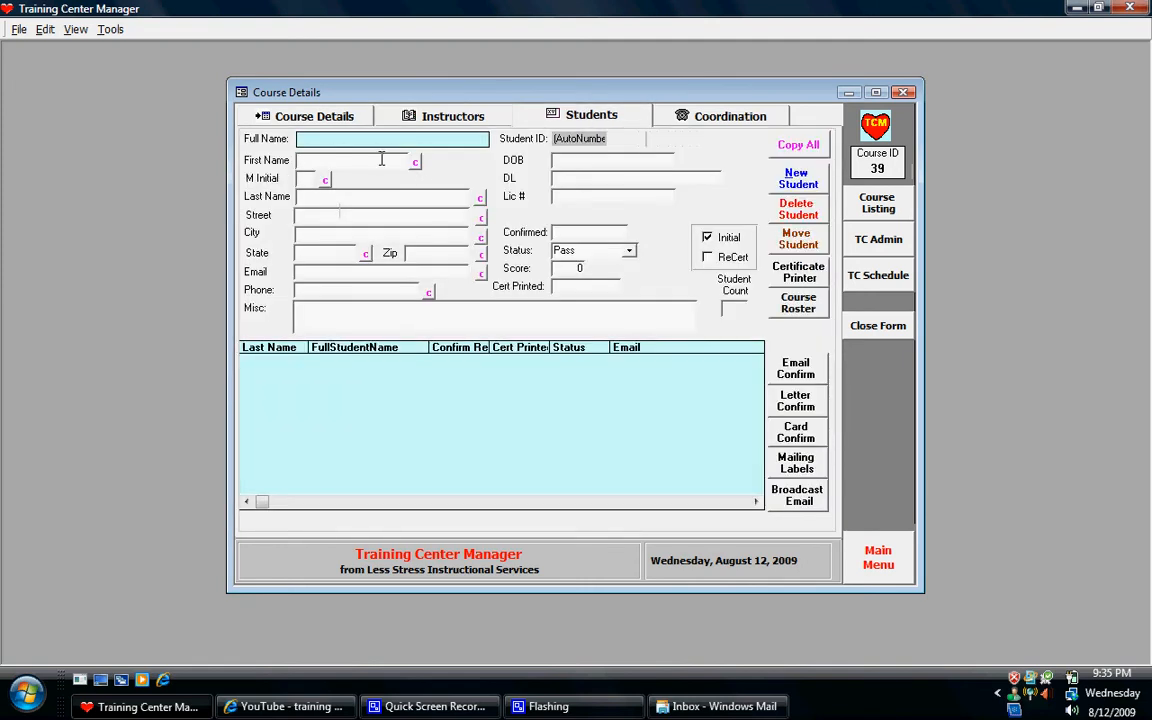
{"action": "type", "text": "A"}
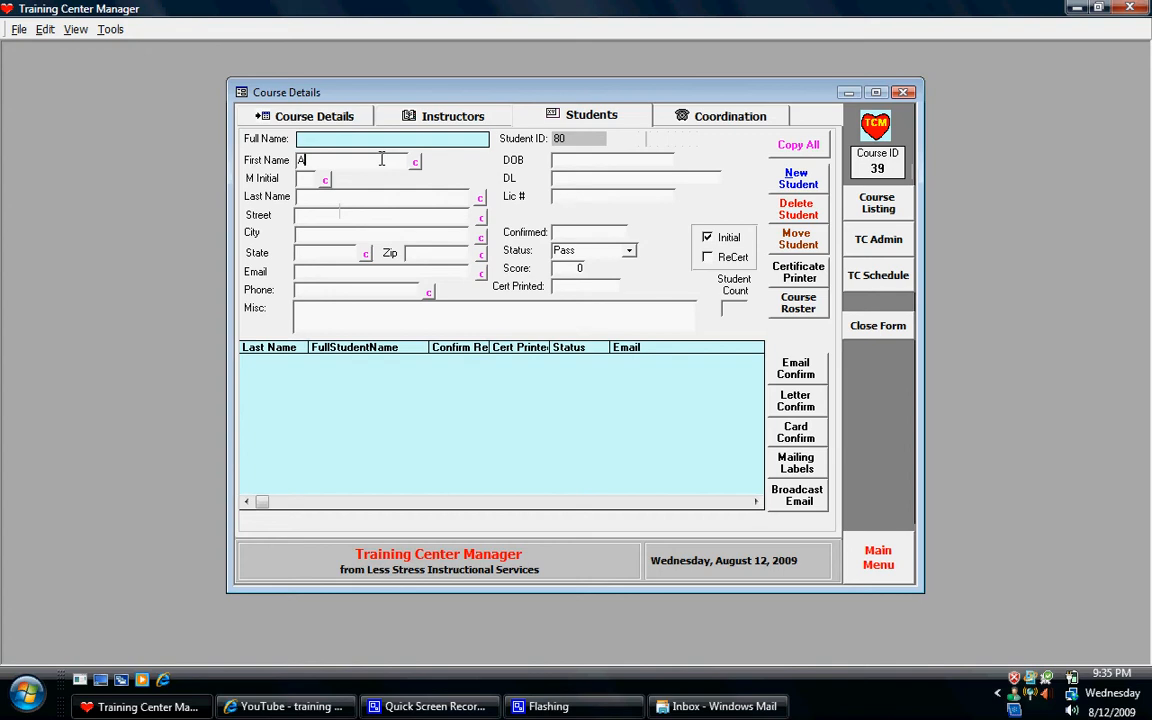
{"action": "key", "text": "Backspace"}
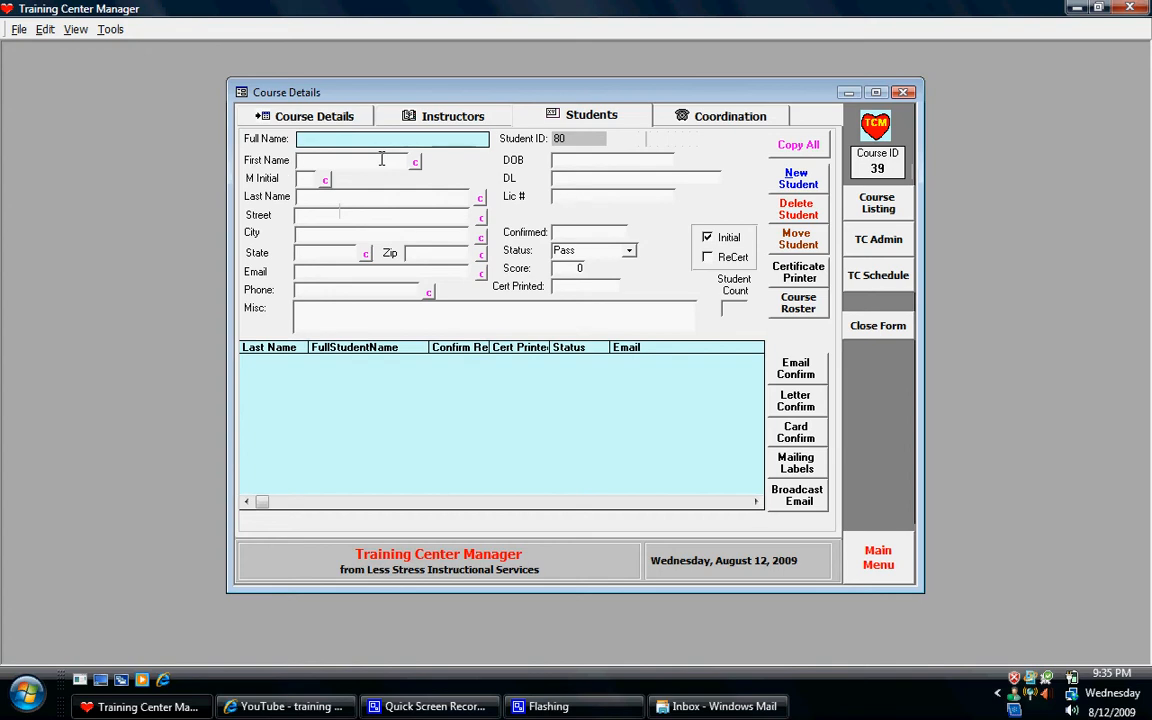
{"action": "type", "text": "Sr"}
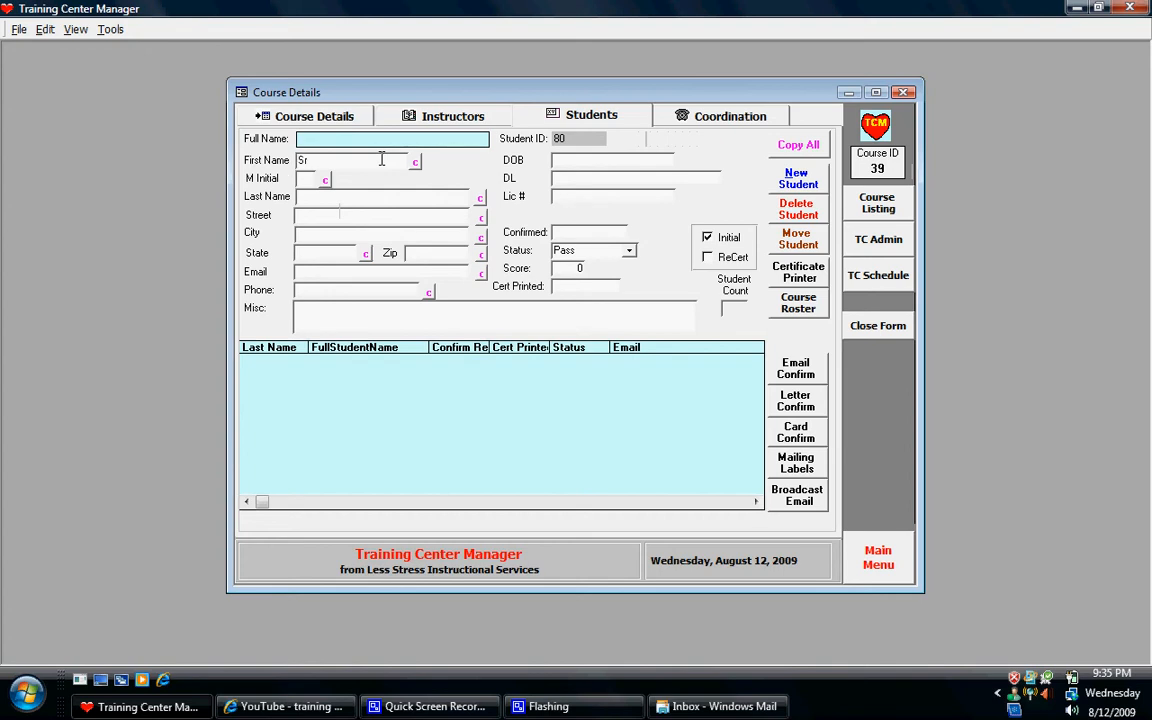
{"action": "type", "text": "Studious"}
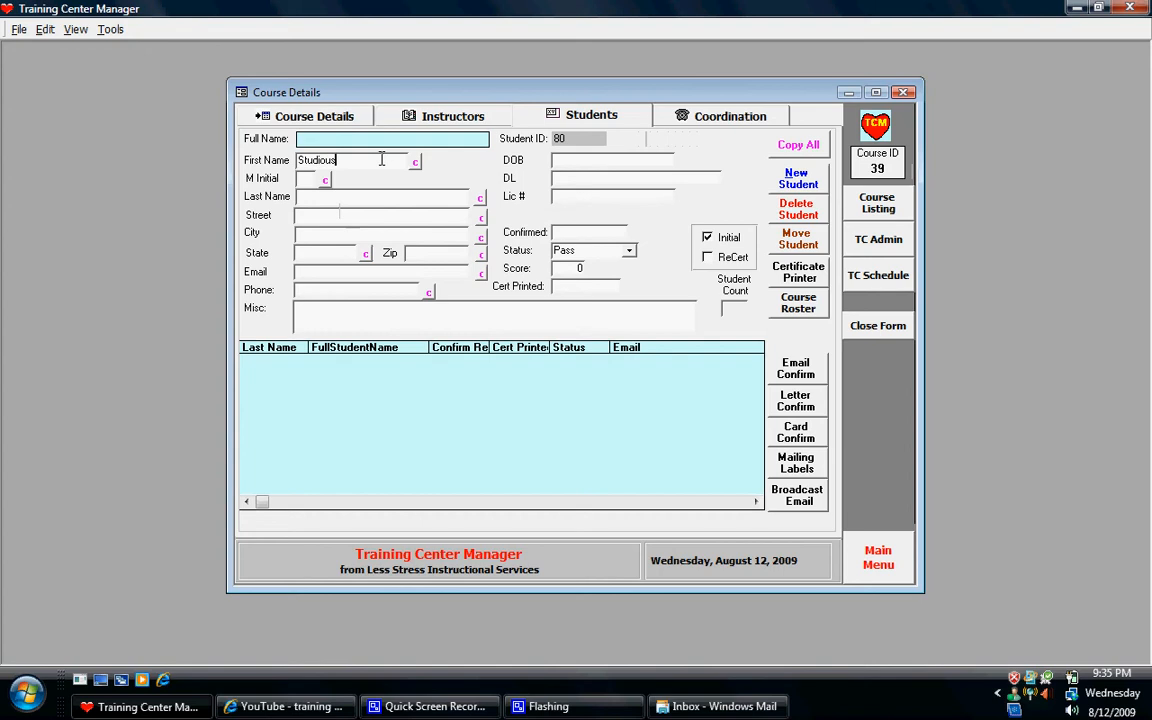
{"action": "type", "text": "SA"}
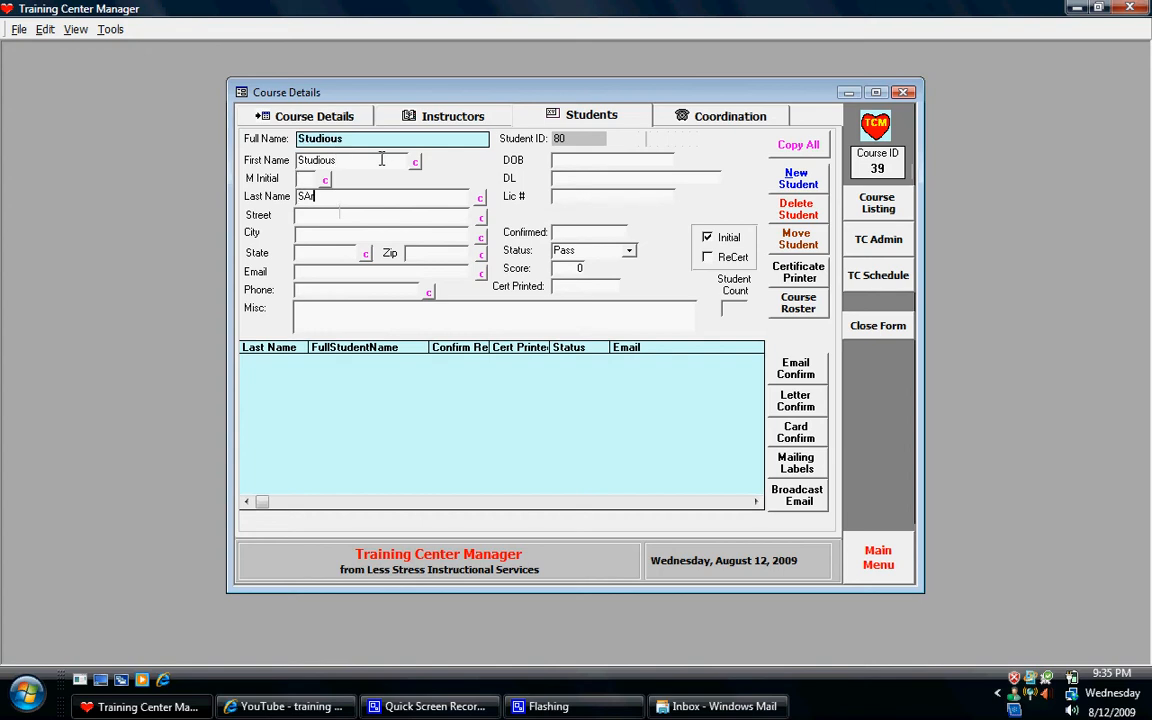
{"action": "type", "text": "Student"}
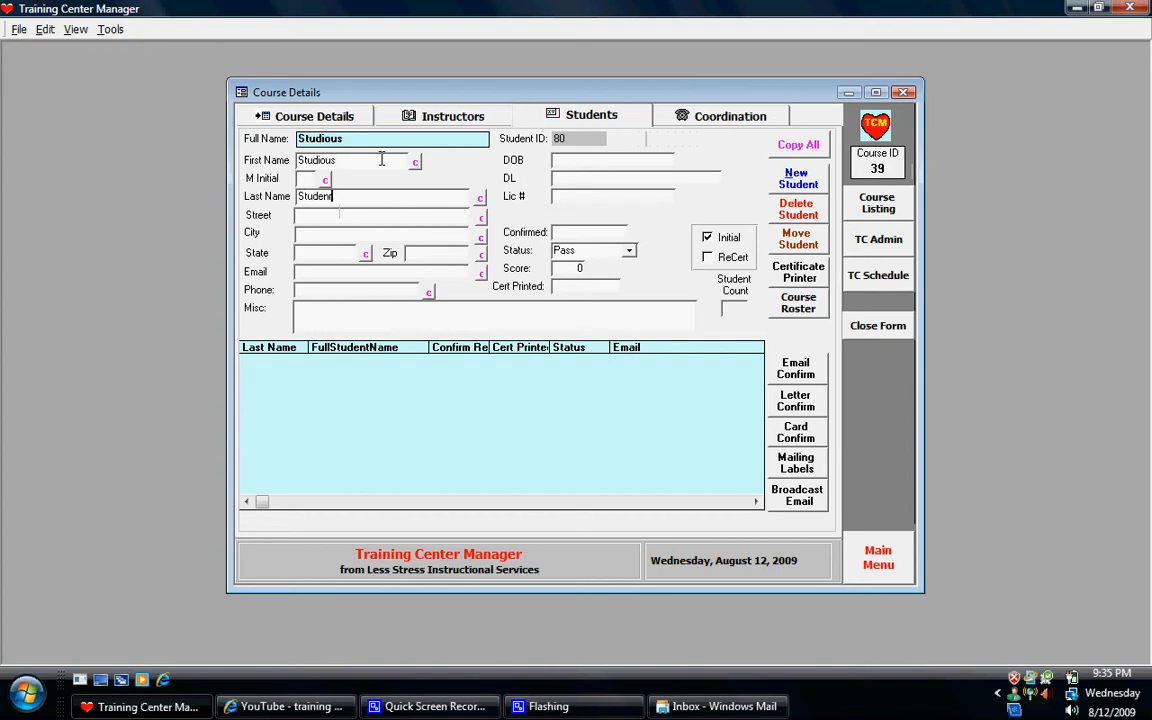
{"action": "type", "text": "123 Main"}
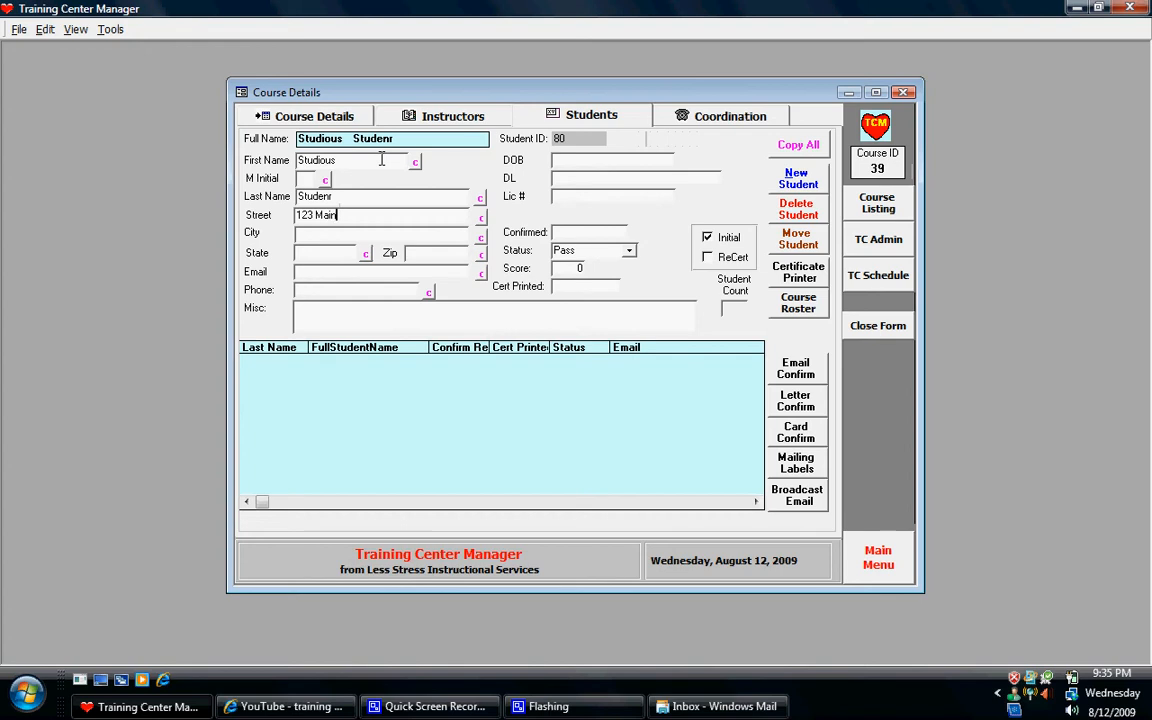
{"action": "type", "text": "Stre"}
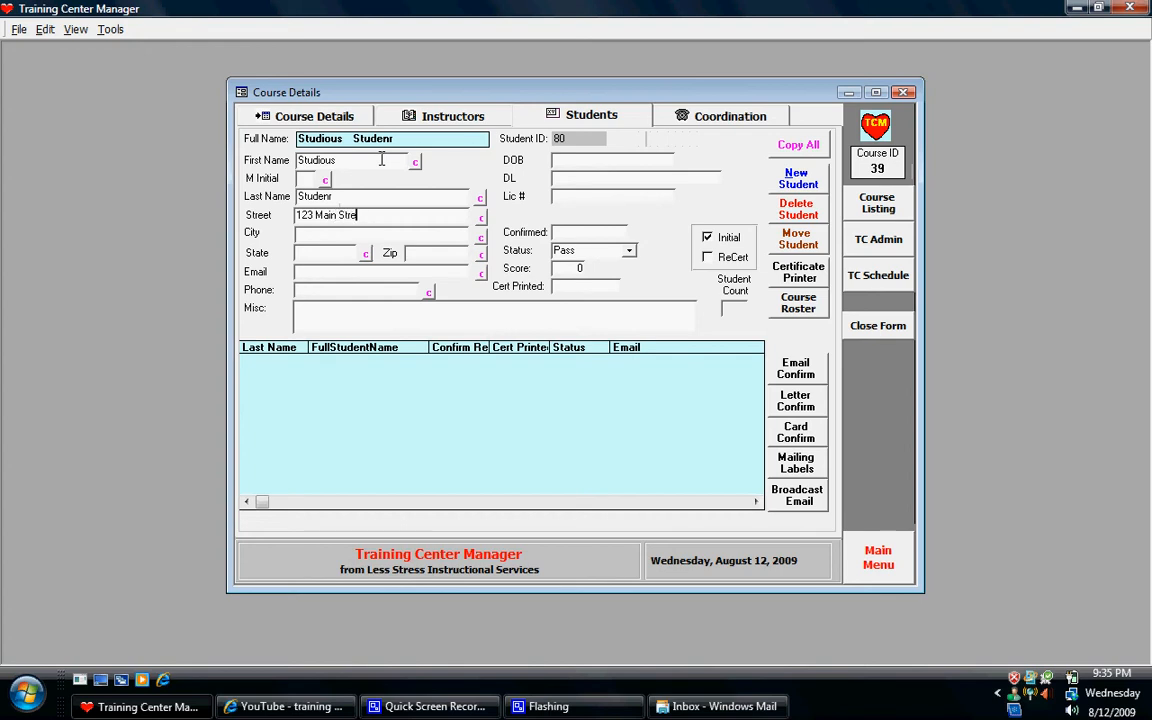
{"action": "type", "text": "Anytown"}
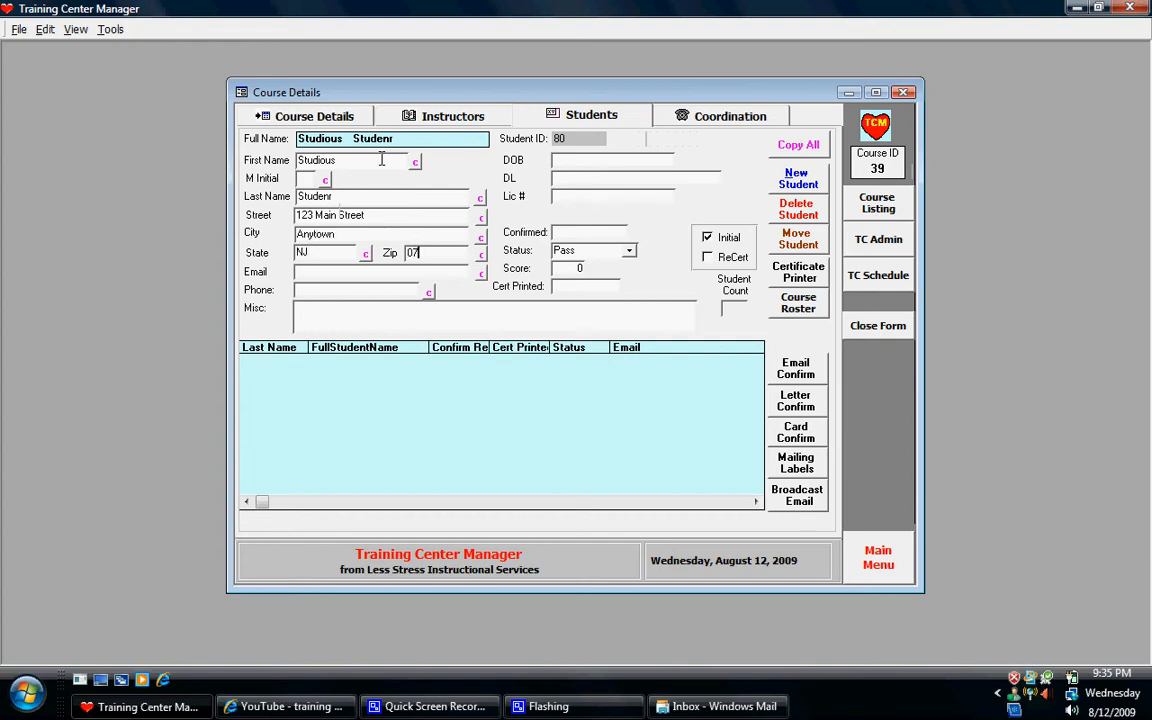
{"action": "type", "text": "3333"}
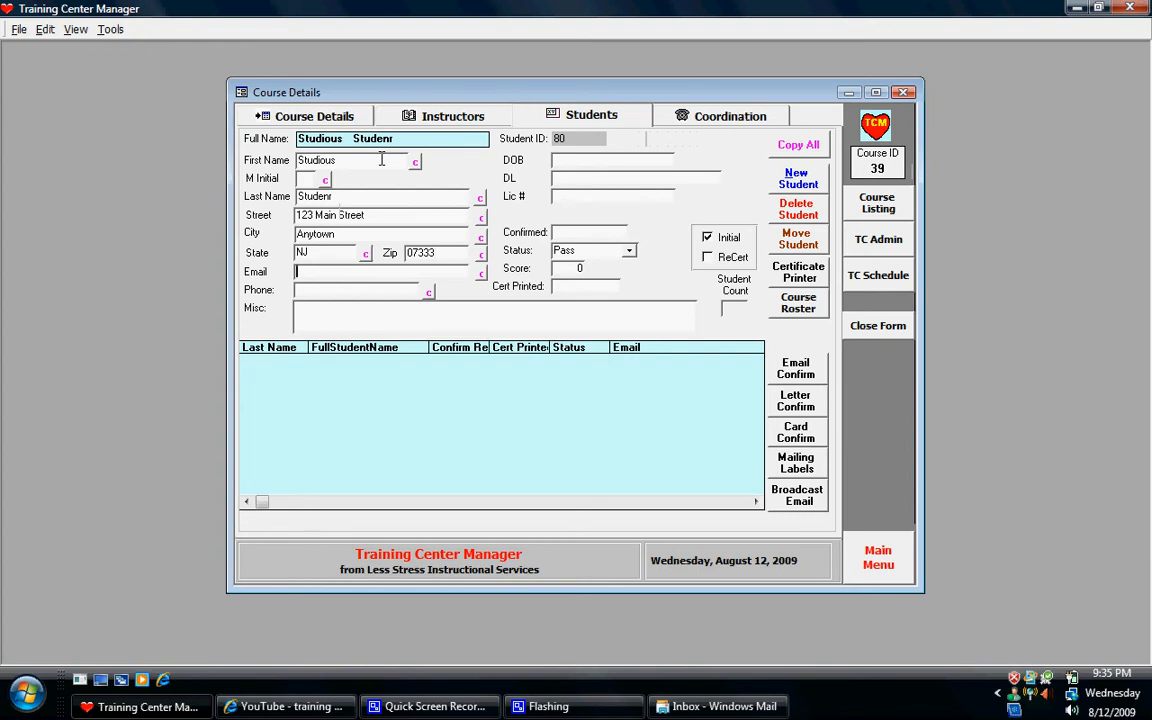
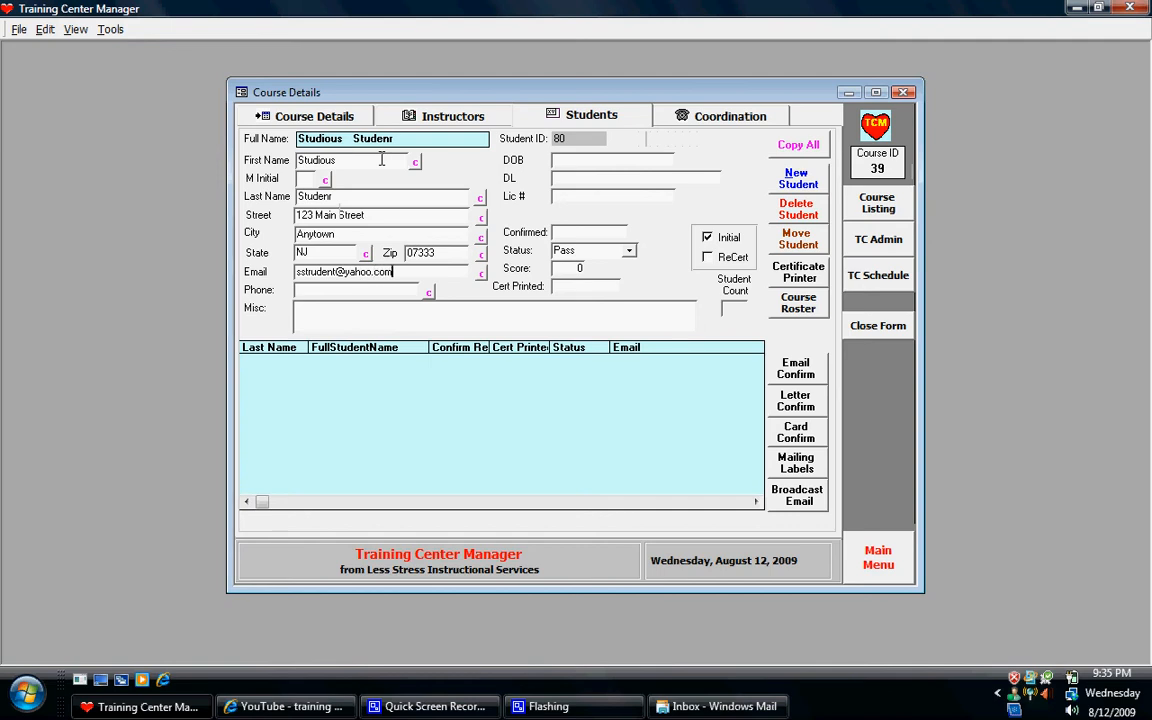
{"action": "type", "text": "444"}
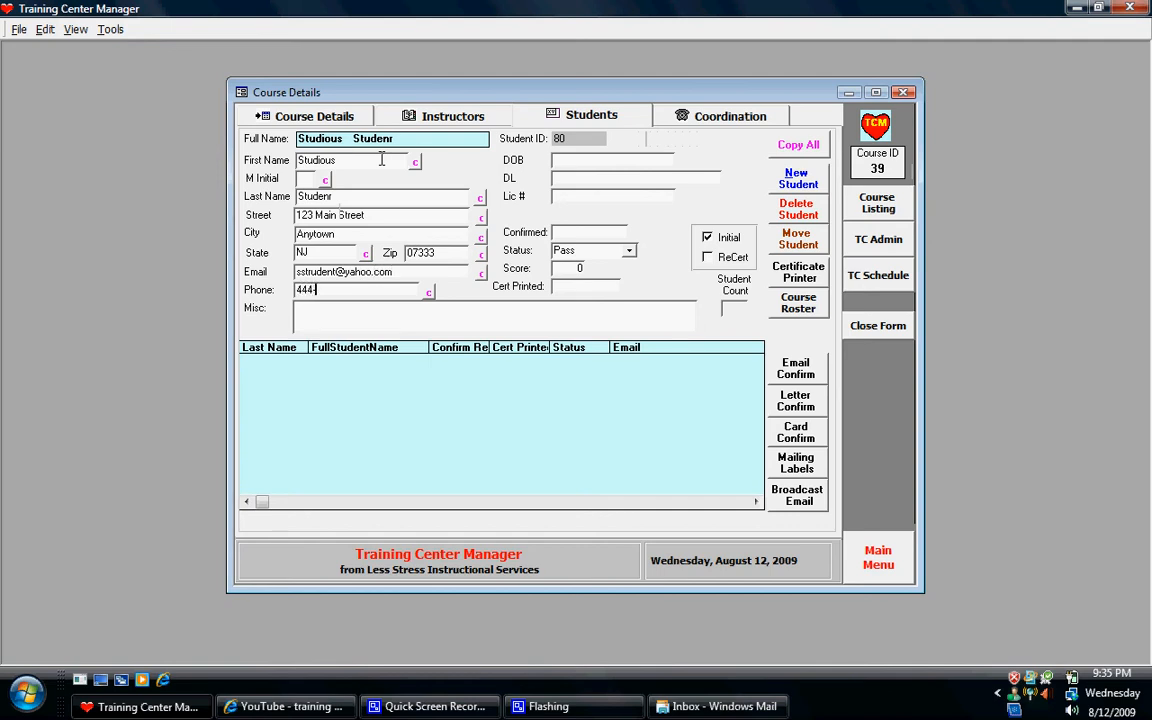
{"action": "type", "text": "-444-4444"}
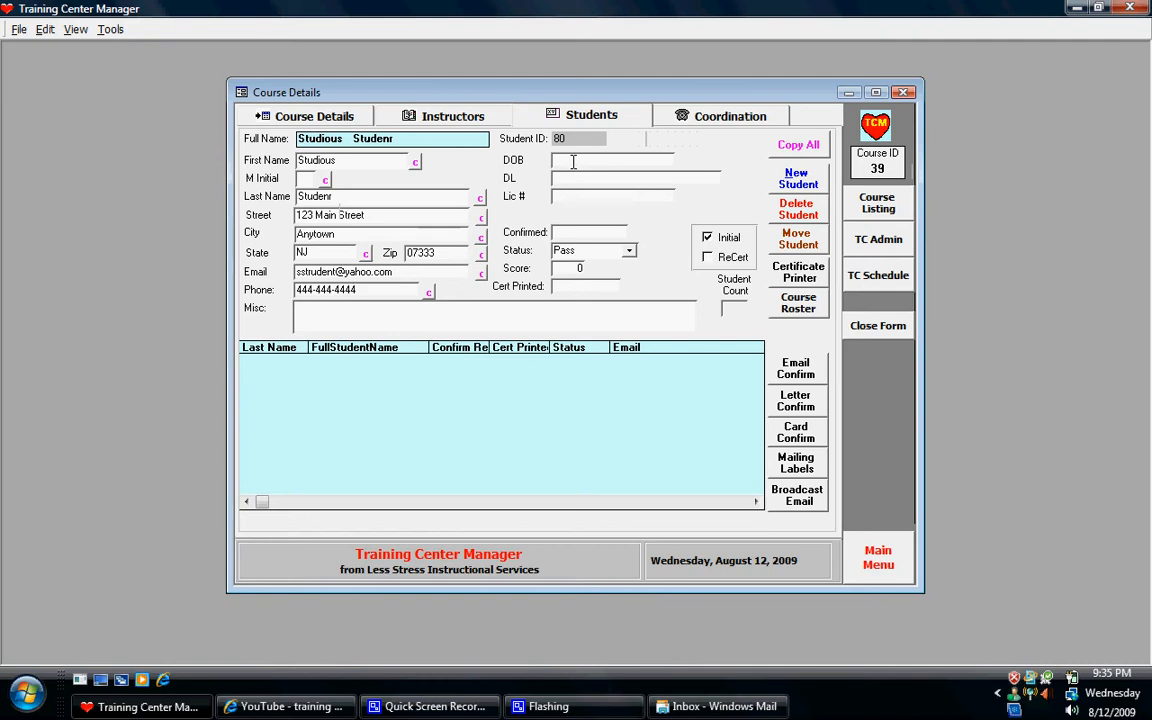
{"action": "type", "text": "12/4/2009"}
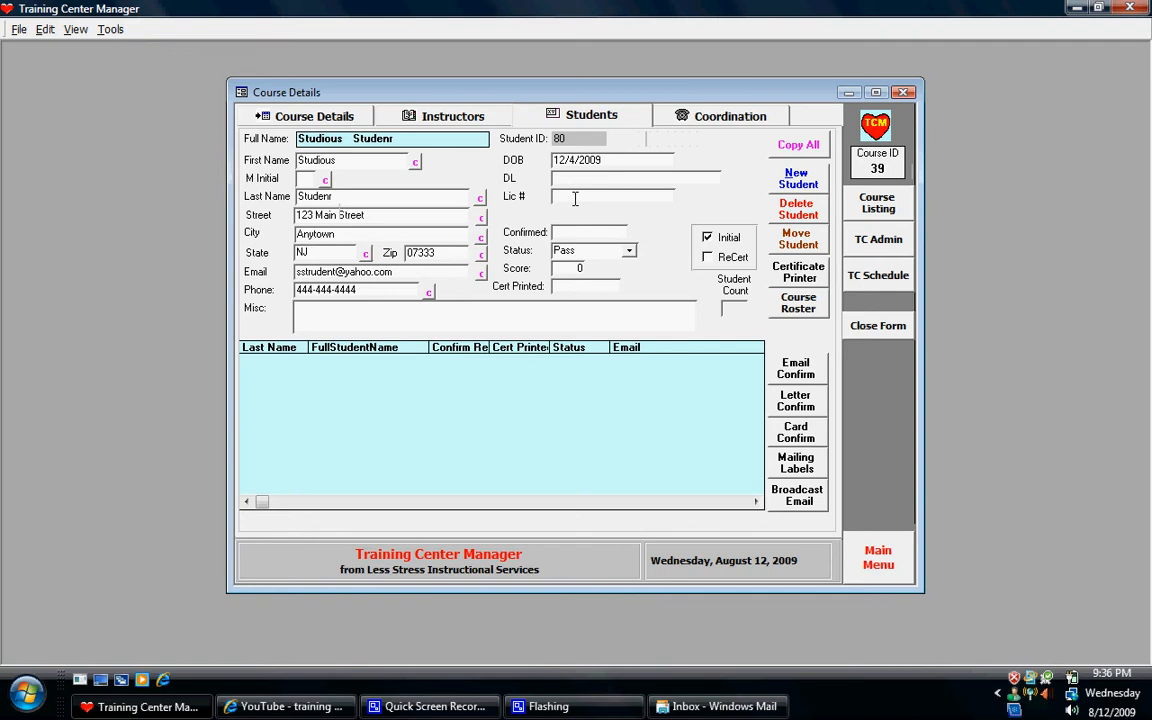
{"action": "type", "text": "123123"}
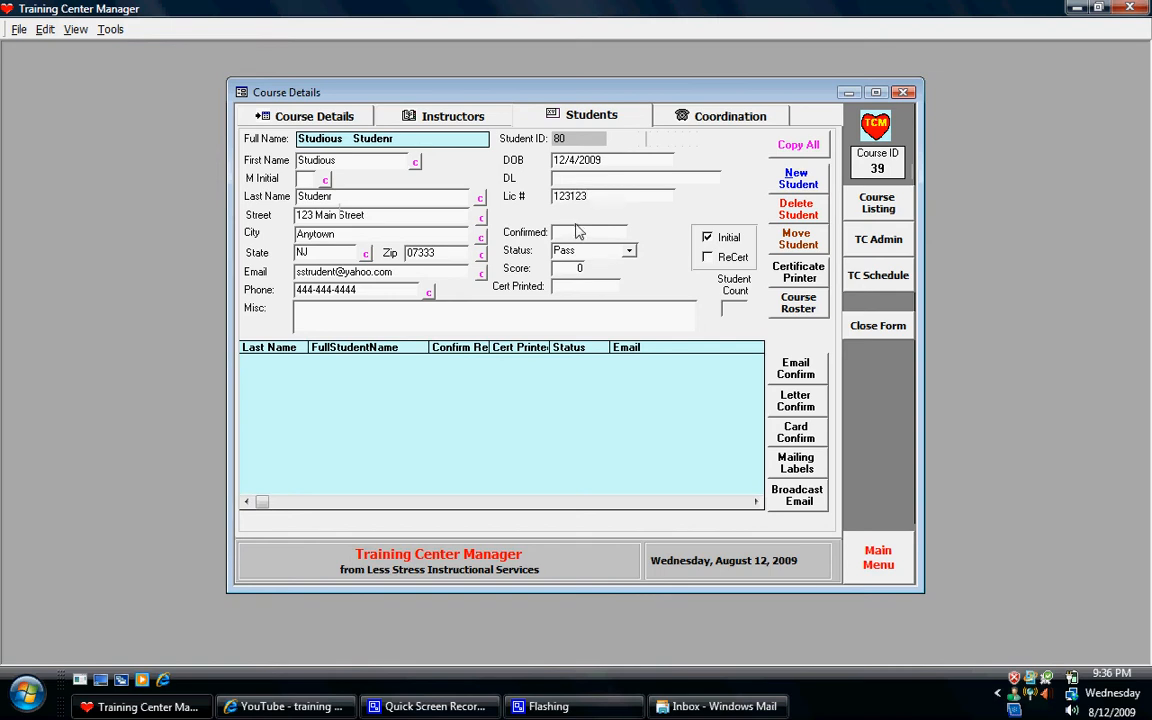
{"action": "left_click", "coordinate": [611, 196]}
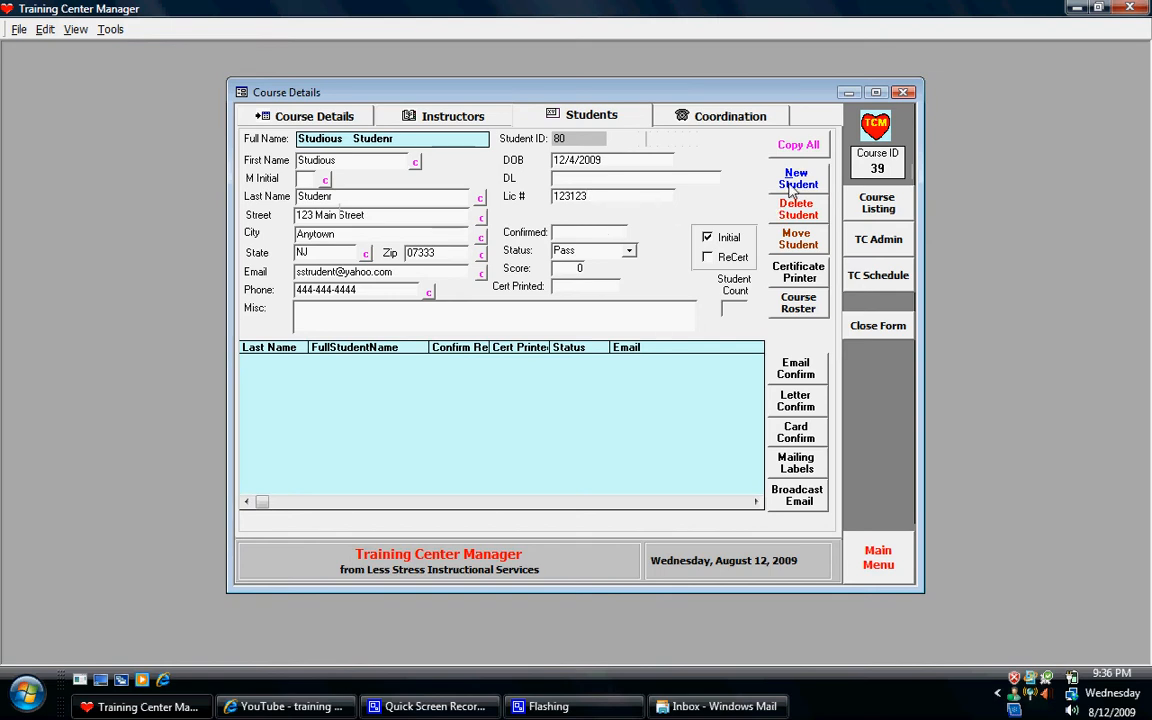
Step: Save Studious Studenr to the course's student list and open a blank student form
{"action": "left_click", "coordinate": [798, 178]}
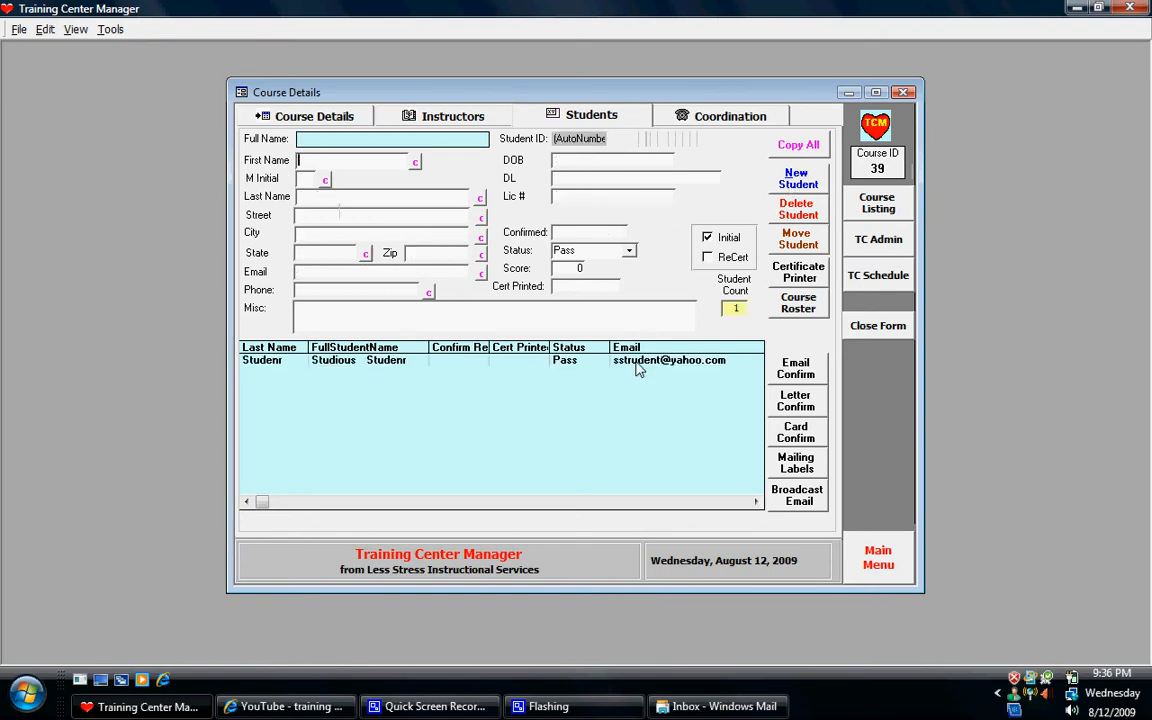
{"action": "mouse_move", "coordinate": [533, 370]}
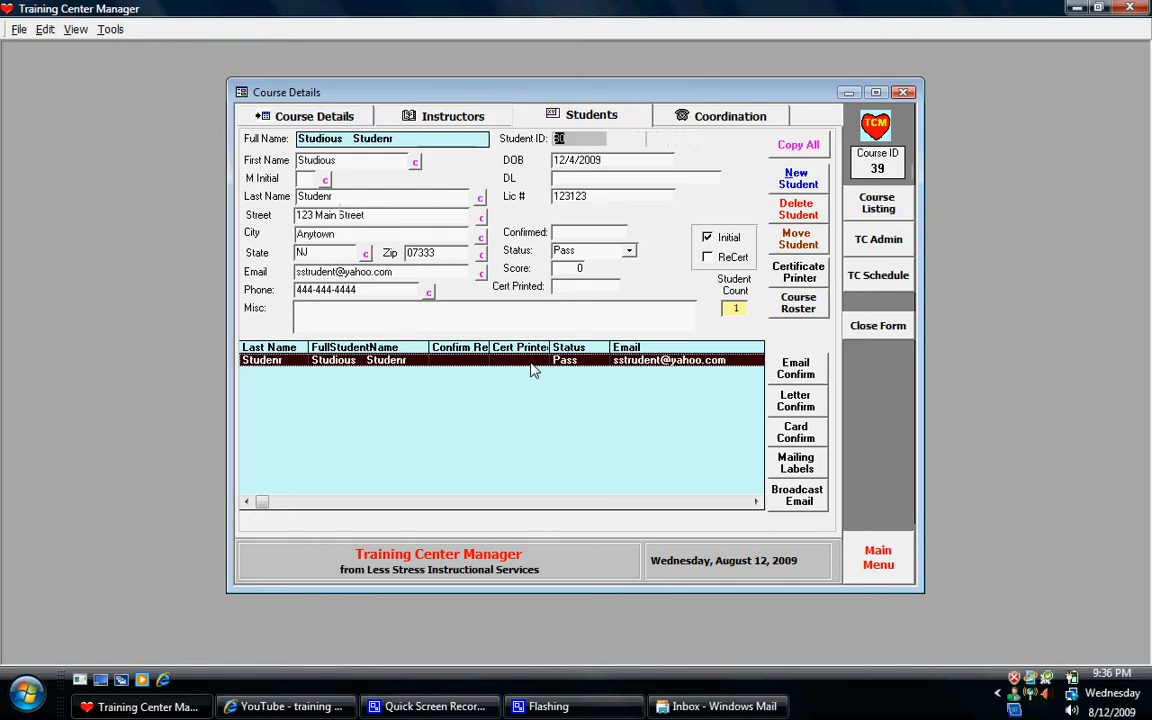
{"action": "mouse_move", "coordinate": [530, 361]}
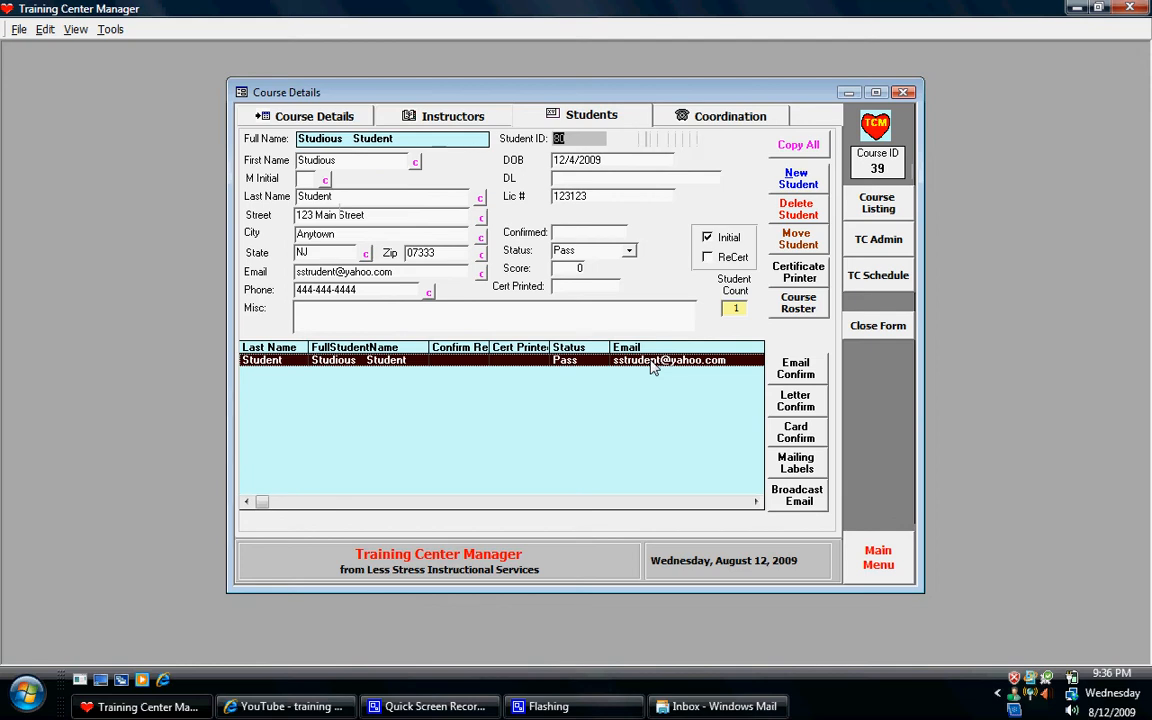
{"action": "mouse_move", "coordinate": [708, 130]}
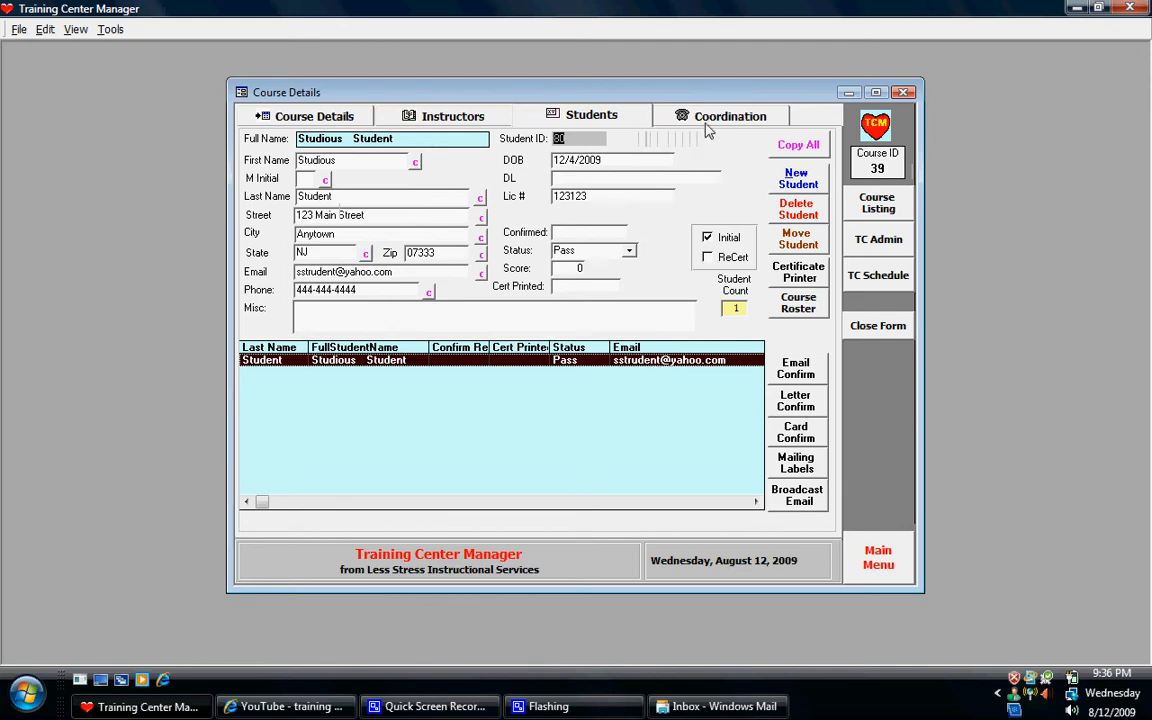
Step: Show course 39's coordination details: client, site, equipment and both instructors
{"action": "left_click", "coordinate": [729, 115]}
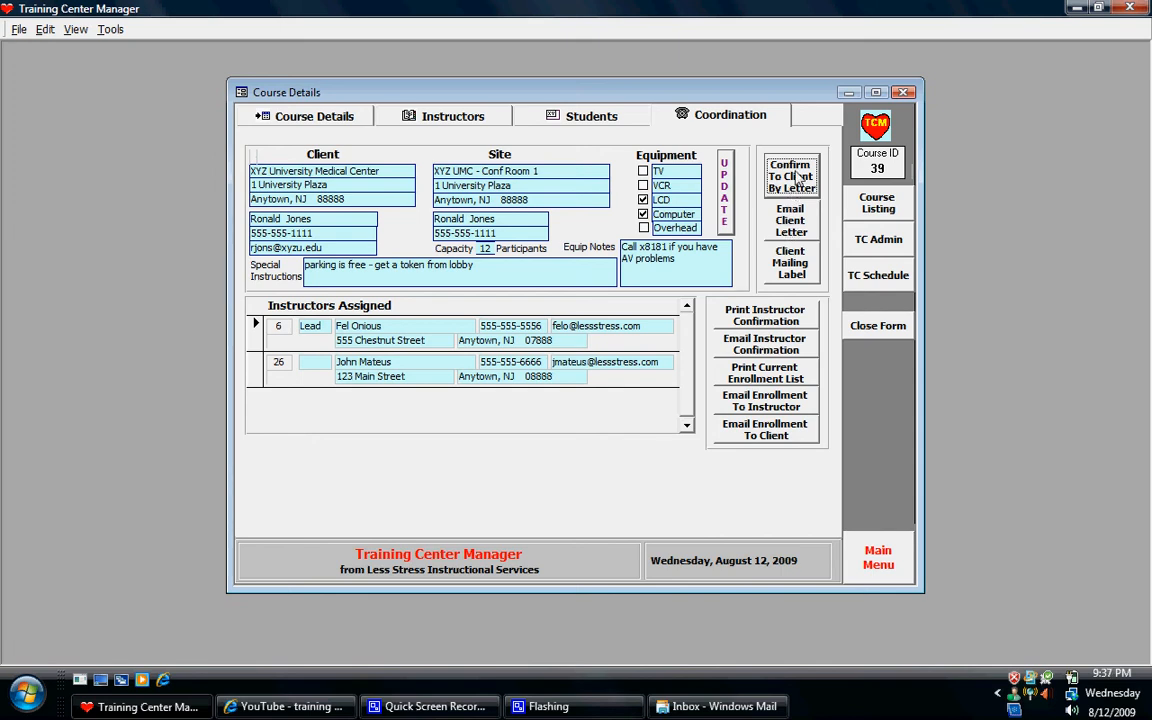
Step: Preview the client confirmation letter listing both sessions and Fel Onious, then close it
{"action": "left_click", "coordinate": [790, 176]}
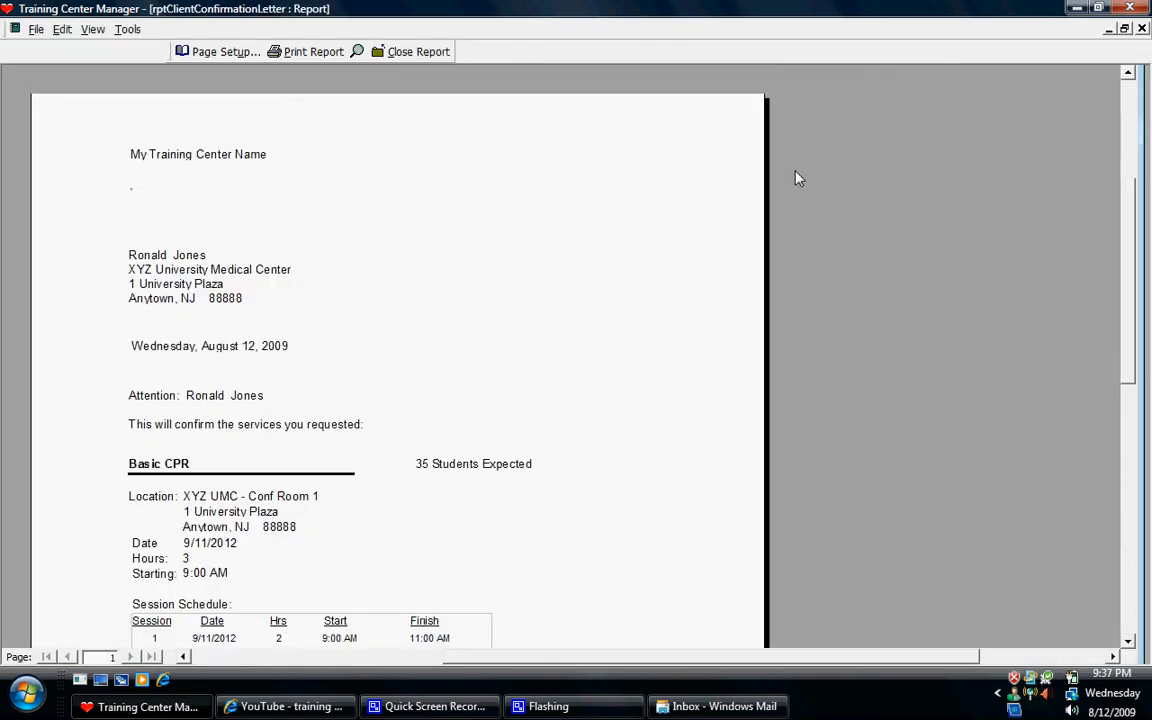
{"action": "scroll", "scroll_direction": "up", "scroll_amount": 3}
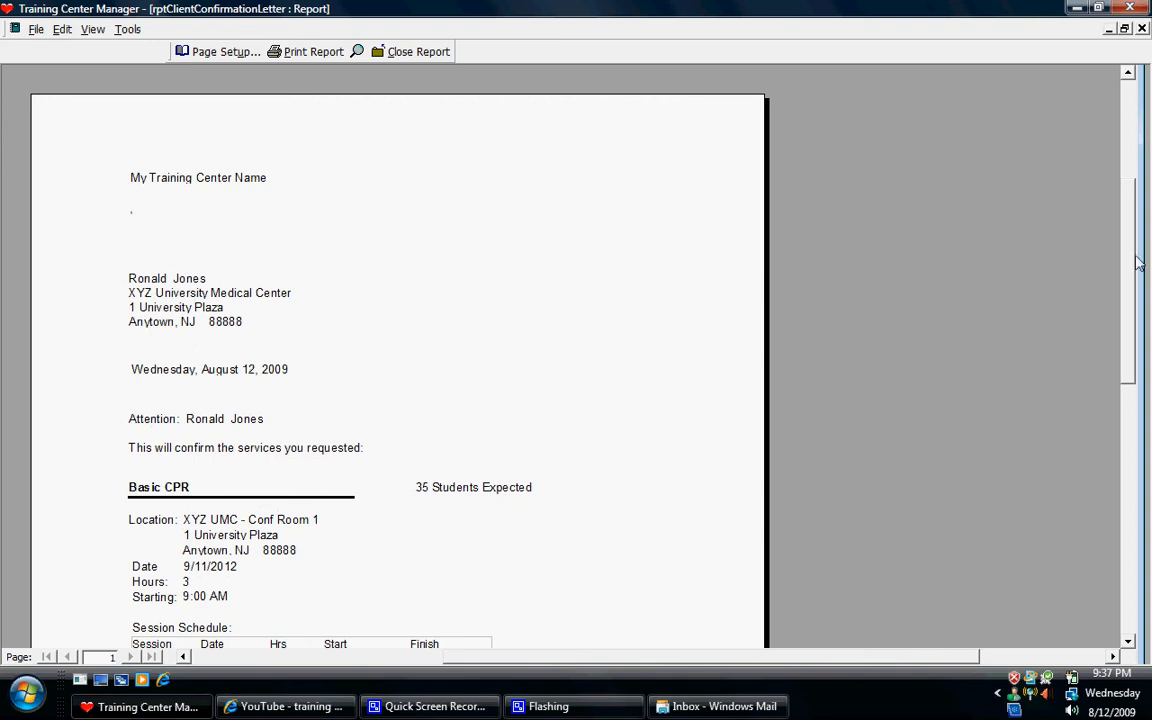
{"action": "scroll", "scroll_direction": "down", "scroll_amount": 3}
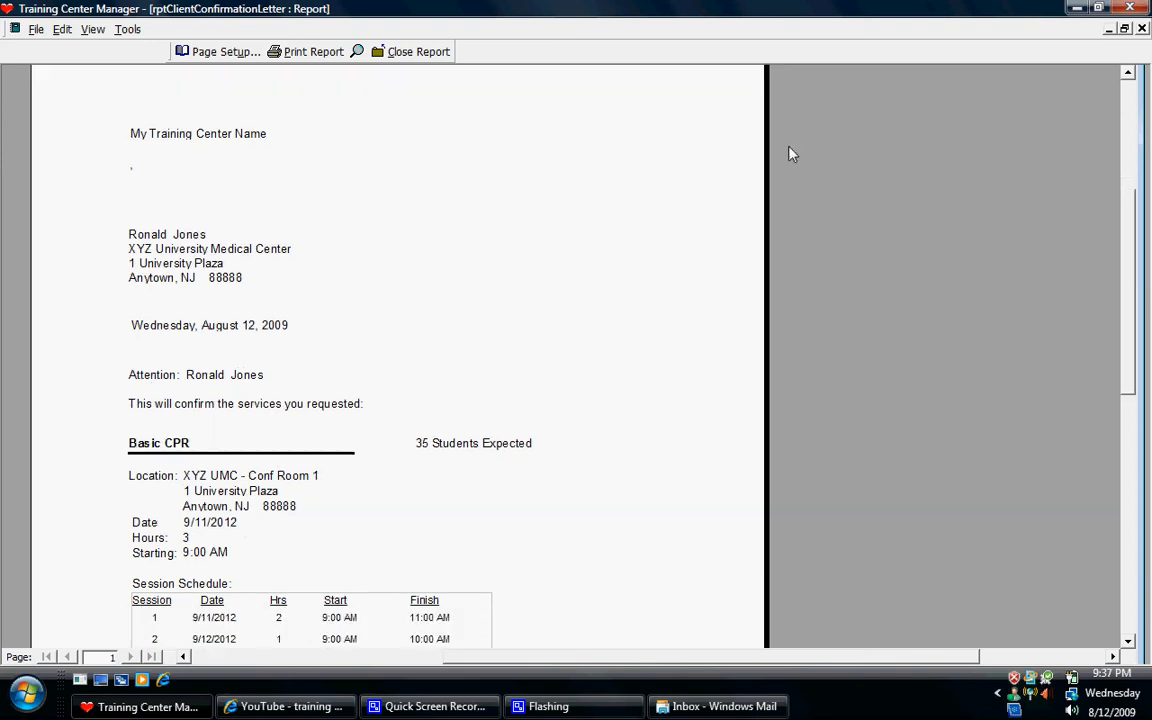
{"action": "mouse_move", "coordinate": [141, 167]}
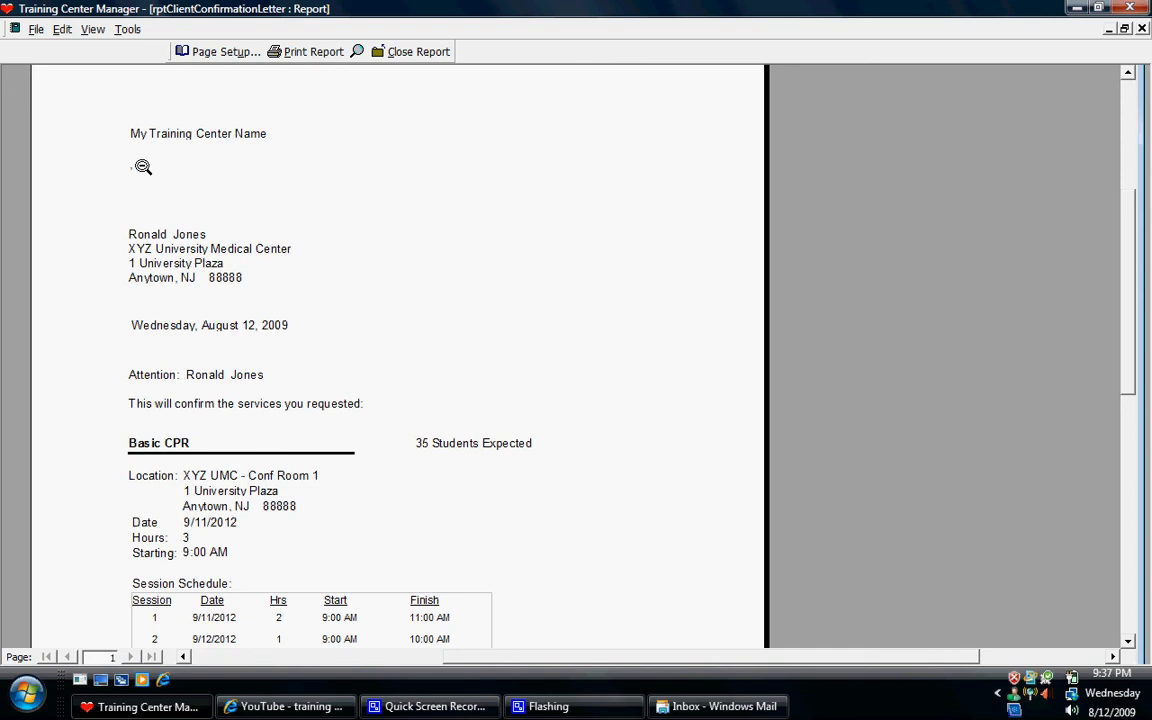
{"action": "mouse_move", "coordinate": [599, 282]}
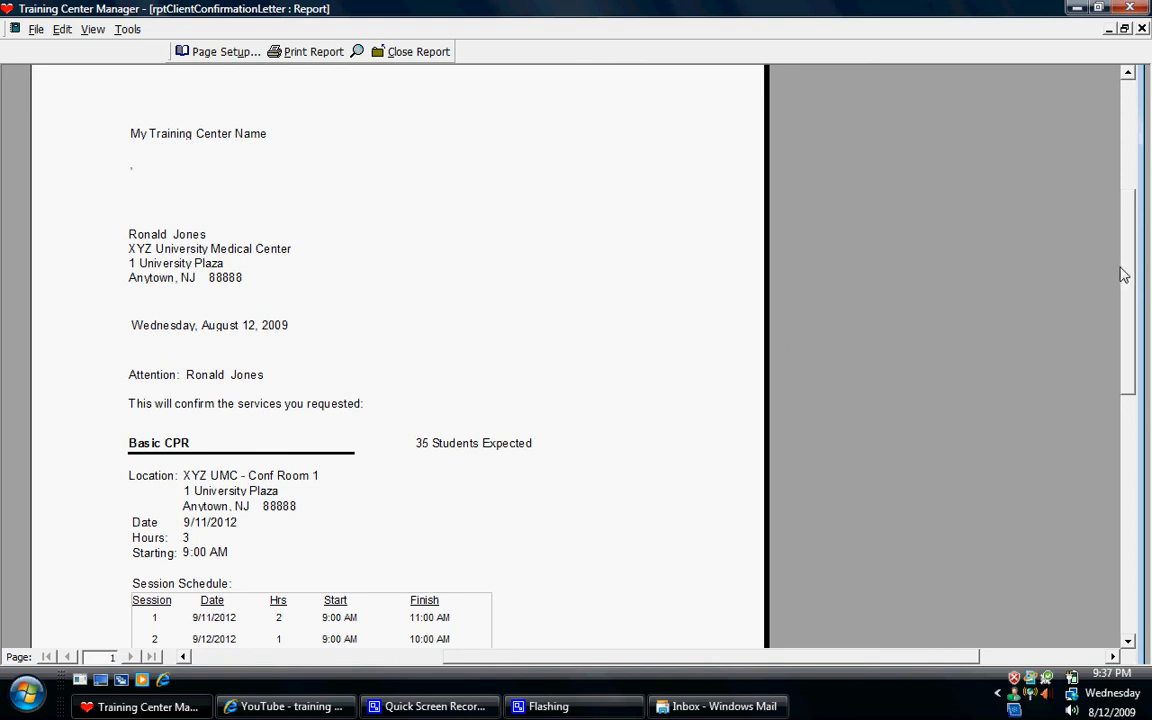
{"action": "scroll", "scroll_direction": "down", "scroll_amount": 3}
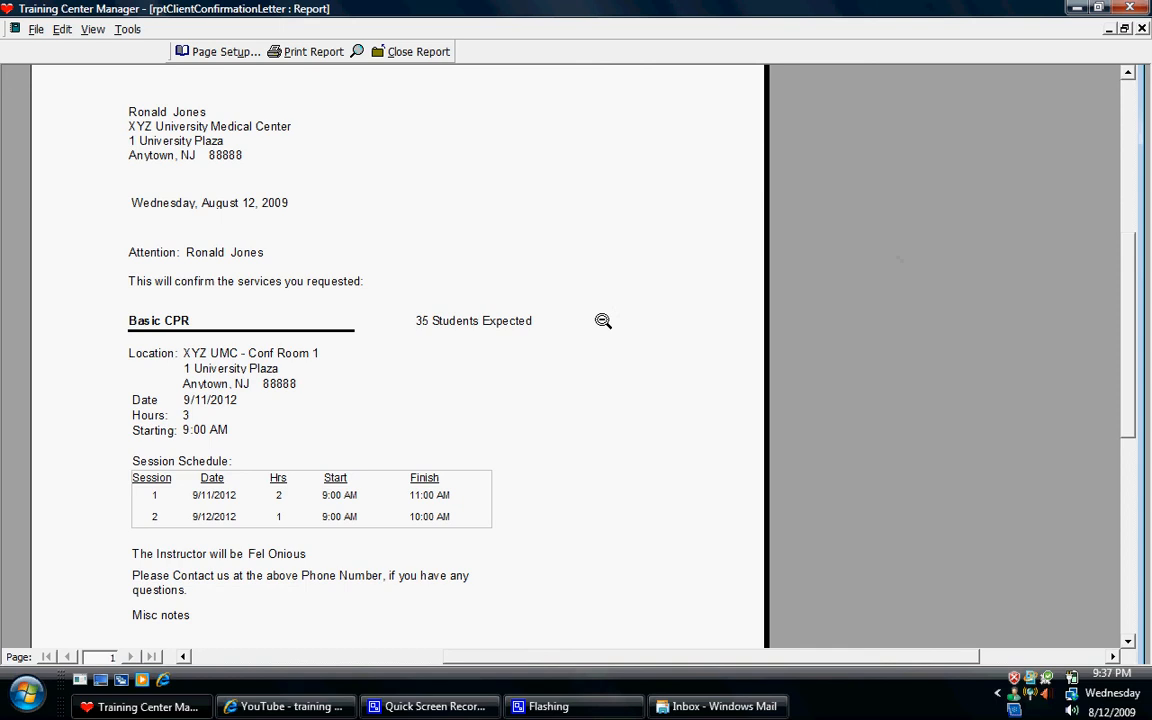
{"action": "mouse_move", "coordinate": [391, 542]}
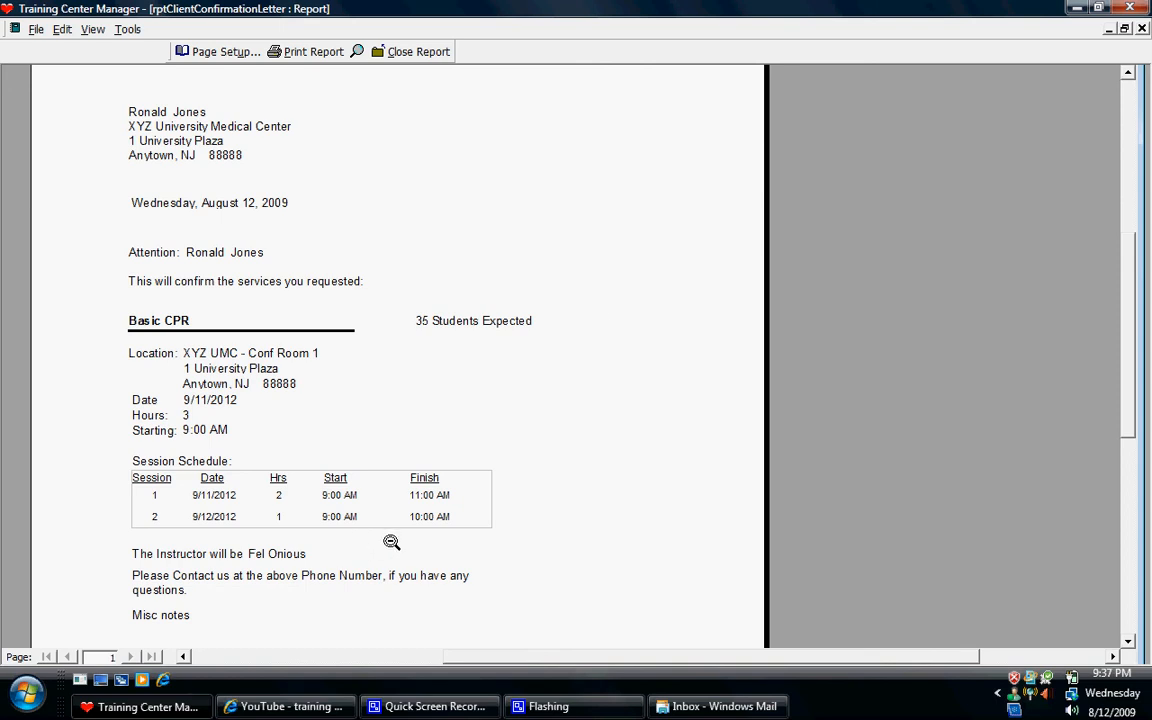
{"action": "mouse_move", "coordinate": [313, 553]}
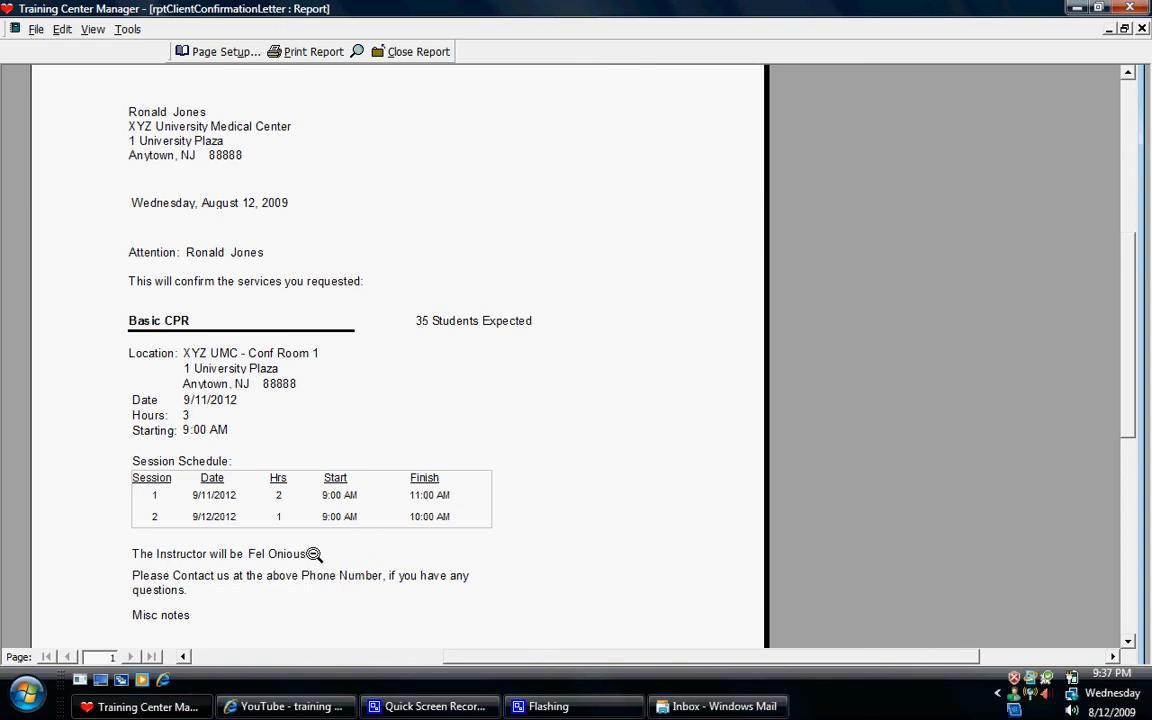
{"action": "mouse_move", "coordinate": [574, 607]}
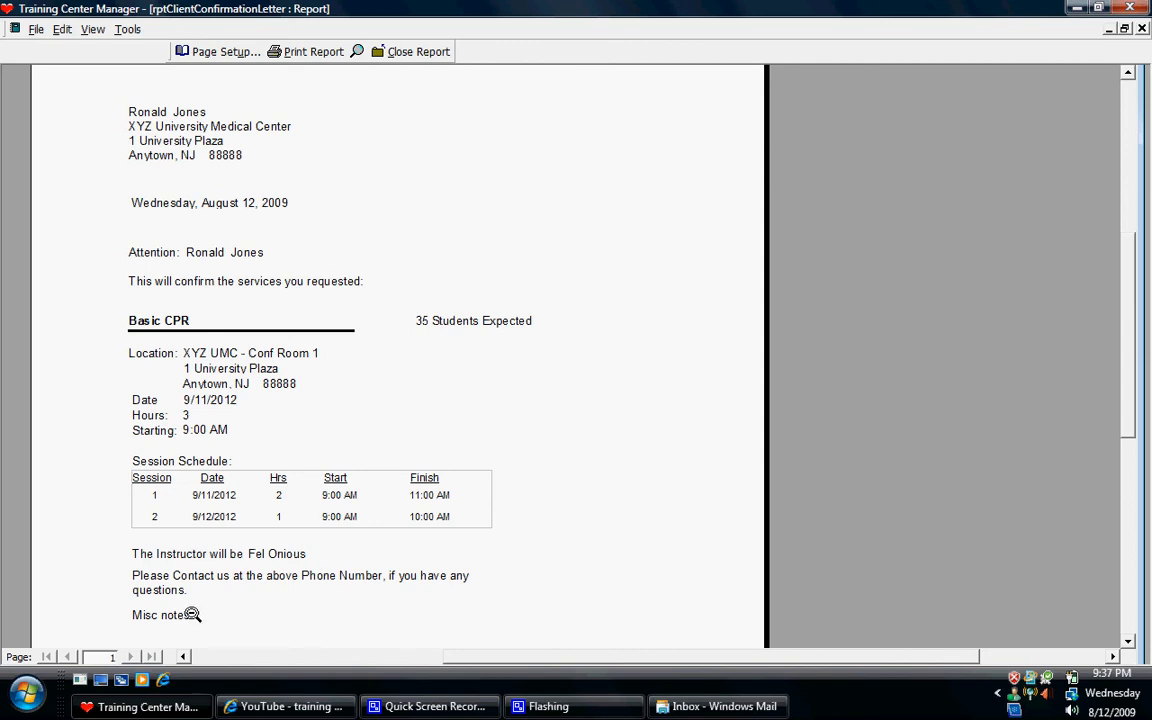
{"action": "mouse_move", "coordinate": [191, 640]}
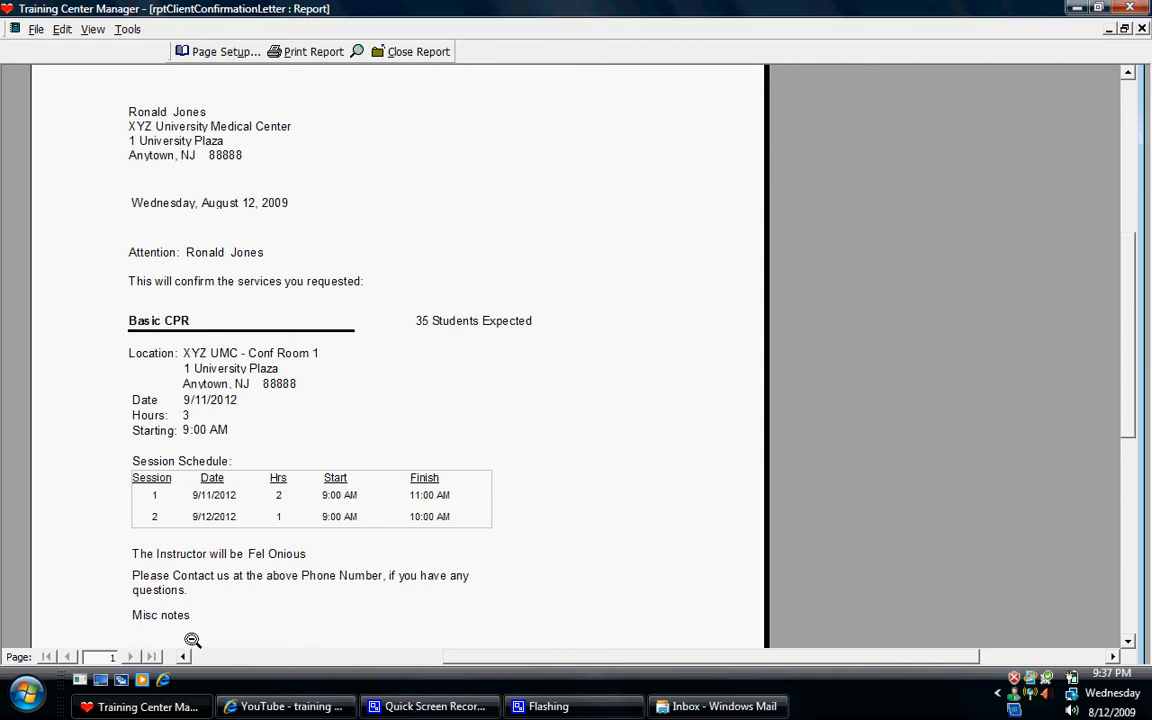
{"action": "left_click", "coordinate": [418, 51]}
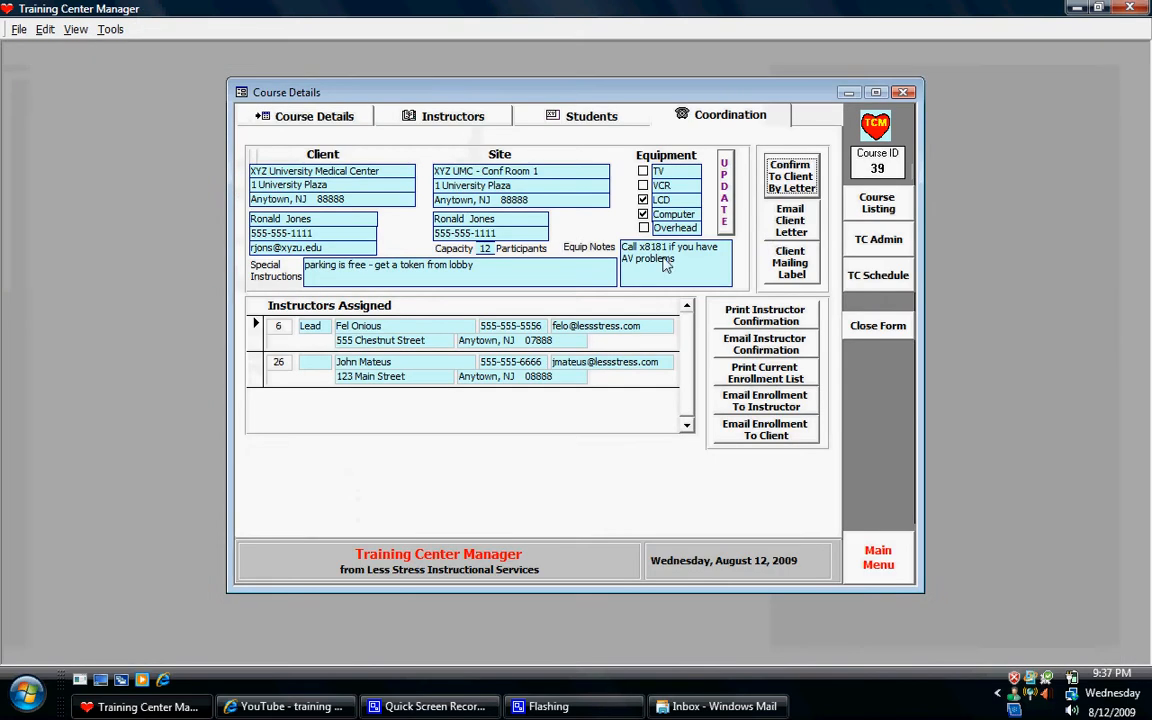
{"action": "mouse_move", "coordinate": [780, 238]}
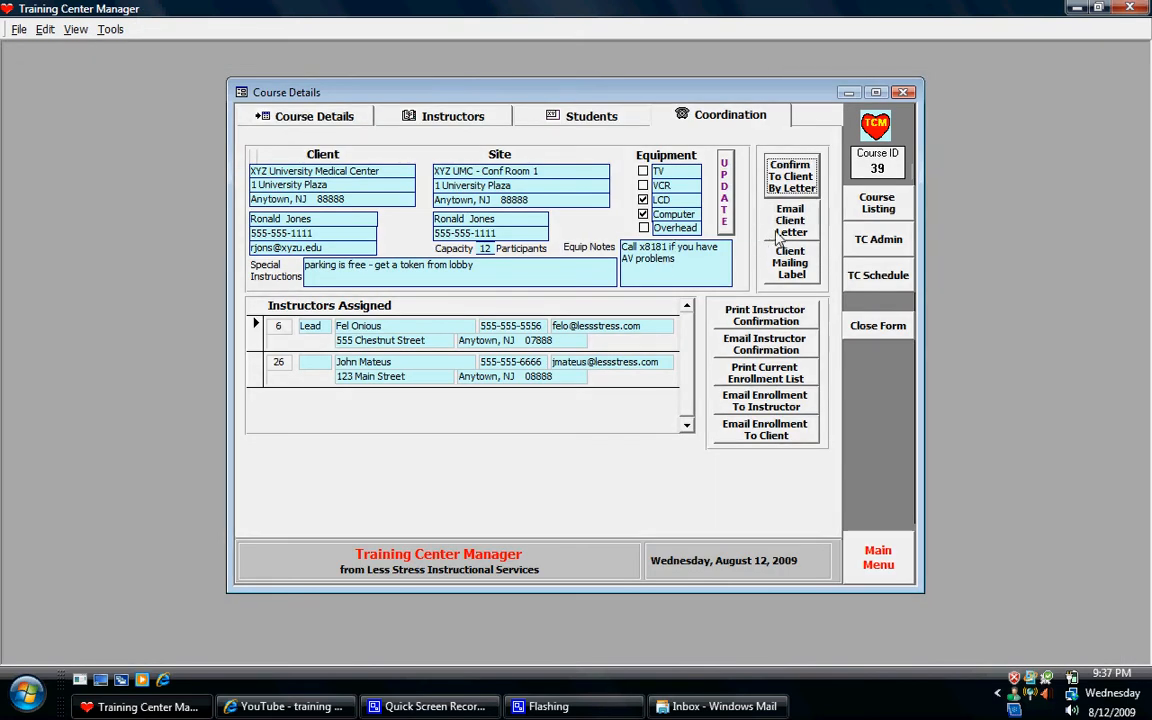
Step: Draft the client email with the confirmation letter attached, then dismiss it
{"action": "left_click", "coordinate": [790, 176]}
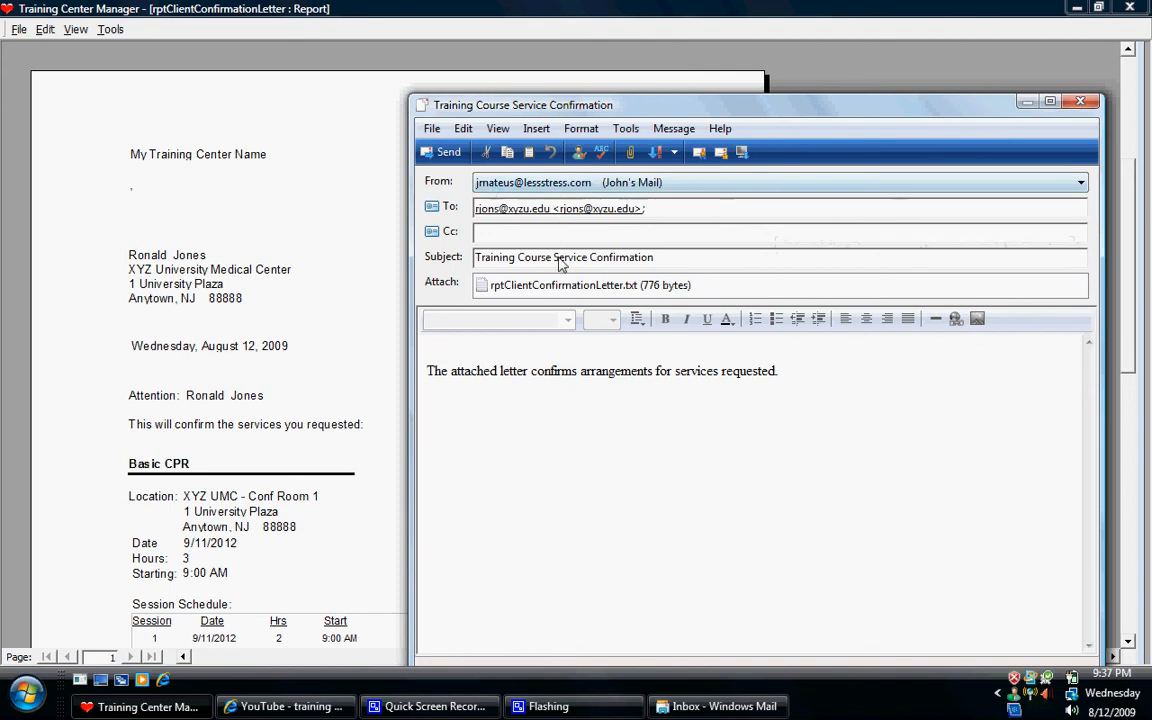
{"action": "mouse_move", "coordinate": [1073, 124]}
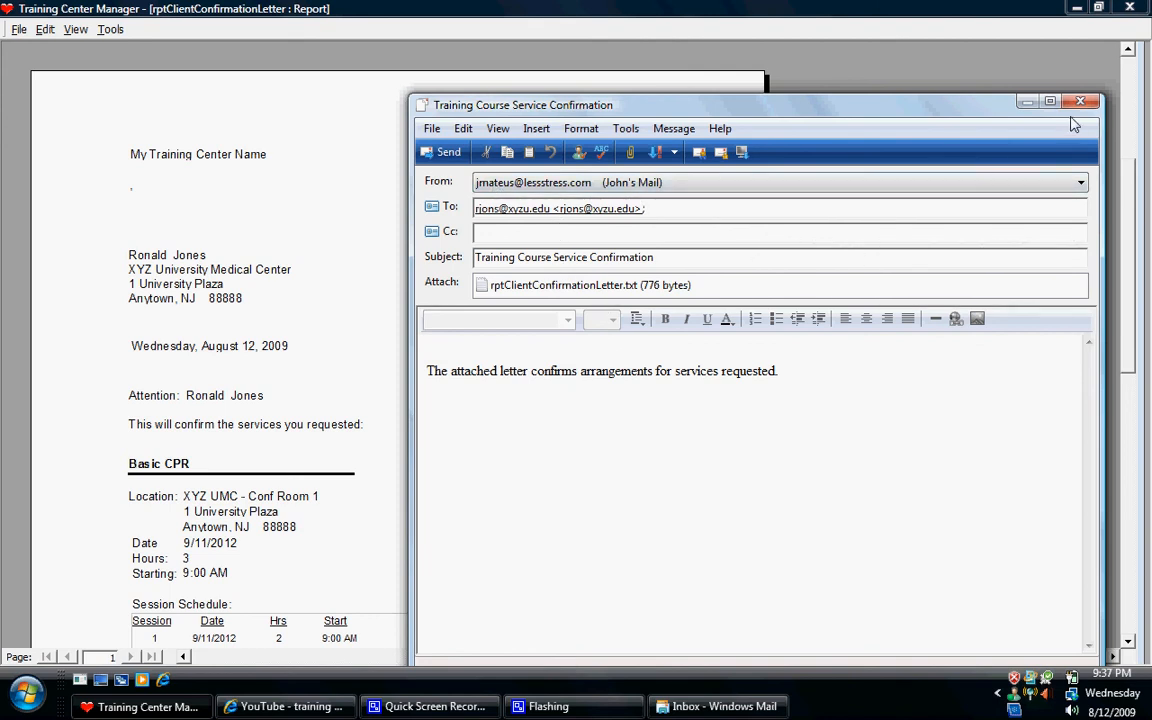
{"action": "left_click", "coordinate": [1080, 101]}
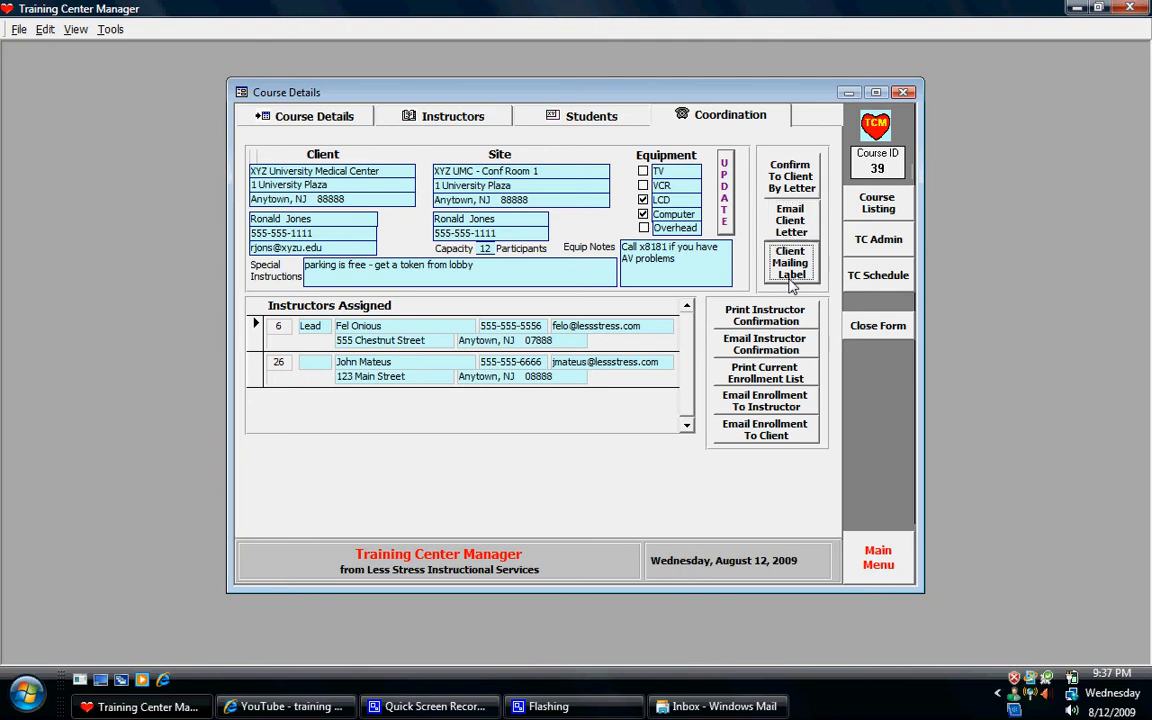
{"action": "left_click", "coordinate": [790, 262]}
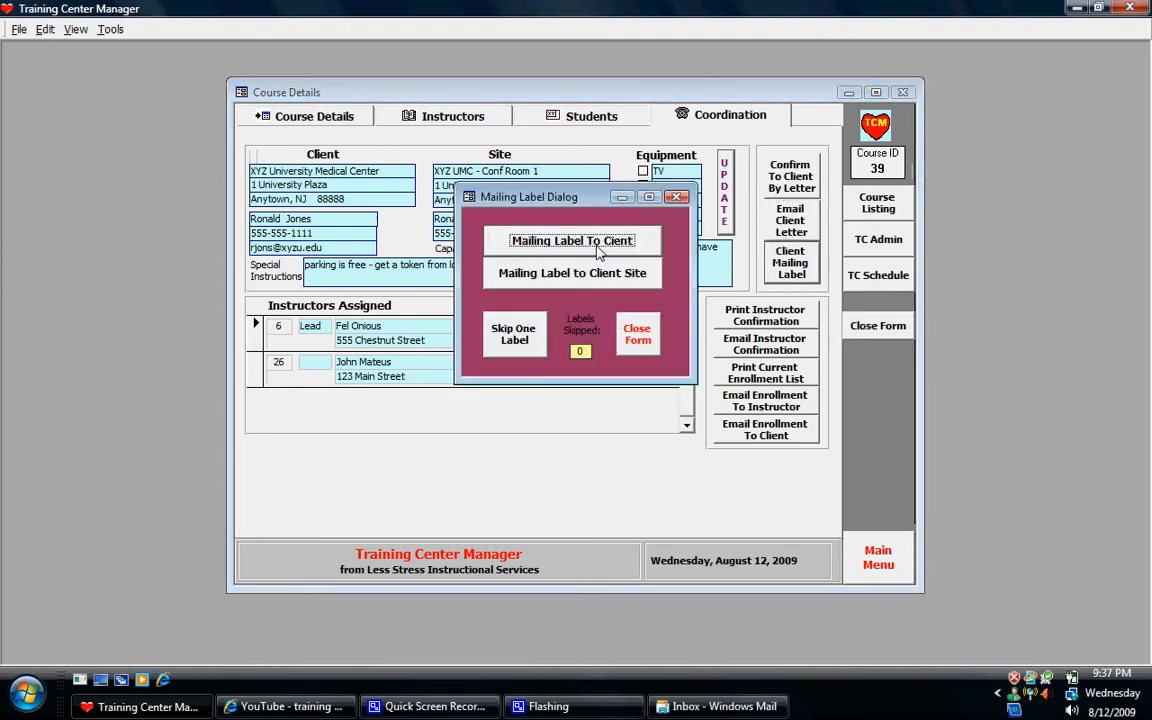
{"action": "left_click", "coordinate": [571, 240]}
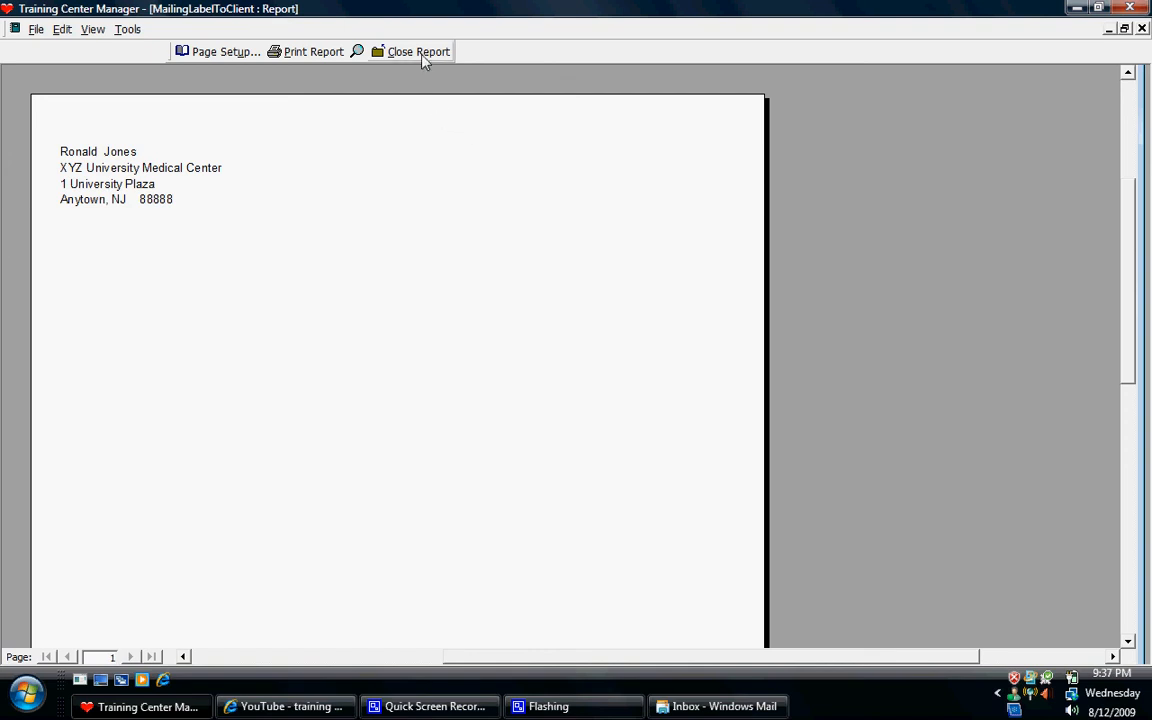
{"action": "left_click", "coordinate": [418, 51]}
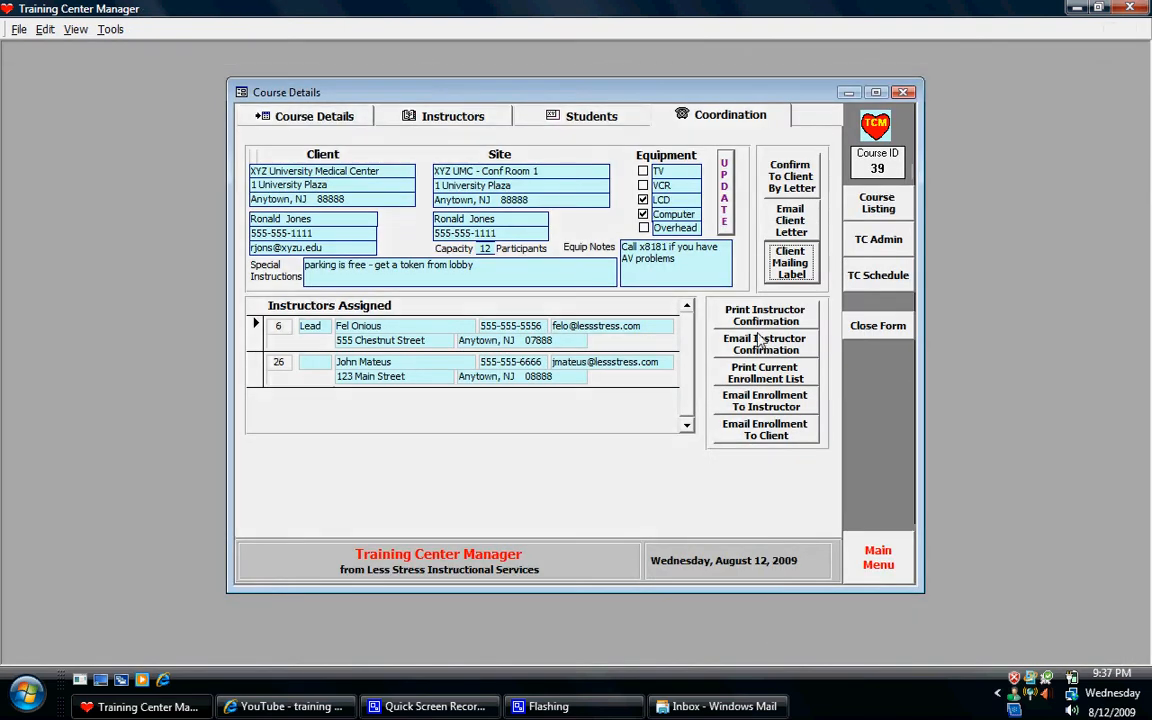
{"action": "mouse_move", "coordinate": [590, 315]}
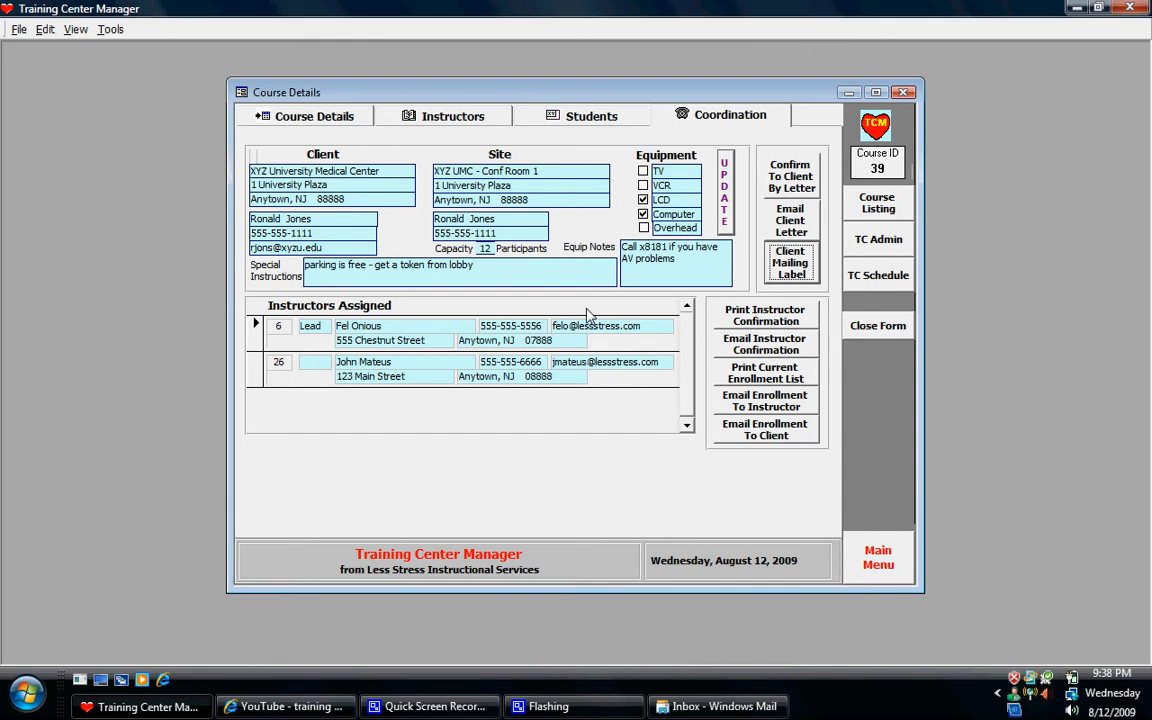
{"action": "mouse_move", "coordinate": [447, 320]}
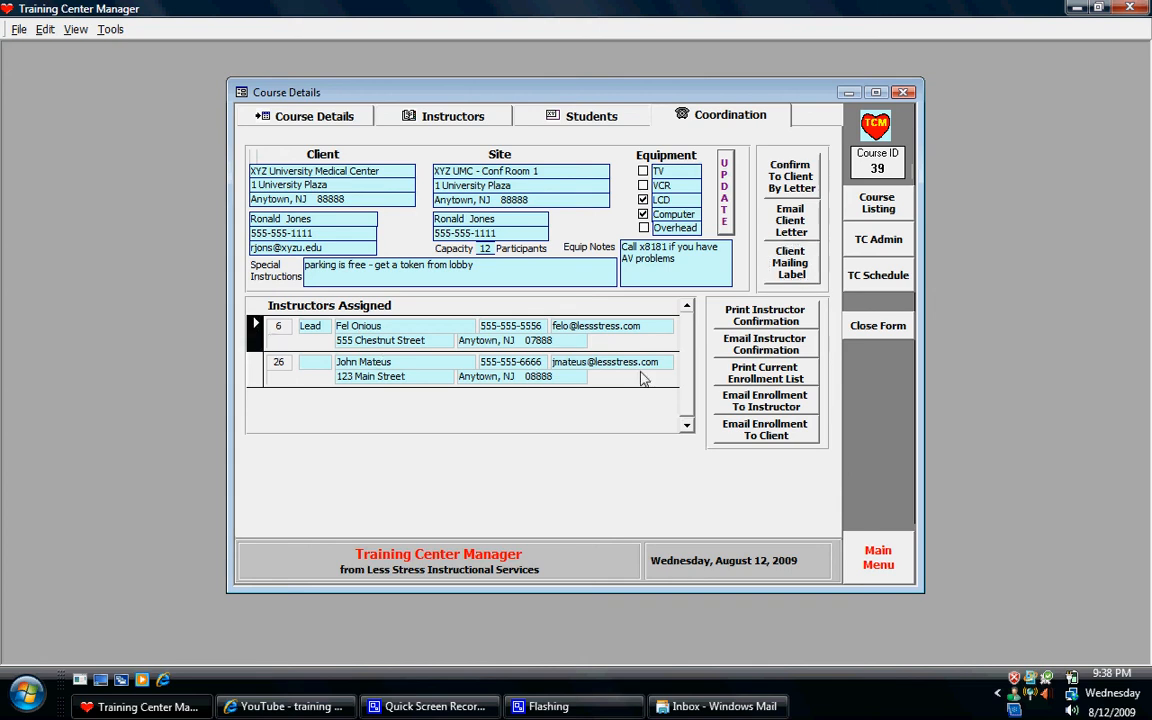
Step: Preview Fel Onious's Basic CPR confirmation letter, close it, and email the instructor confirmation
{"action": "left_click", "coordinate": [764, 315]}
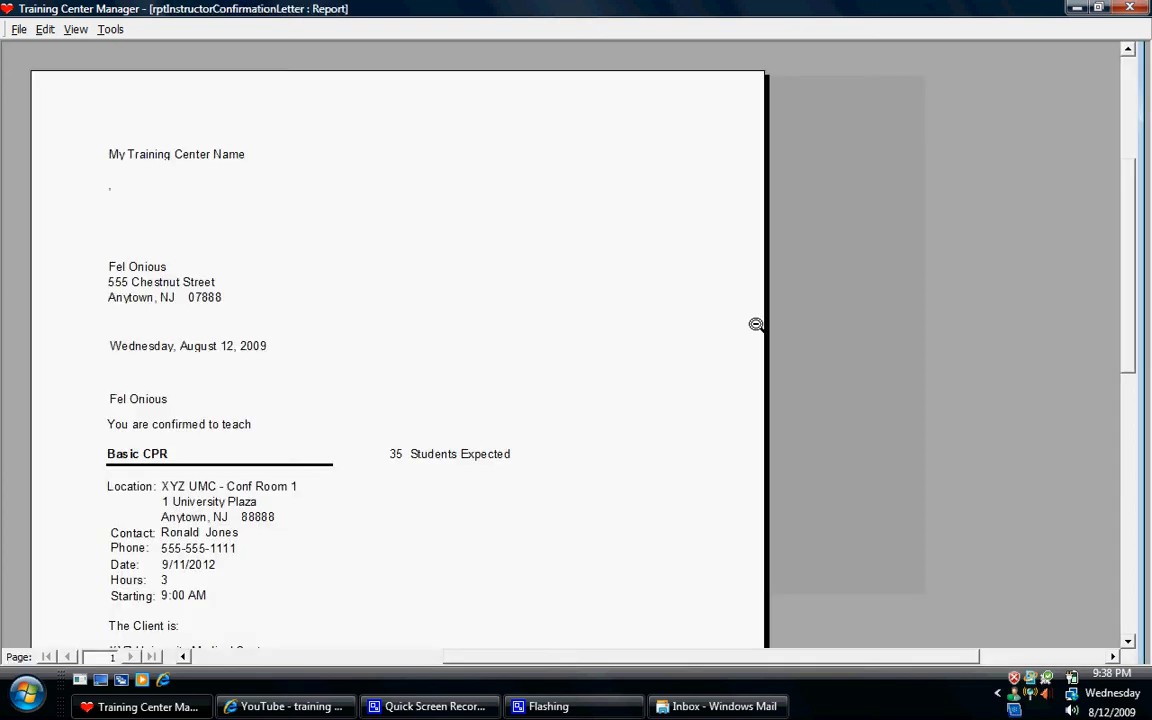
{"action": "left_click", "coordinate": [756, 324]}
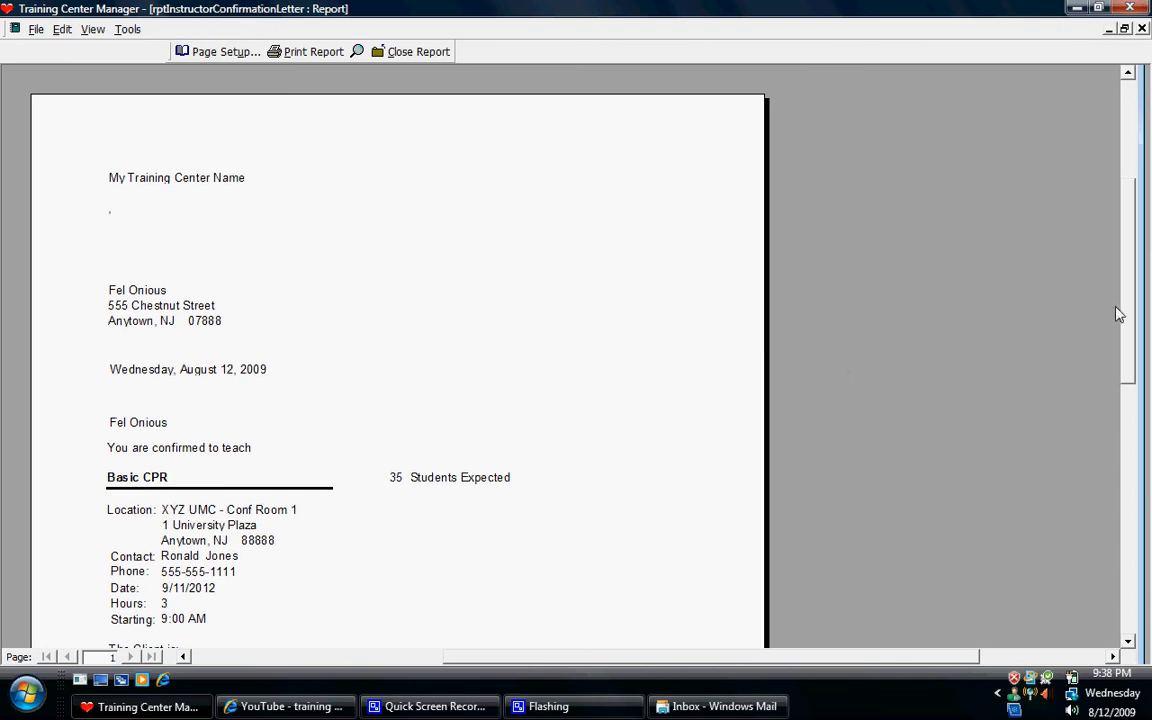
{"action": "scroll", "scroll_direction": "down", "scroll_amount": 3}
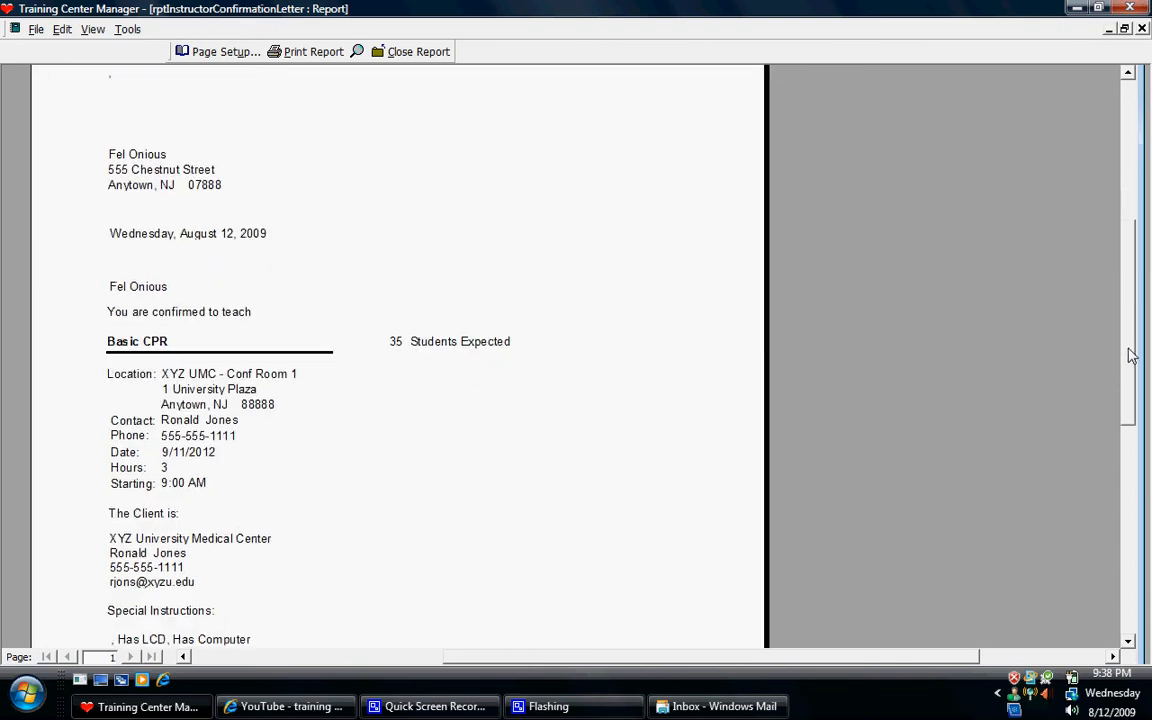
{"action": "scroll", "scroll_direction": "down", "scroll_amount": 3}
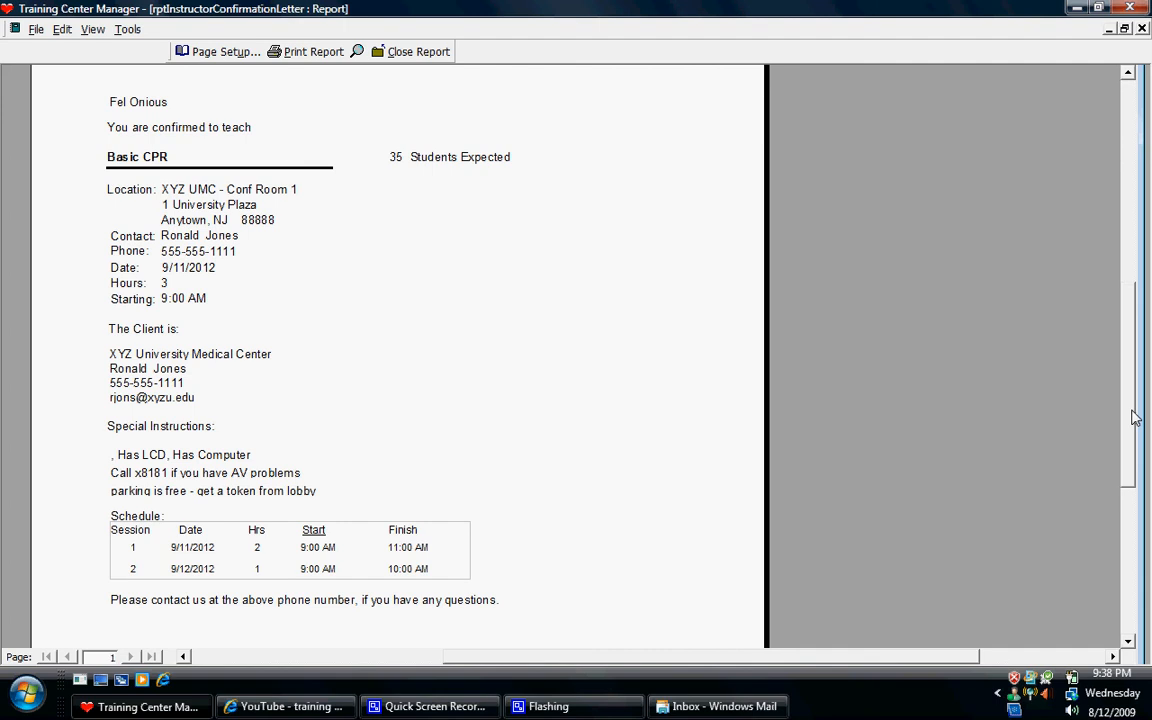
{"action": "mouse_move", "coordinate": [249, 466]}
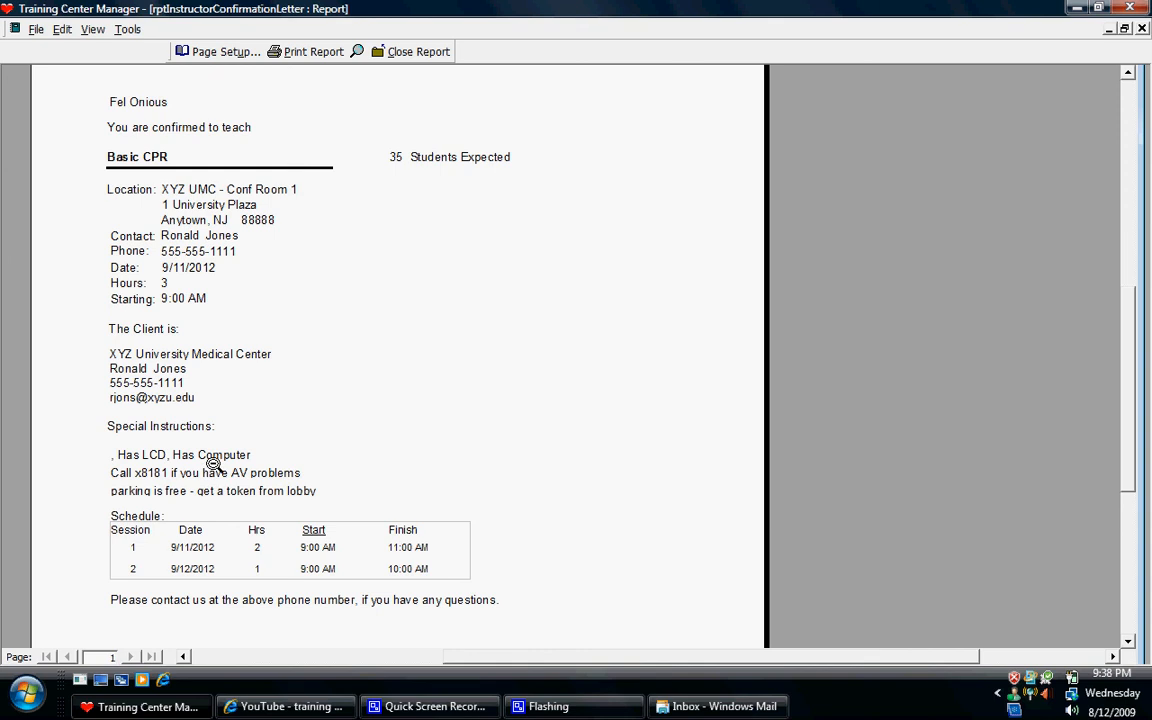
{"action": "mouse_move", "coordinate": [218, 491]}
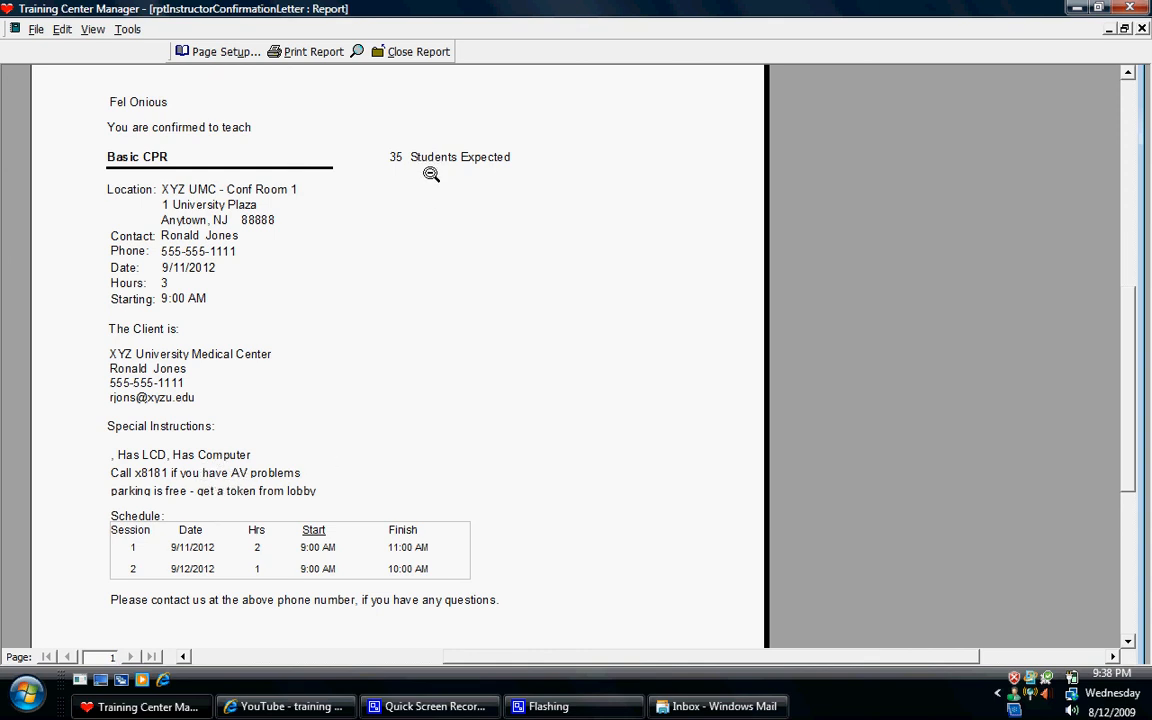
{"action": "left_click", "coordinate": [418, 51]}
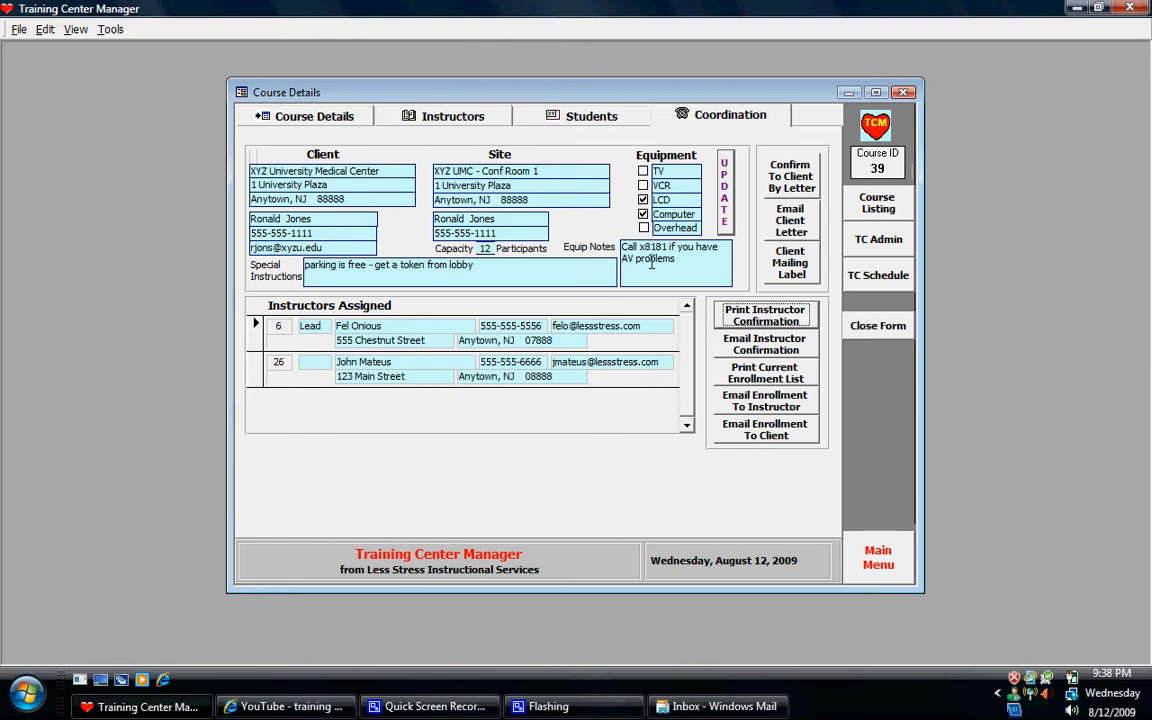
{"action": "left_click", "coordinate": [765, 315]}
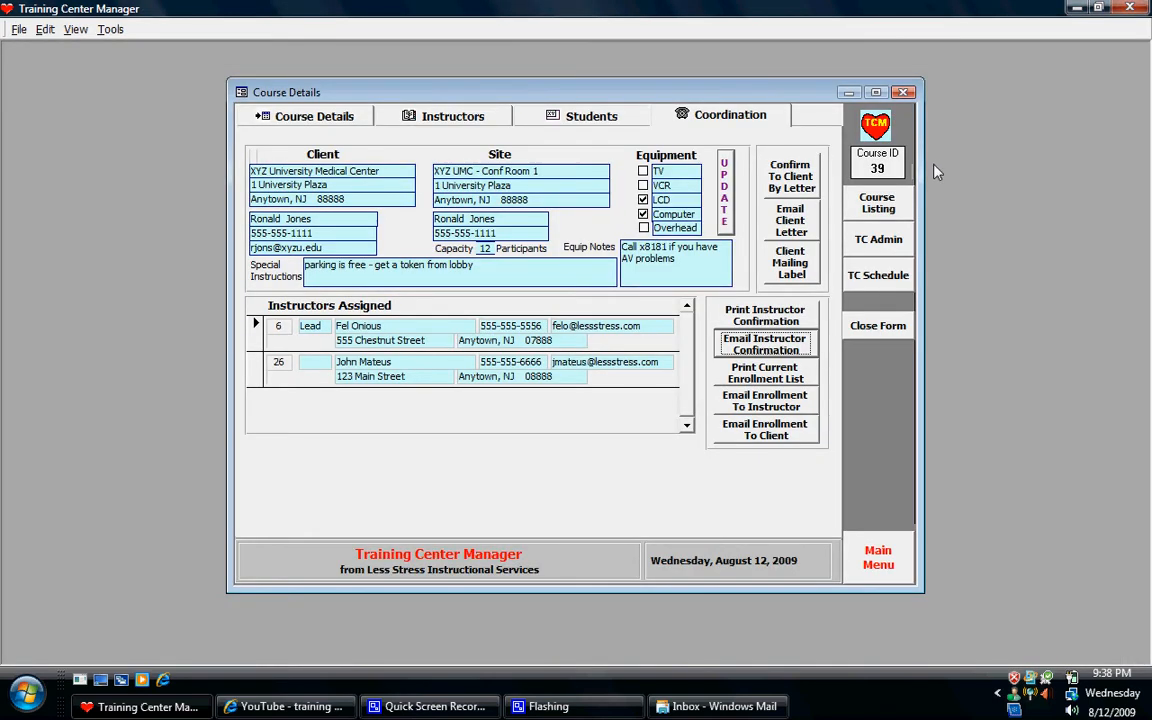
{"action": "mouse_move", "coordinate": [700, 388]}
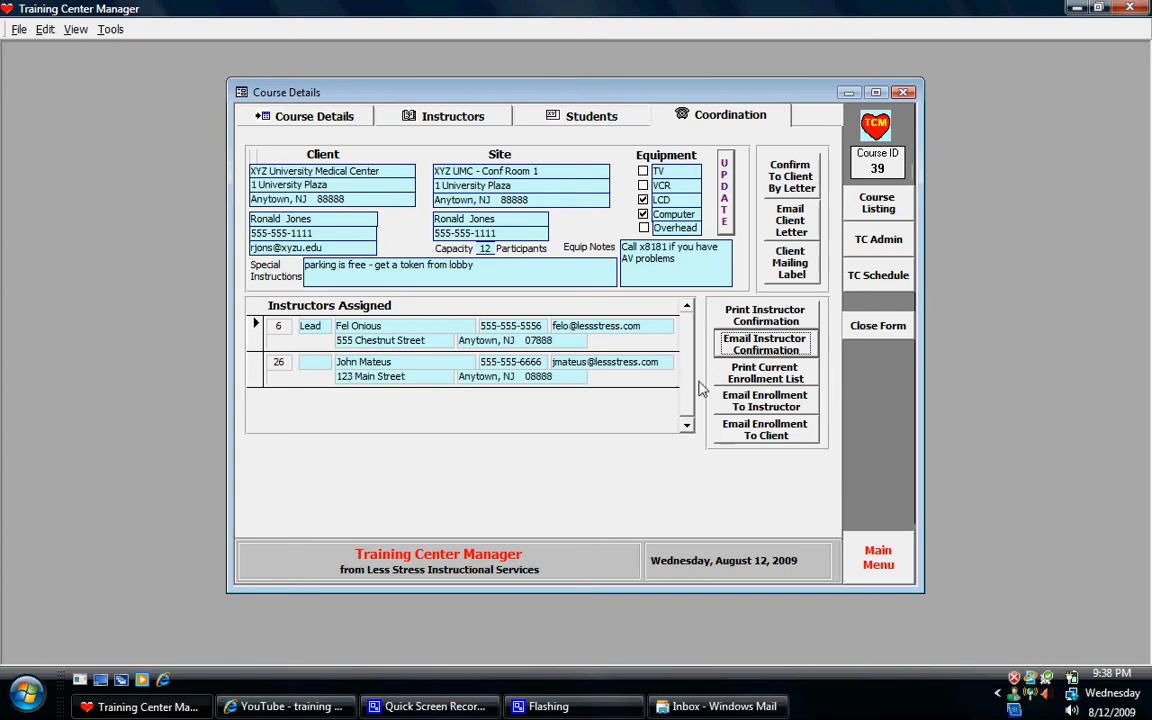
Step: Preview and close the Basic CPR enrollment list naming Studious Student
{"action": "left_click", "coordinate": [765, 372]}
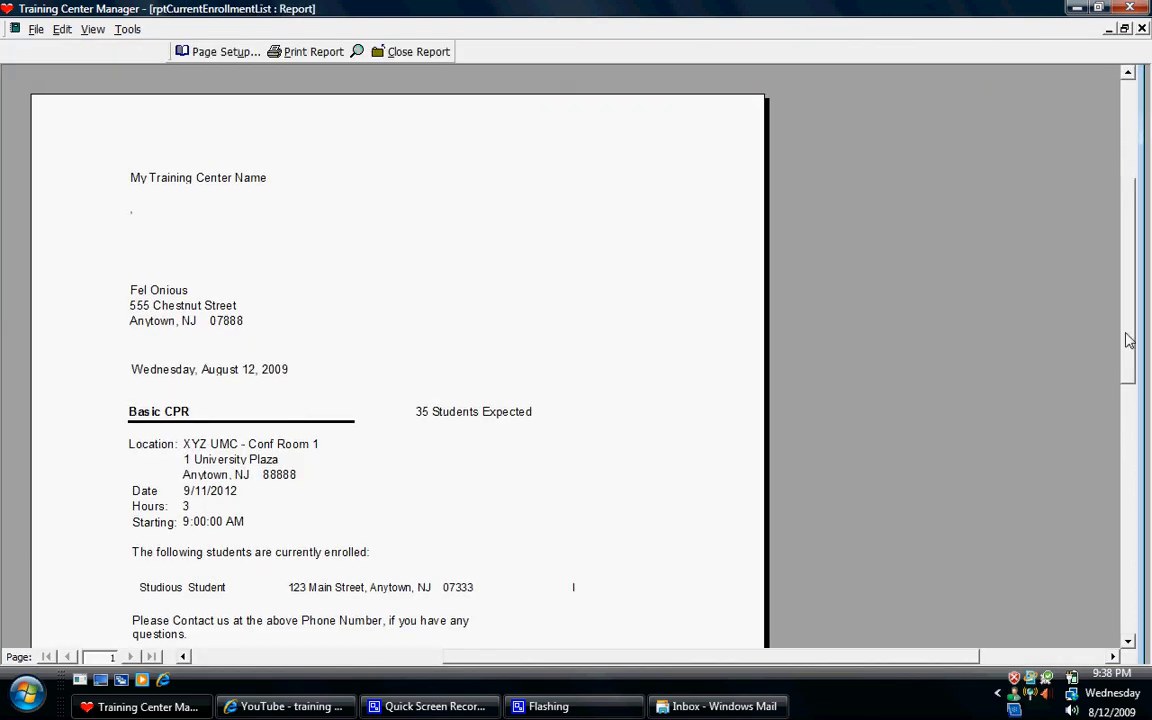
{"action": "scroll", "scroll_direction": "down", "scroll_amount": 3}
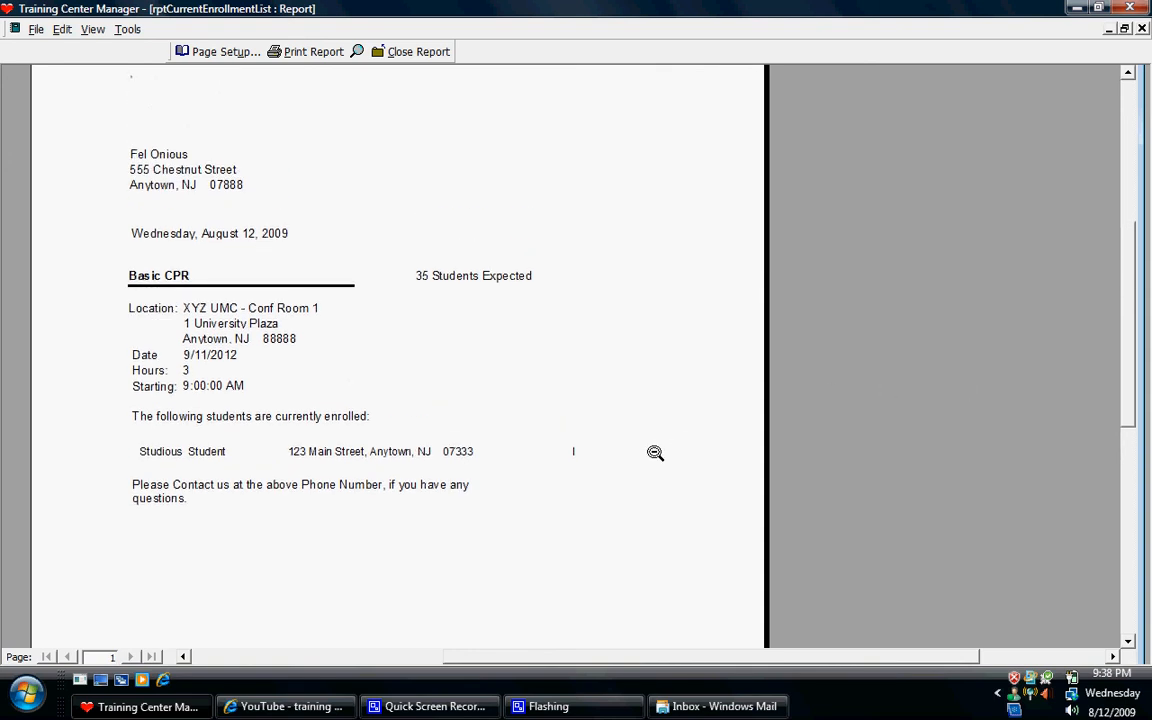
{"action": "mouse_move", "coordinate": [168, 490]}
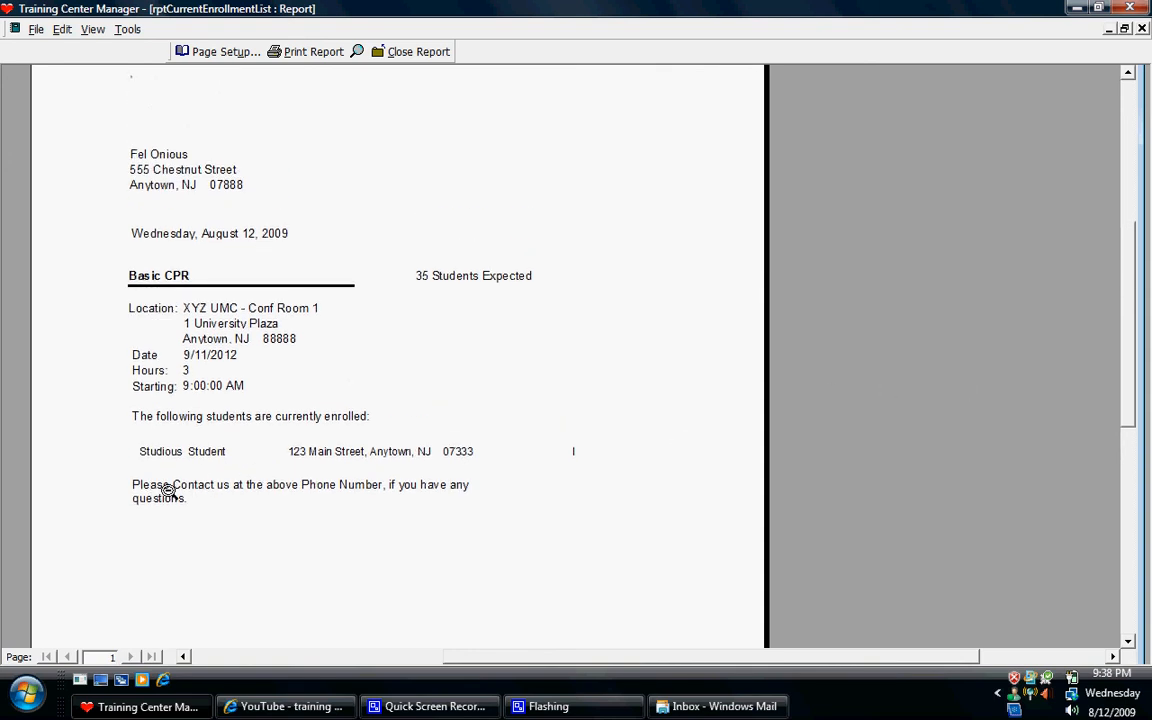
{"action": "mouse_move", "coordinate": [325, 484]}
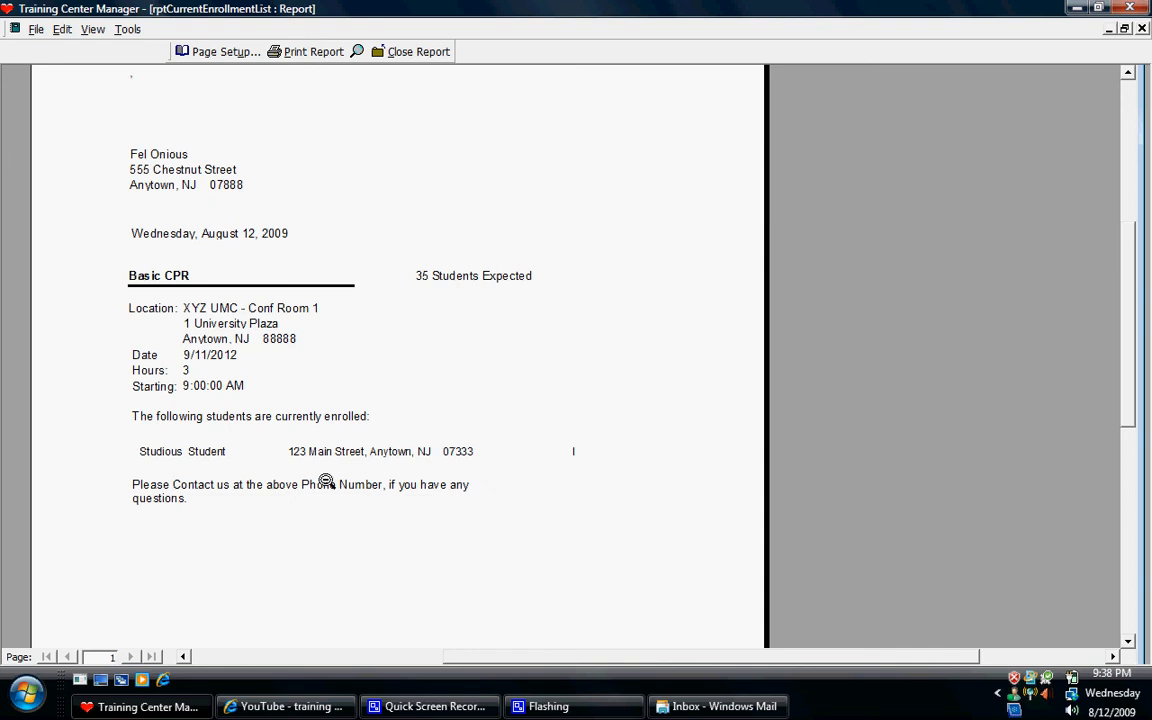
{"action": "mouse_move", "coordinate": [328, 460]}
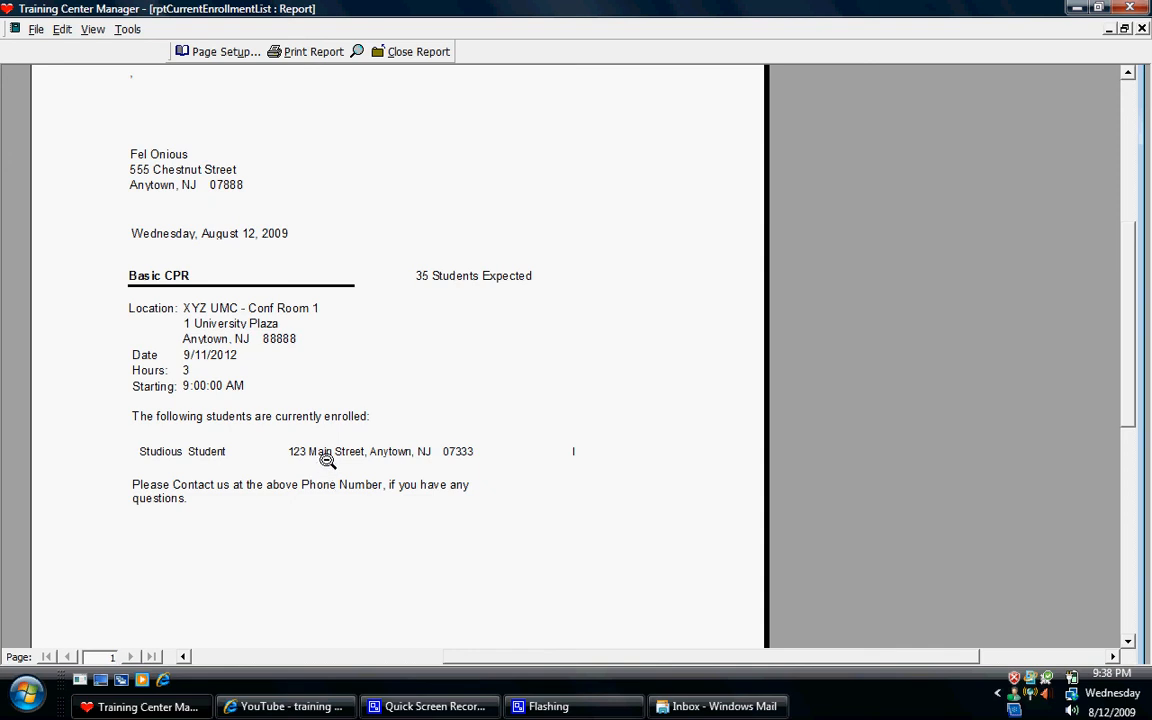
{"action": "mouse_move", "coordinate": [317, 542]}
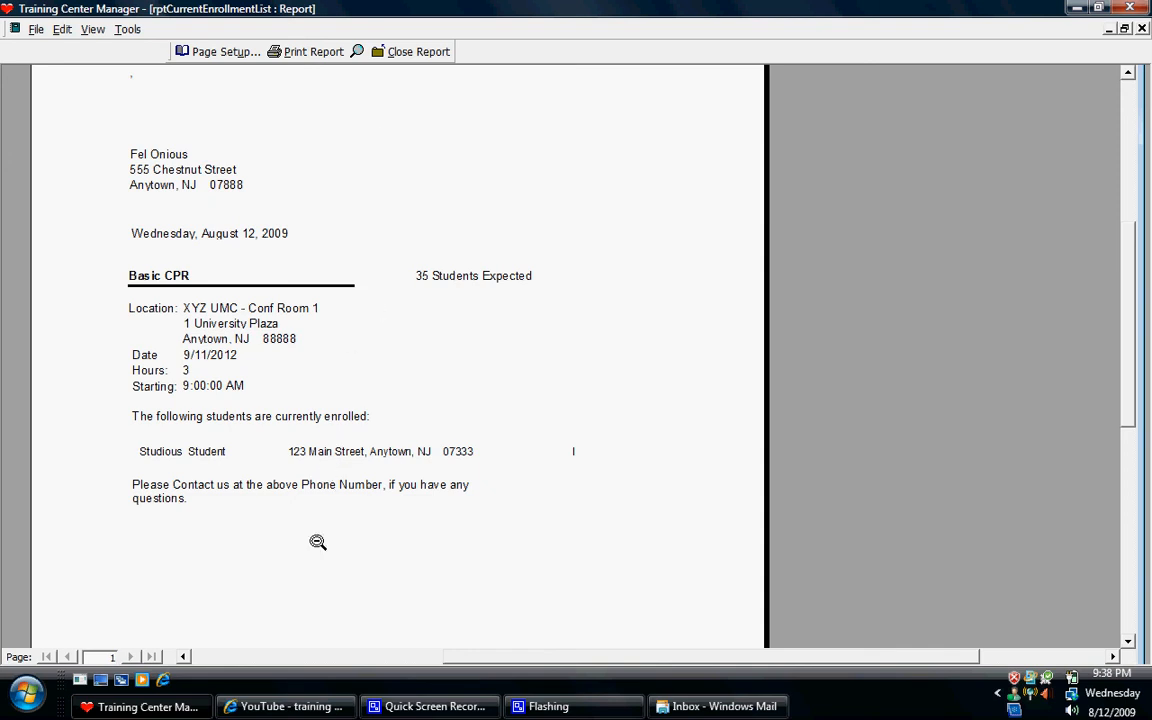
{"action": "mouse_move", "coordinate": [408, 102]}
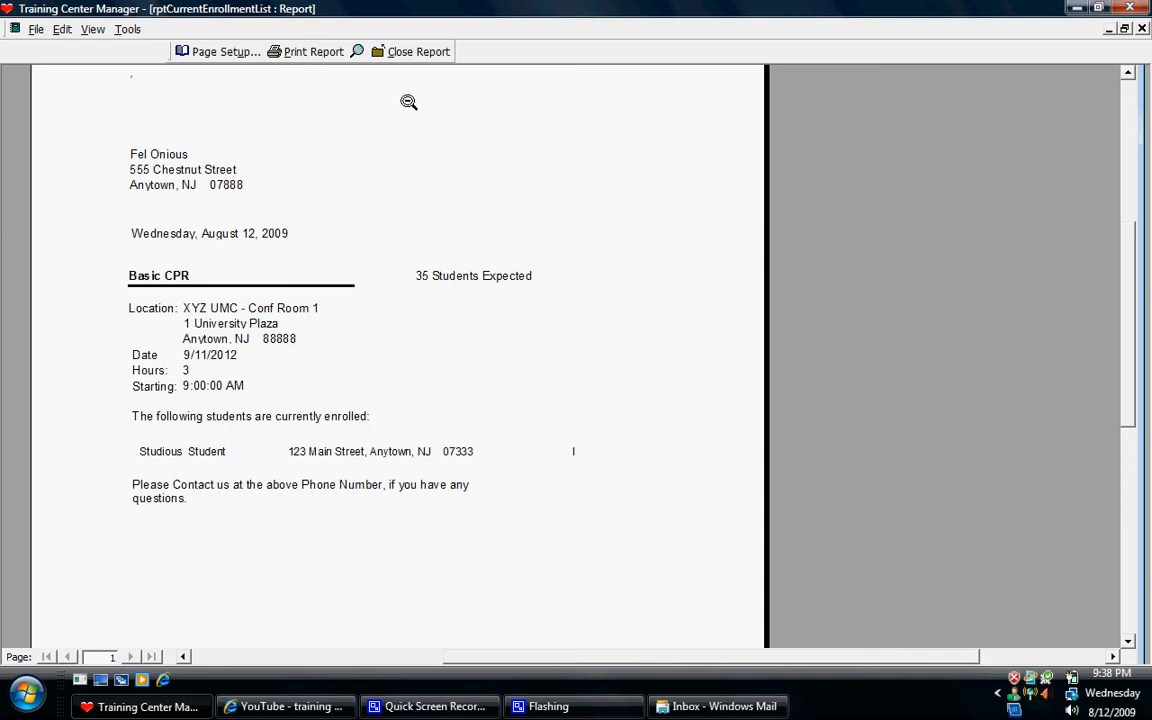
{"action": "left_click", "coordinate": [417, 51]}
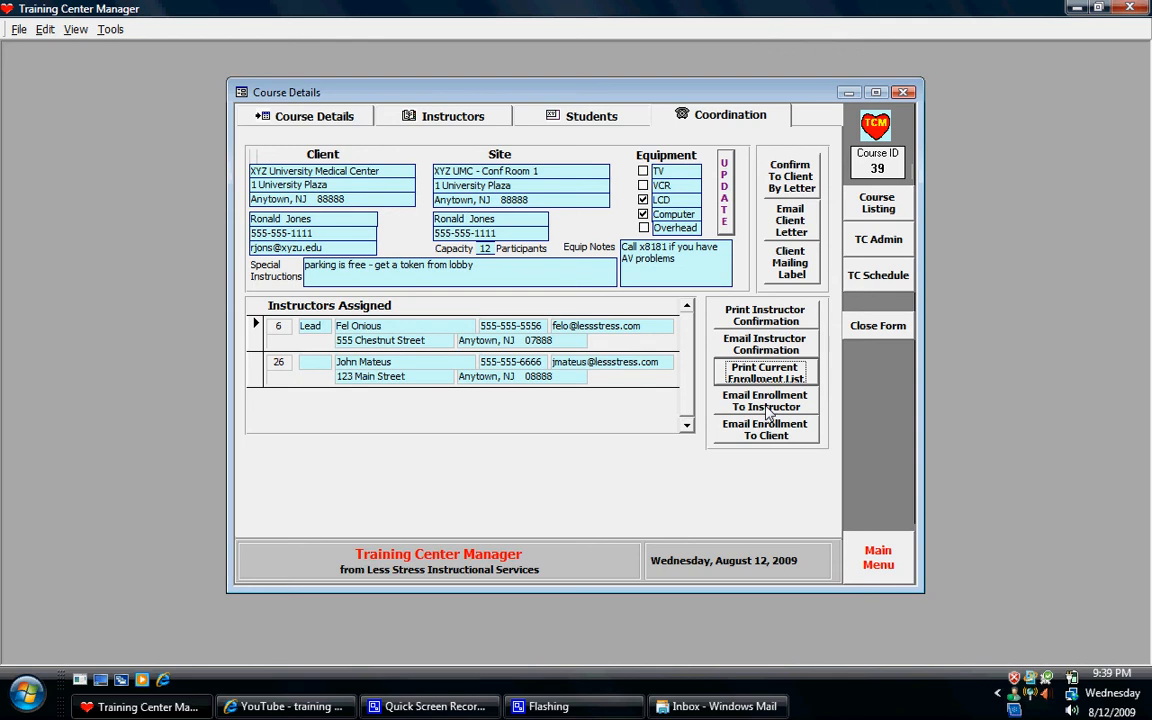
{"action": "mouse_move", "coordinate": [770, 437]}
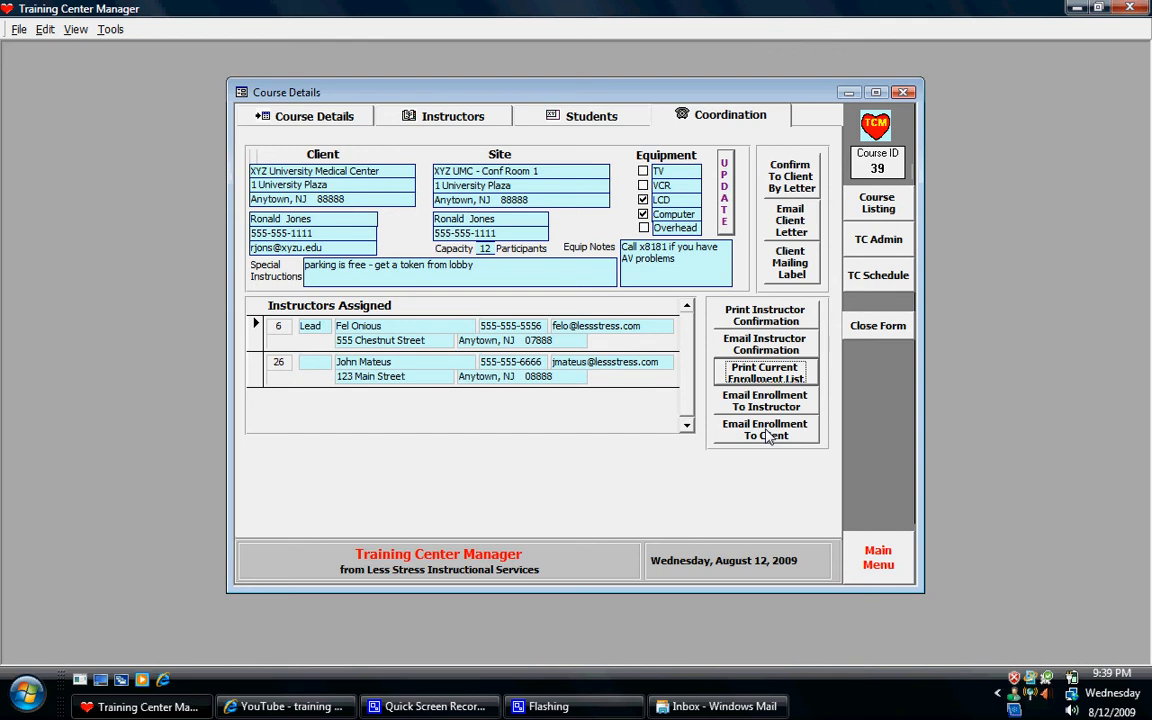
{"action": "mouse_move", "coordinate": [783, 446]}
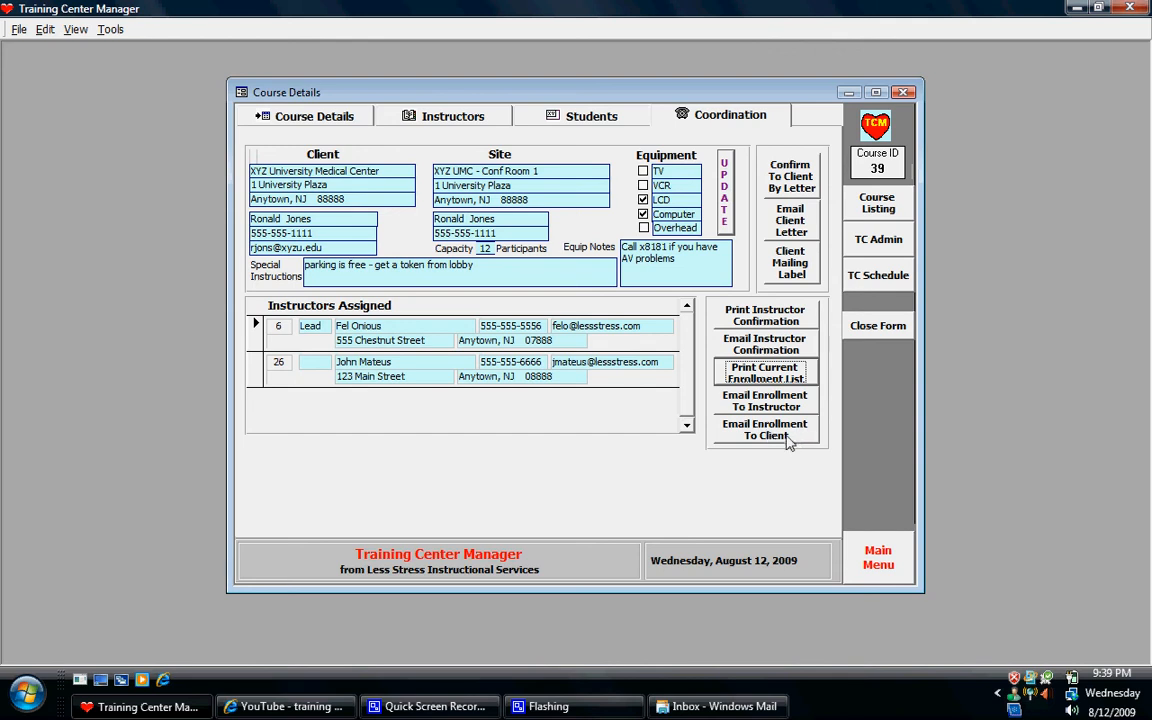
{"action": "mouse_move", "coordinate": [857, 342]}
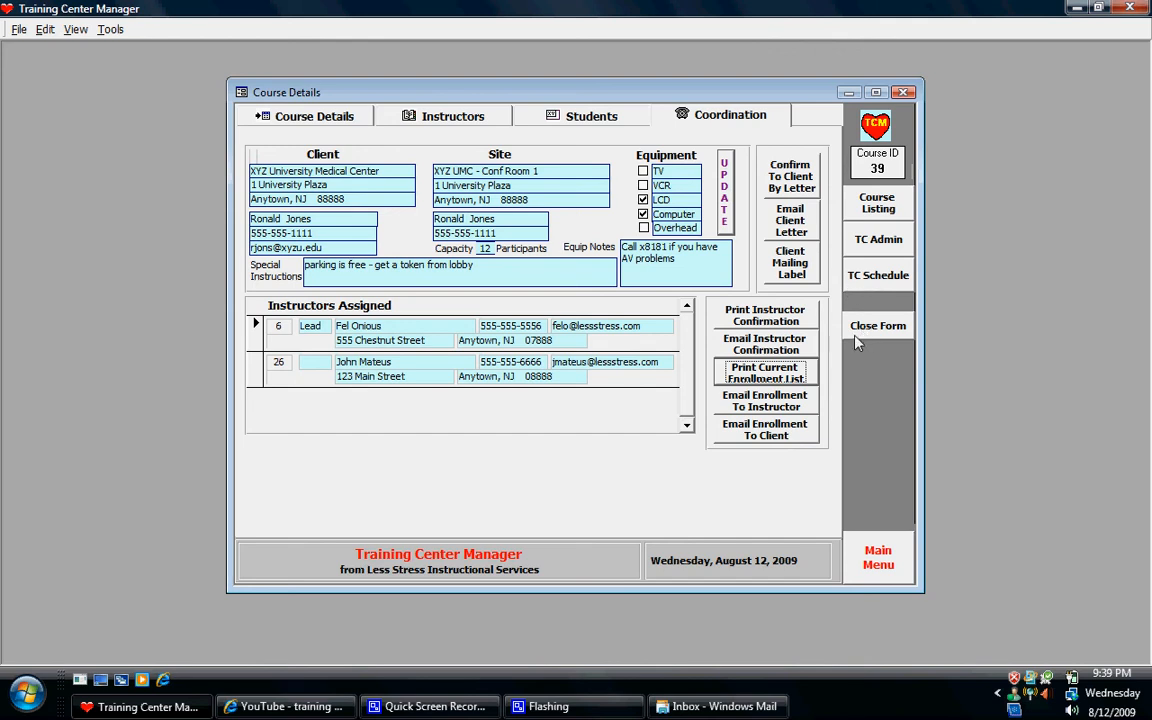
{"action": "mouse_move", "coordinate": [438, 125]}
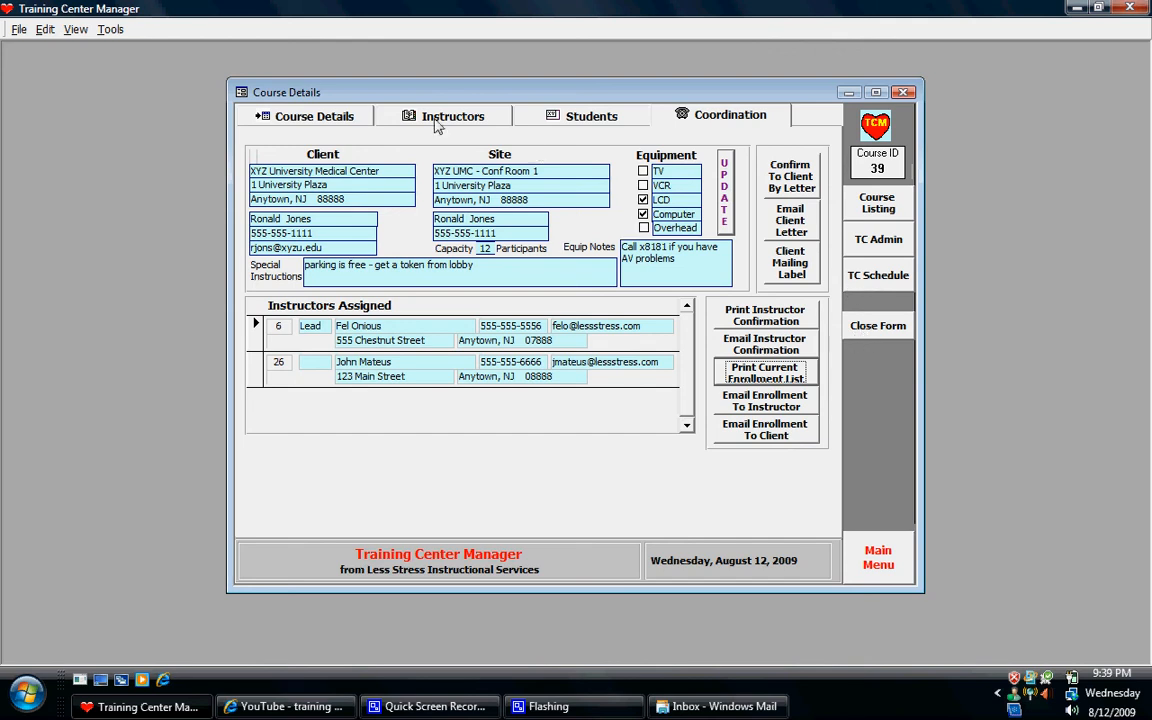
{"action": "mouse_move", "coordinate": [830, 335]}
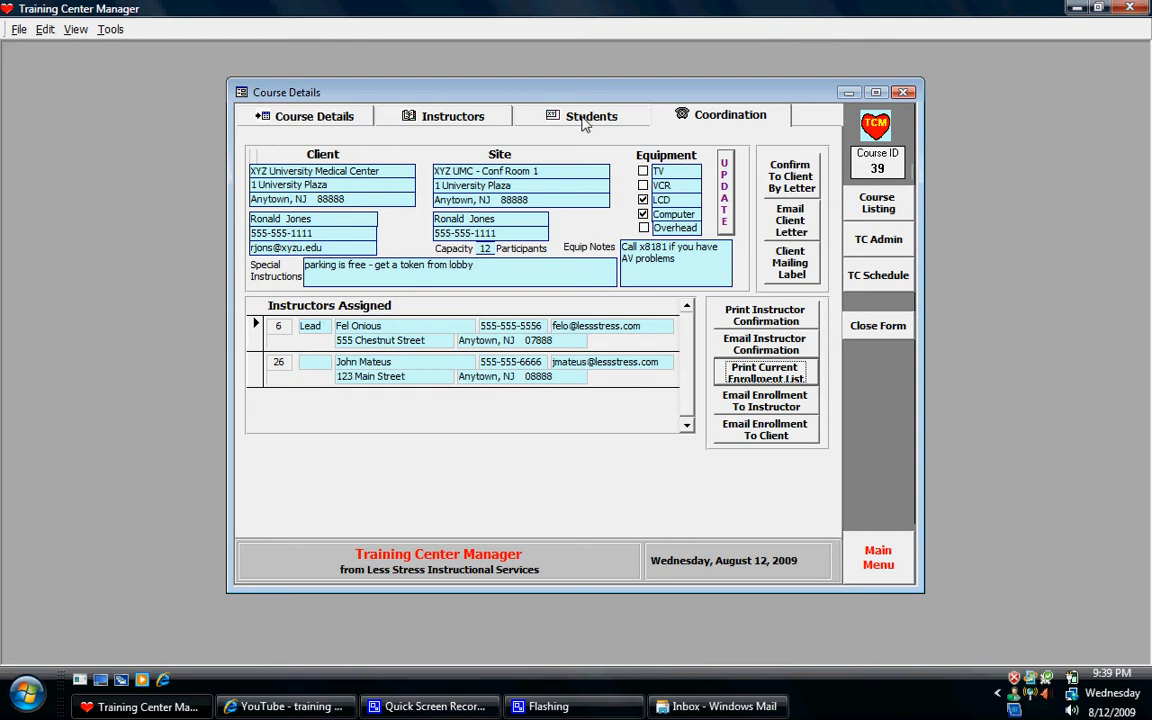
Step: Review course 39's enrolled student, then return to the Main Menu
{"action": "left_click", "coordinate": [591, 115]}
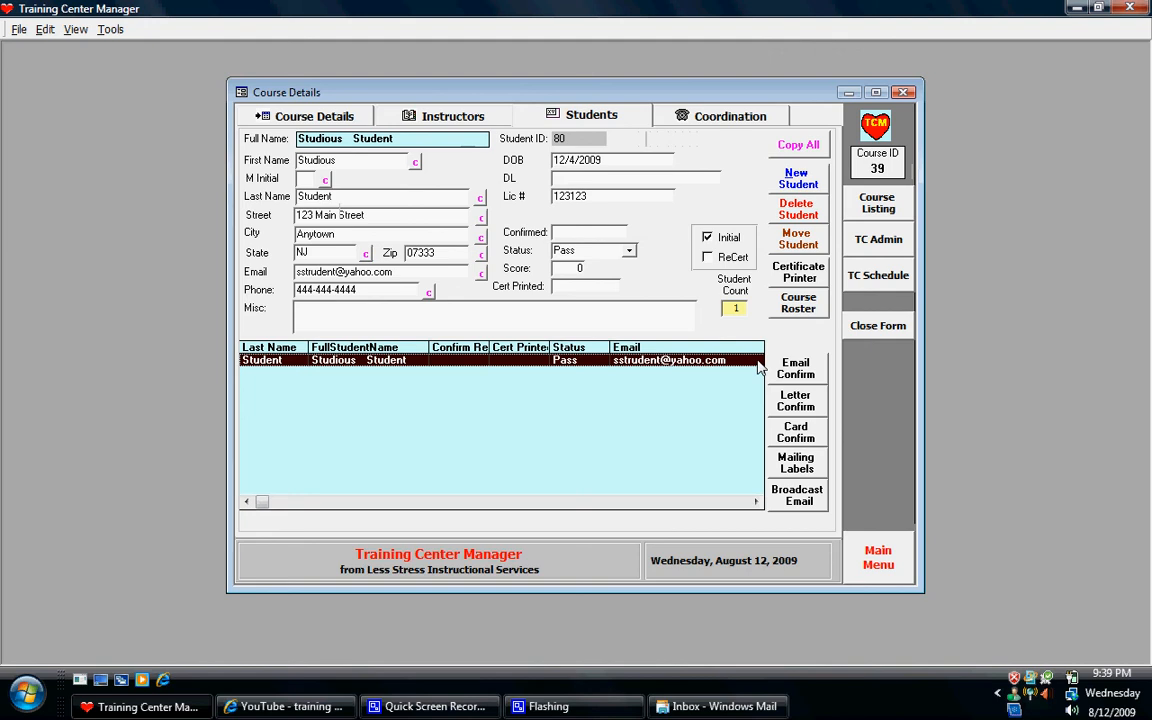
{"action": "mouse_move", "coordinate": [867, 367]}
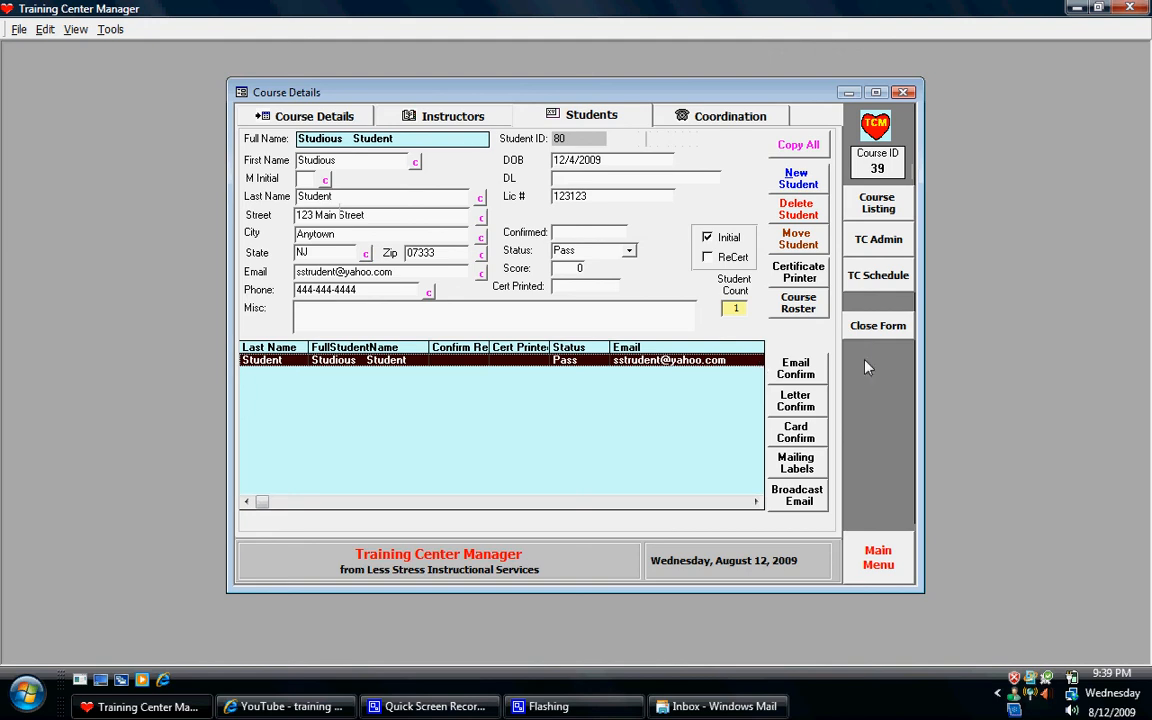
{"action": "left_click", "coordinate": [877, 557]}
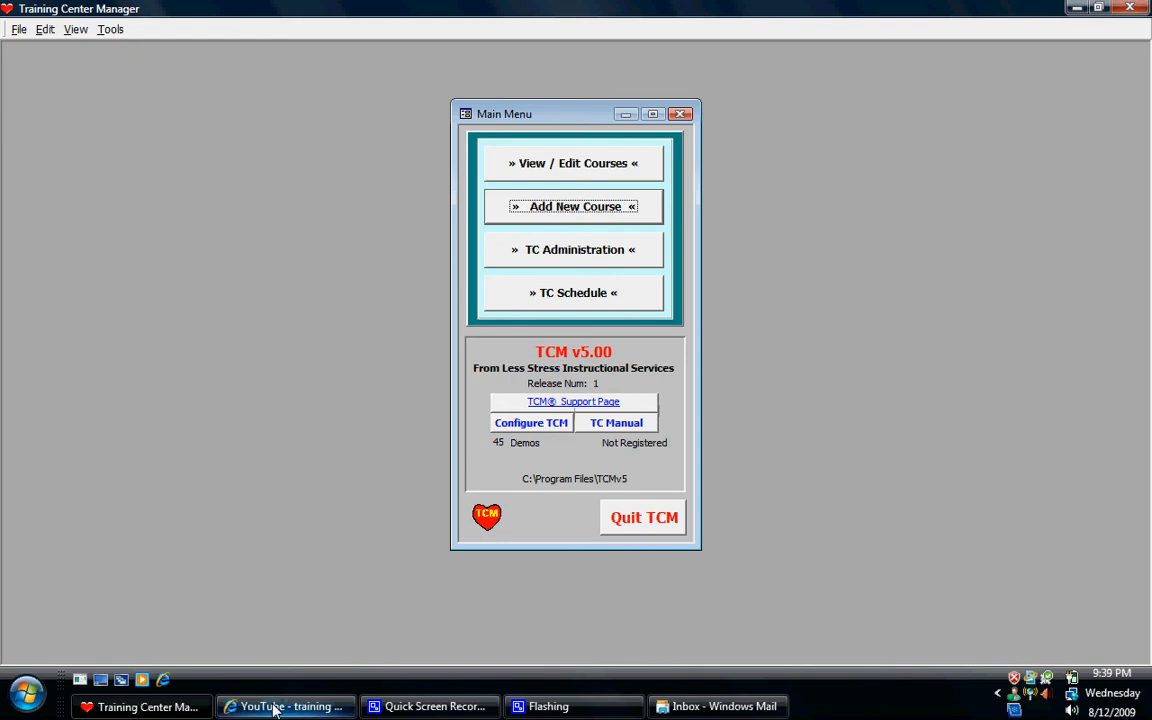
{"action": "mouse_move", "coordinate": [285, 706]}
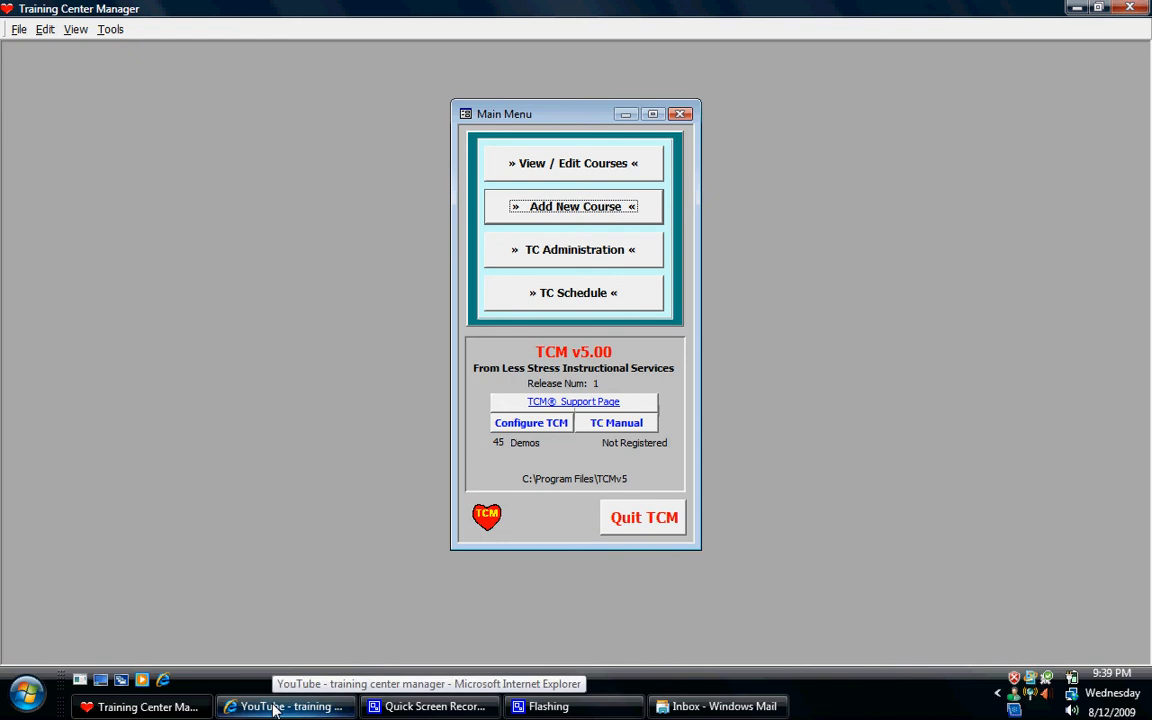